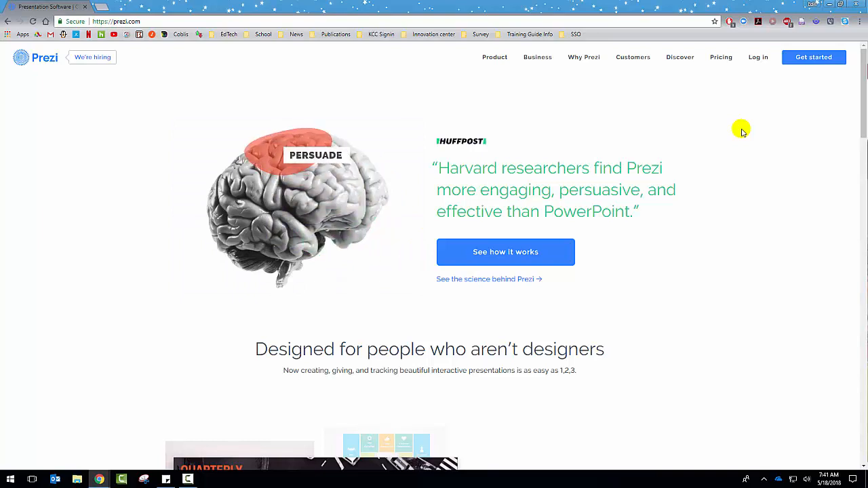
pyautogui.moveTo(682, 312)
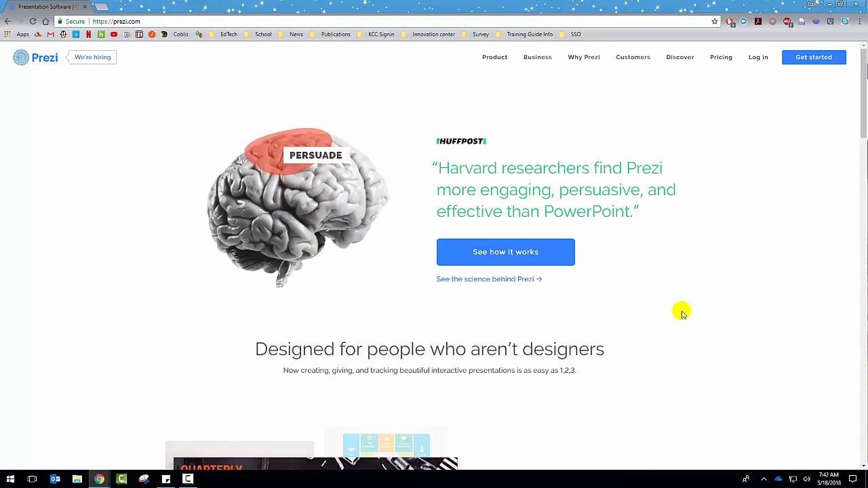
pyautogui.moveTo(732, 118)
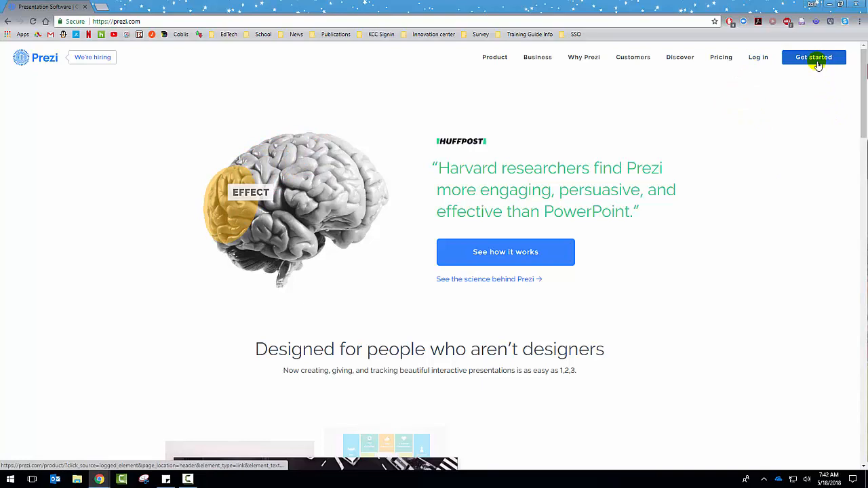
pyautogui.moveTo(757, 57)
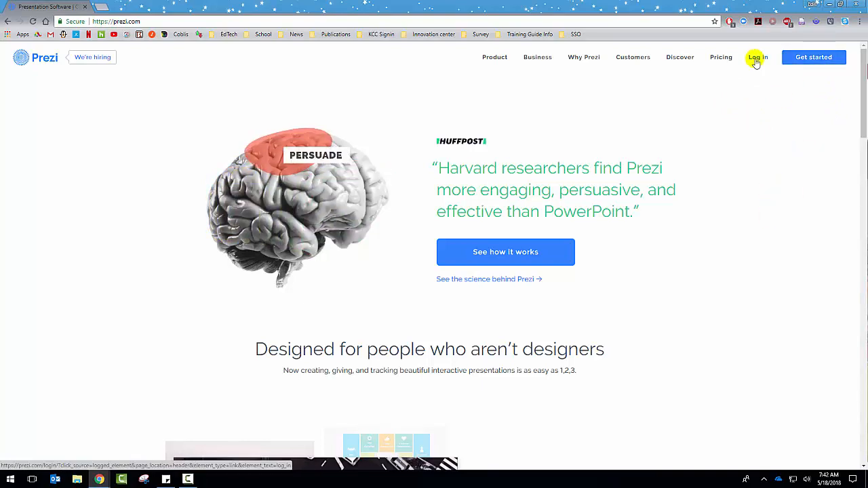
# Go from the prezi.com home page to the Log in page
pyautogui.click(756, 57)
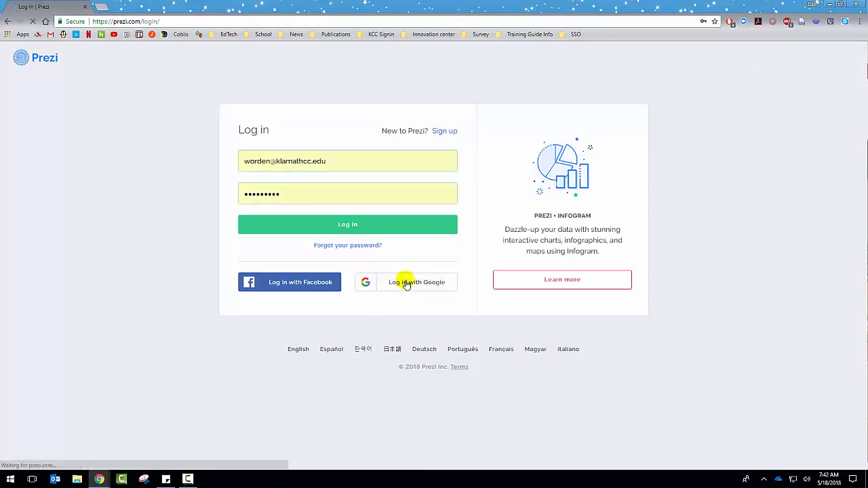
# Sign in and switch the dashboard from Prezi Next to Prezi Classic
pyautogui.click(347, 224)
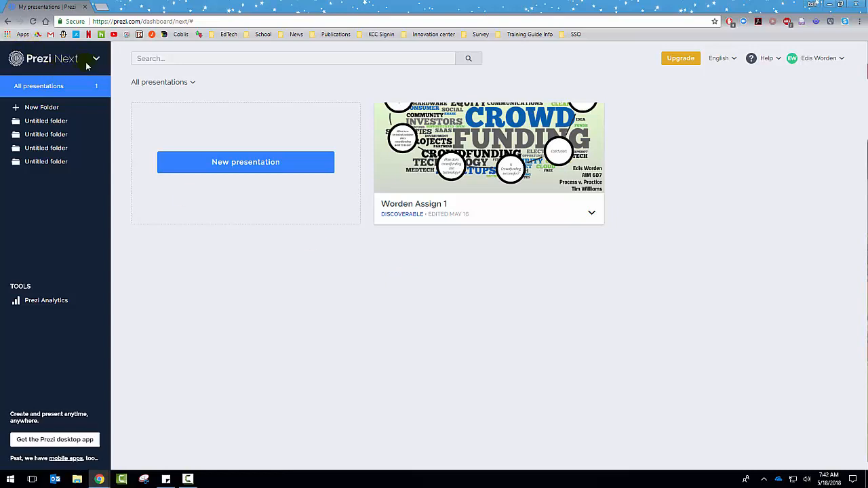
pyautogui.click(95, 59)
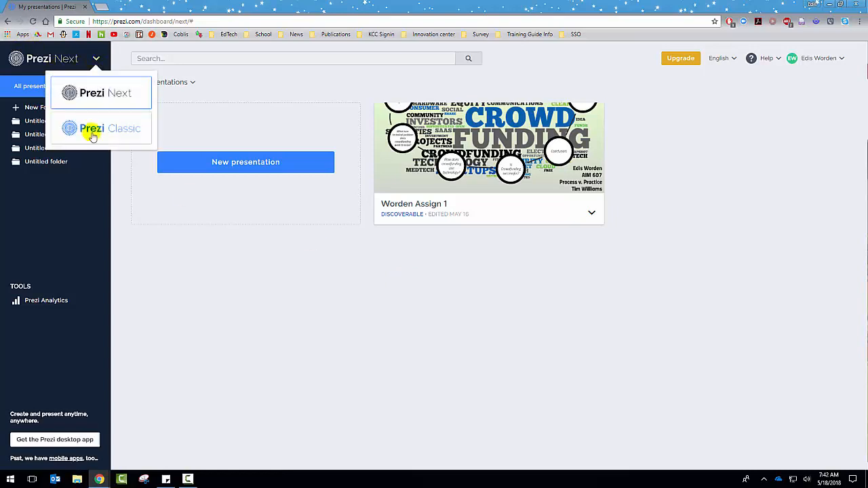
pyautogui.moveTo(95, 136)
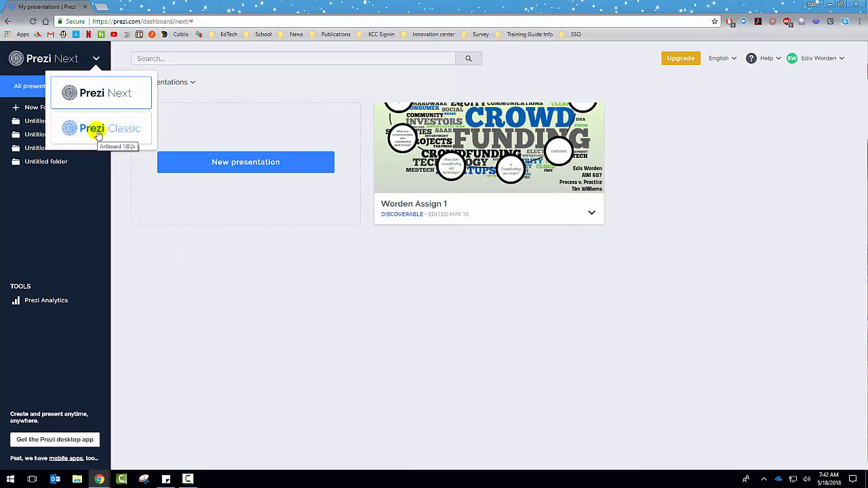
pyautogui.moveTo(406, 339)
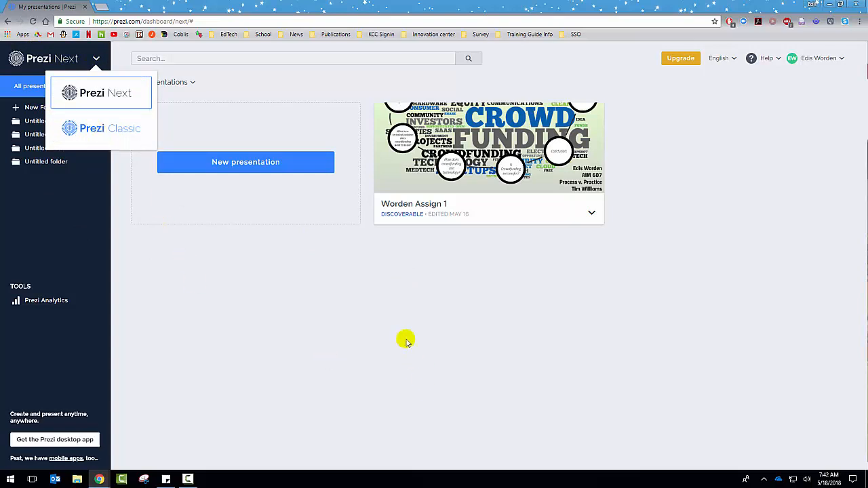
pyautogui.click(109, 128)
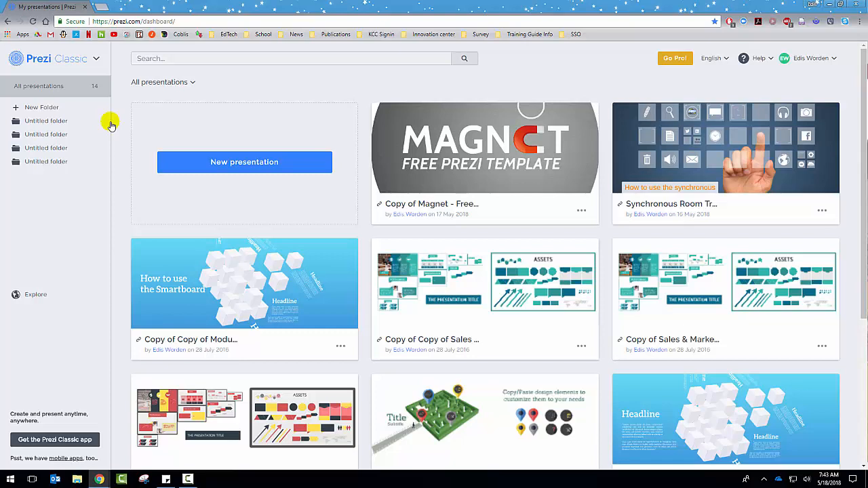
pyautogui.moveTo(214, 93)
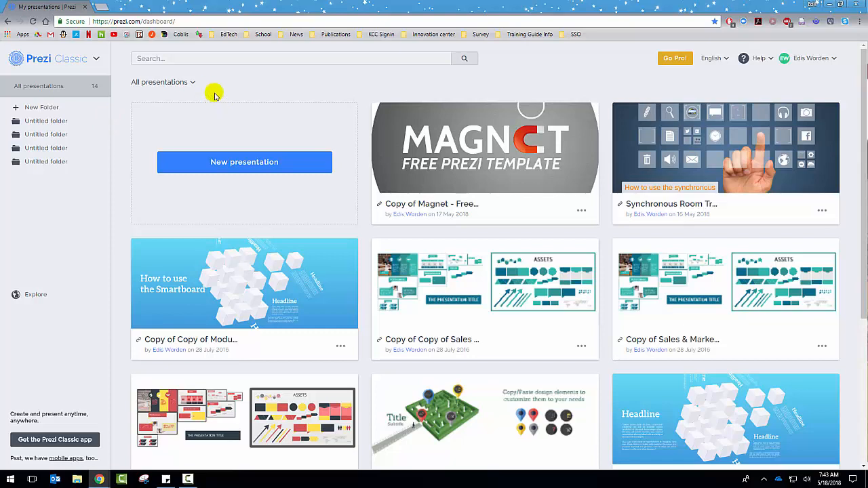
# Bring up prezibase.com in a new tab and reach the Free Prezi Templates section
pyautogui.click(105, 6)
pyautogui.write('https://prezibase.com')
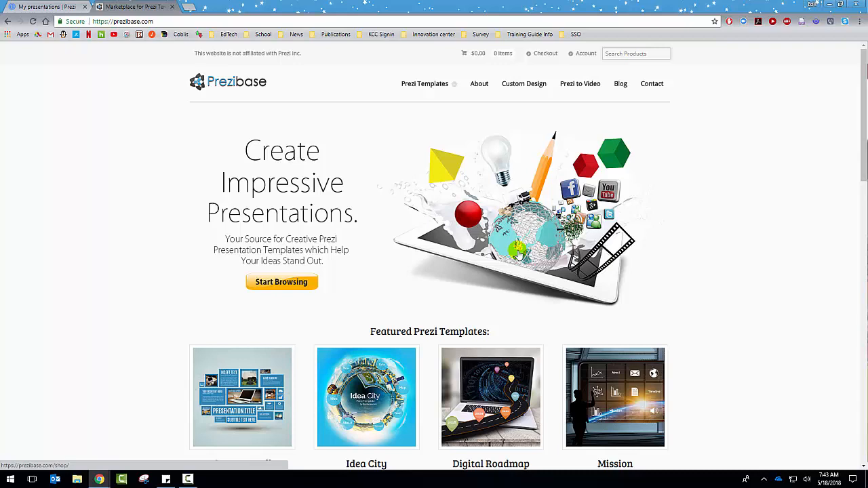
pyautogui.moveTo(134, 245)
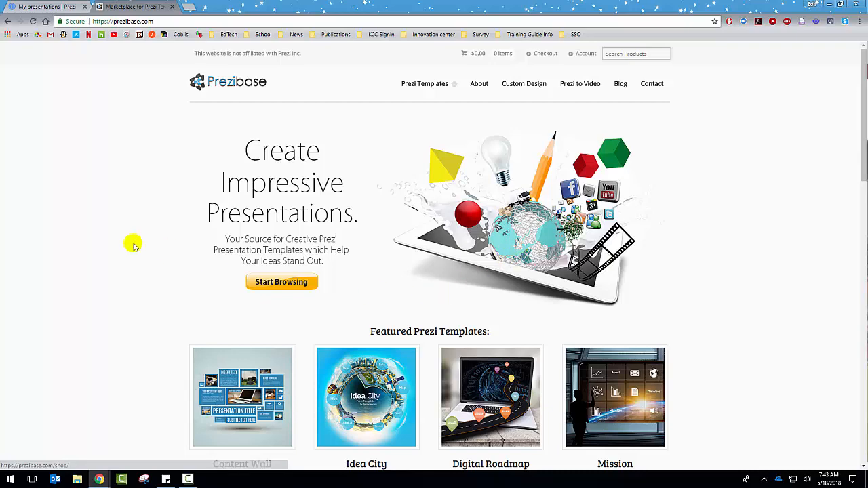
pyautogui.scroll(-3)
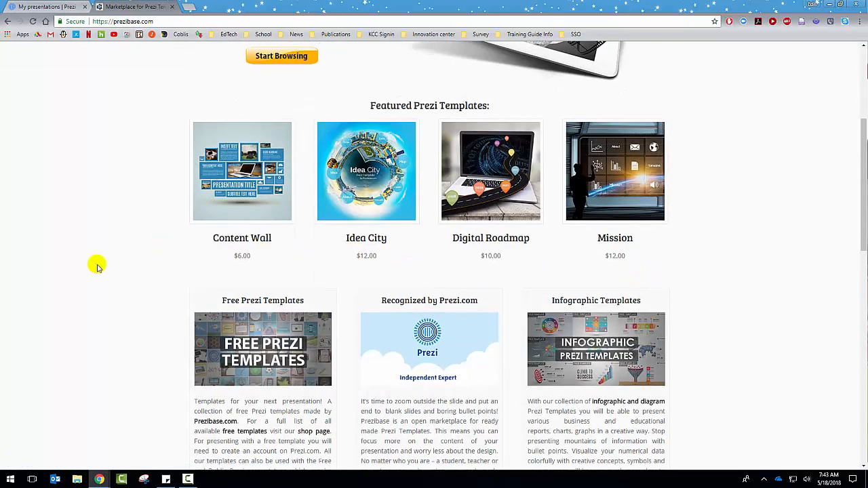
pyautogui.moveTo(686, 242)
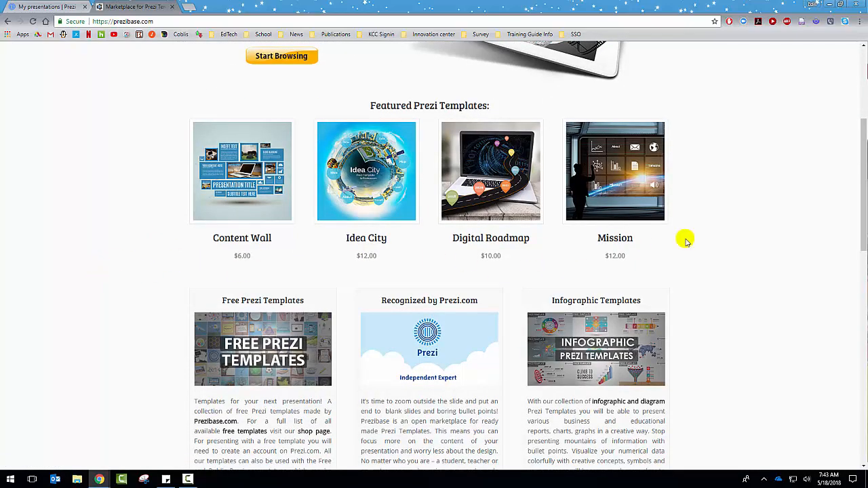
pyautogui.moveTo(685, 233)
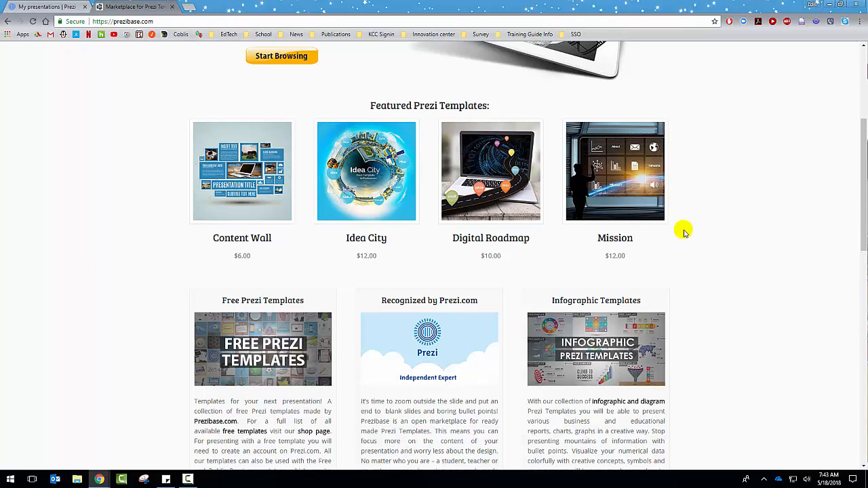
pyautogui.scroll(-3)
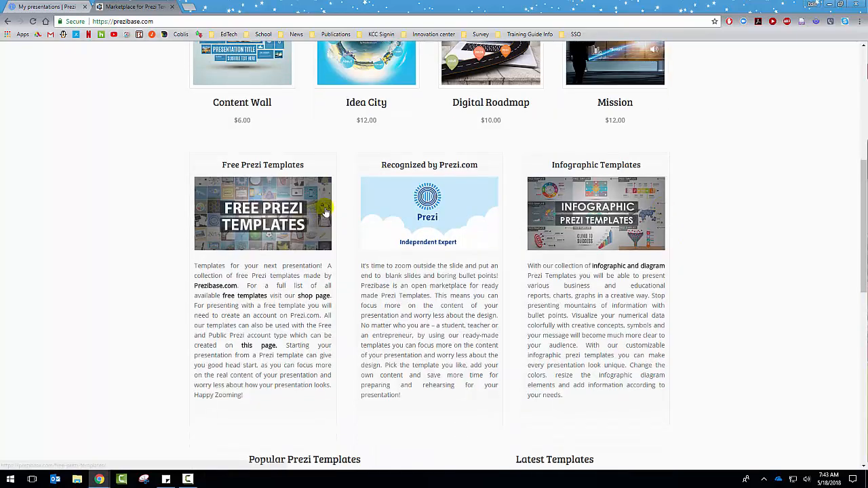
pyautogui.moveTo(281, 211)
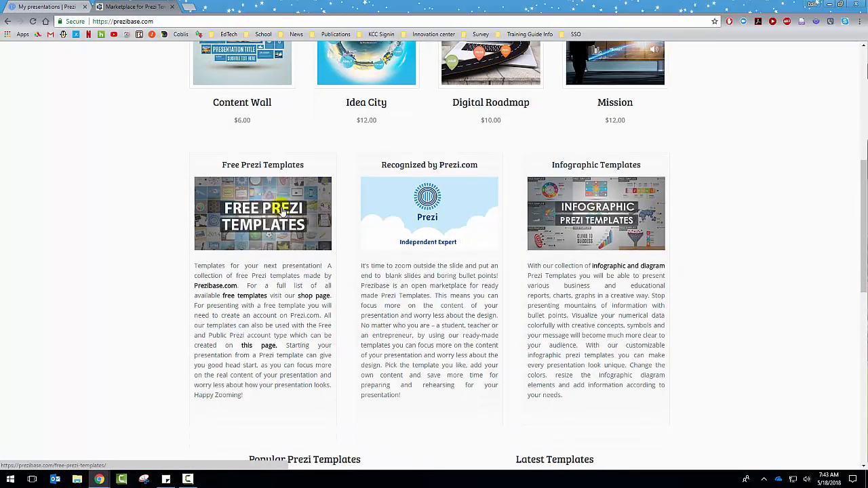
# Browse the free templates gallery and open the Climb The Mountain template page
pyautogui.click(263, 216)
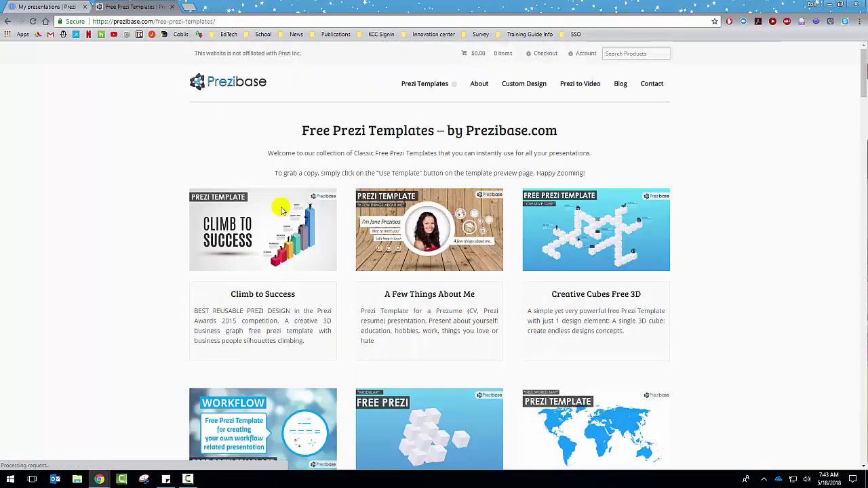
pyautogui.scroll(-3)
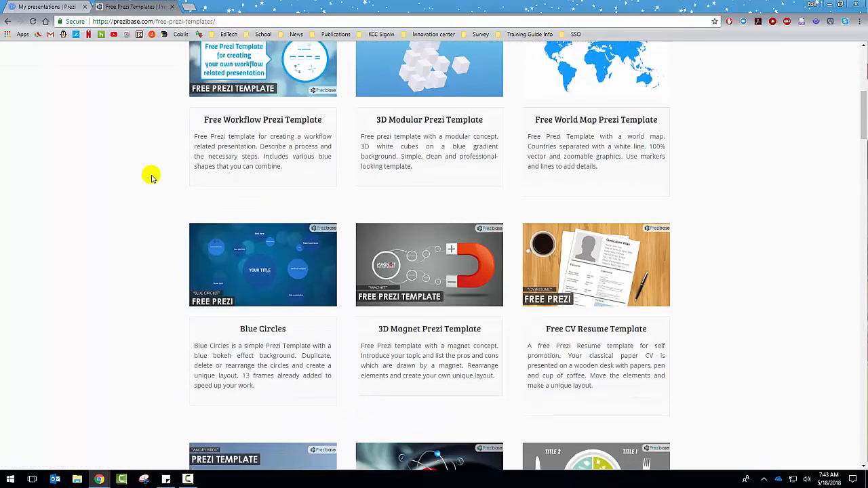
pyautogui.scroll(-3)
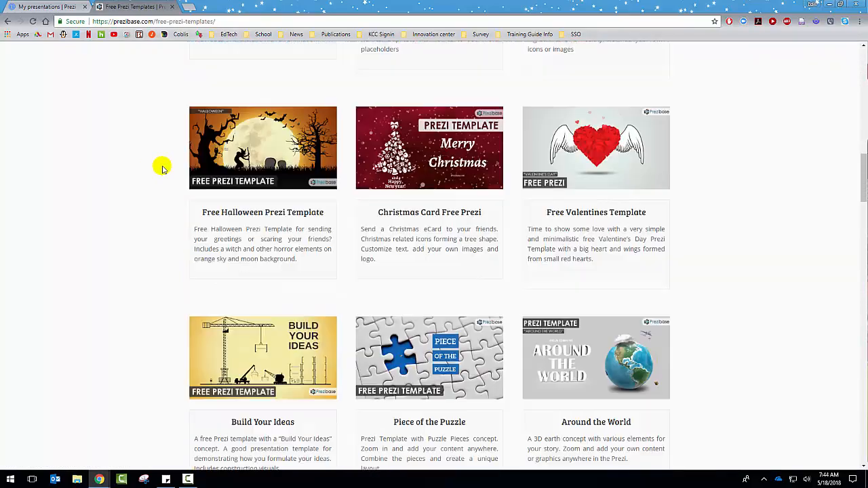
pyautogui.scroll(-3)
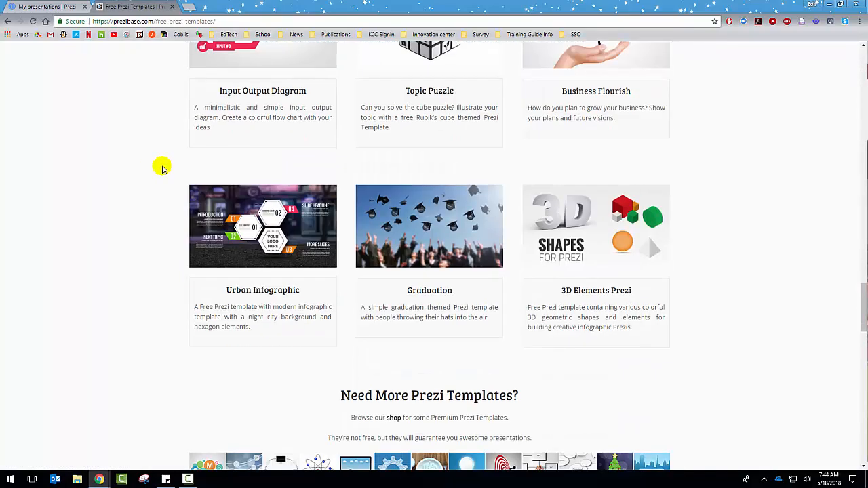
pyautogui.scroll(-3)
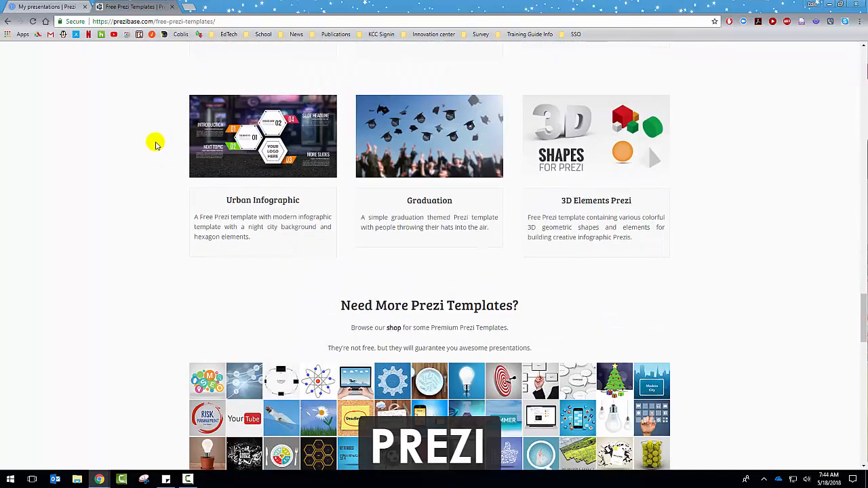
pyautogui.scroll(-3)
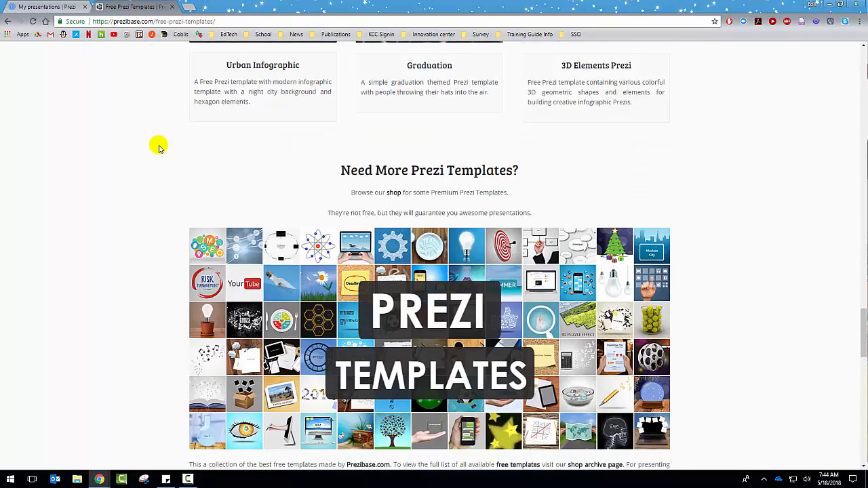
pyautogui.scroll(3)
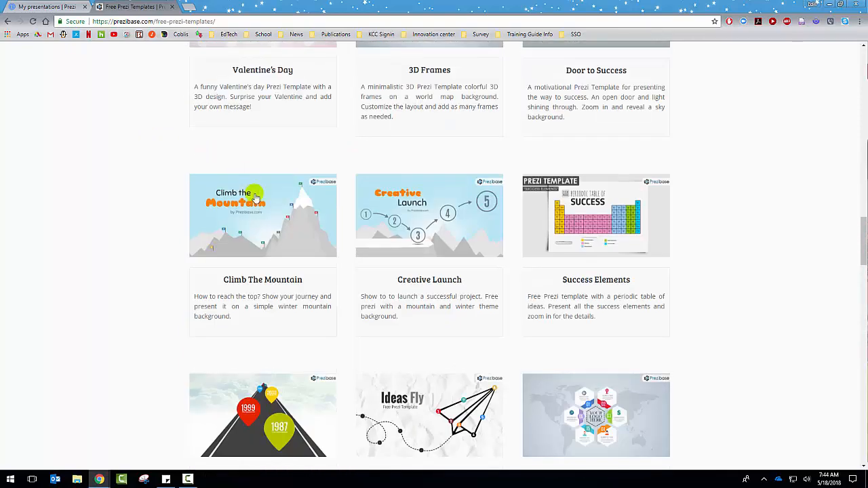
pyautogui.click(255, 210)
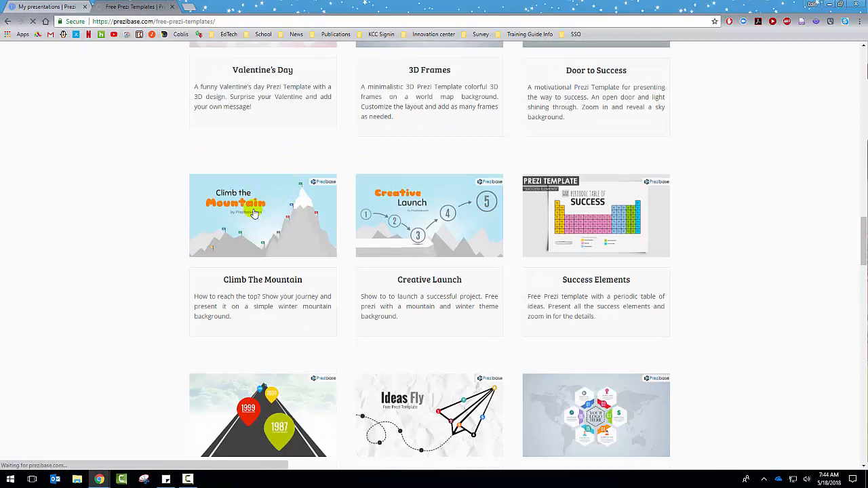
pyautogui.click(262, 215)
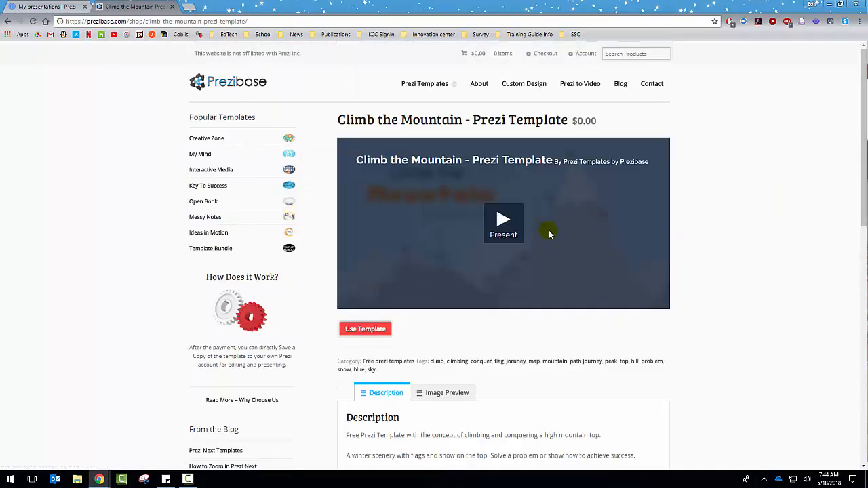
# Start the template preview, request a copy, then dismiss the subscription pop-up
pyautogui.click(503, 224)
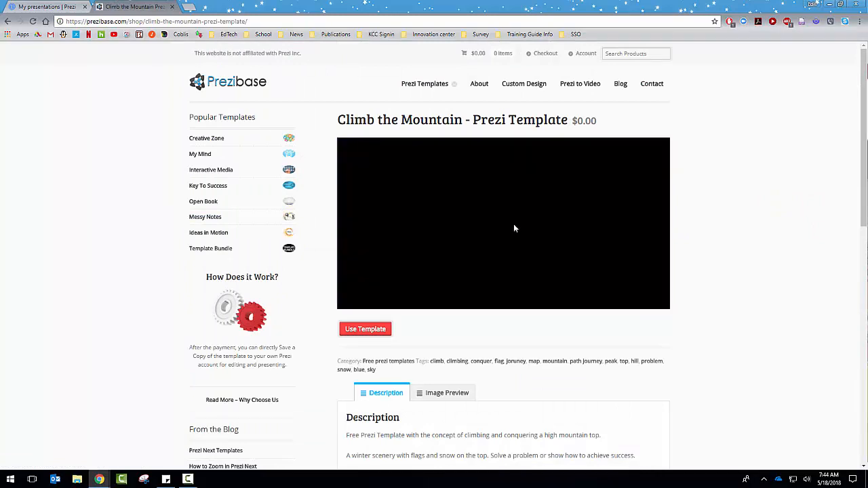
pyautogui.click(504, 223)
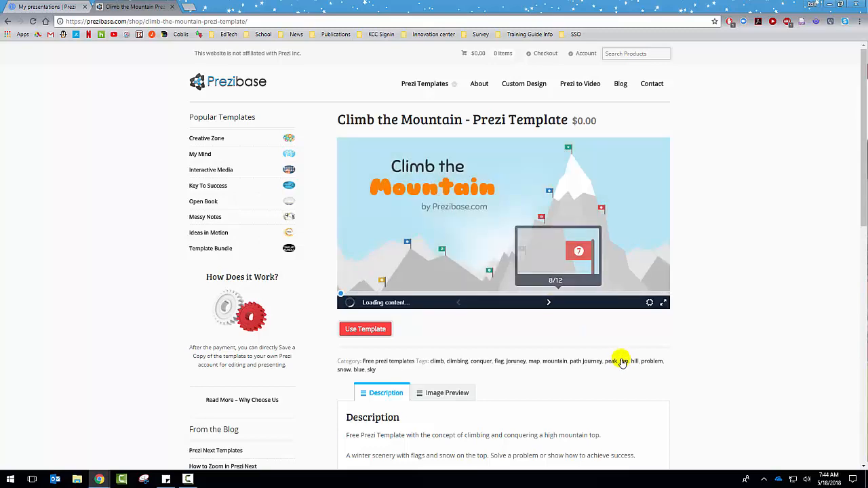
pyautogui.click(365, 329)
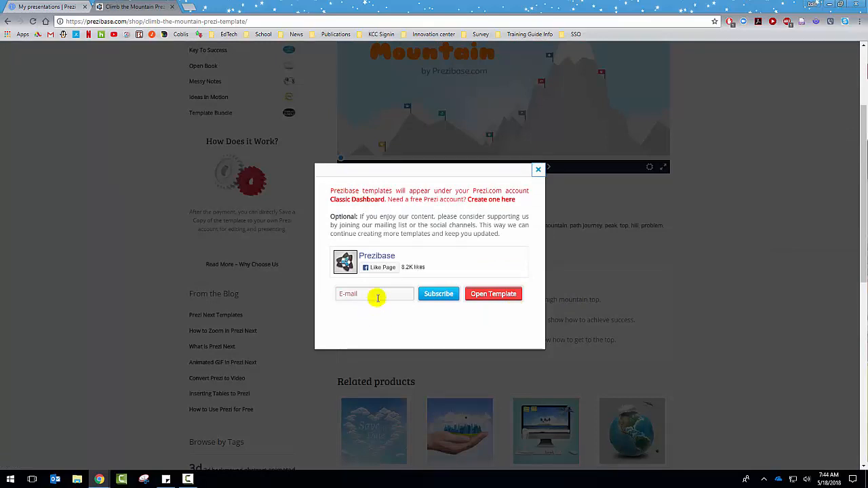
pyautogui.click(374, 294)
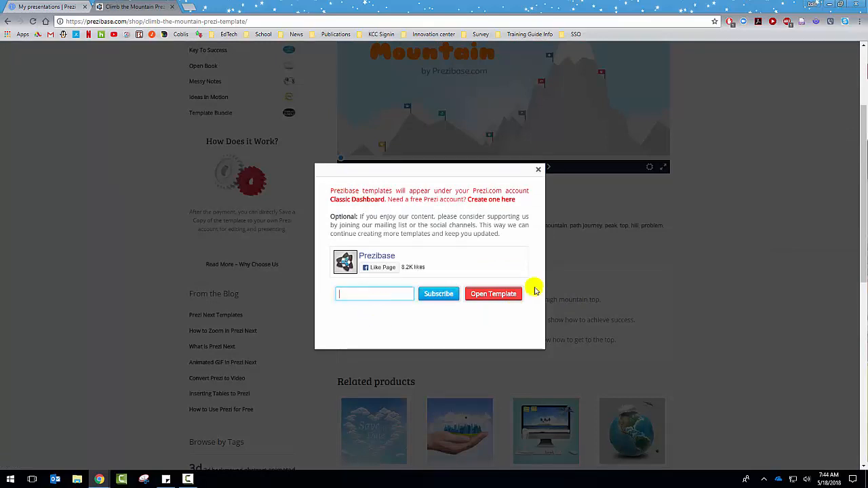
pyautogui.moveTo(538, 170)
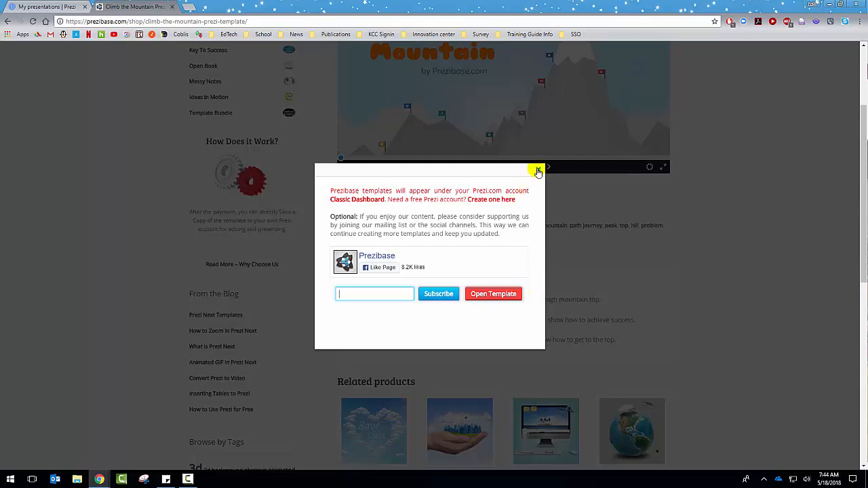
pyautogui.click(537, 170)
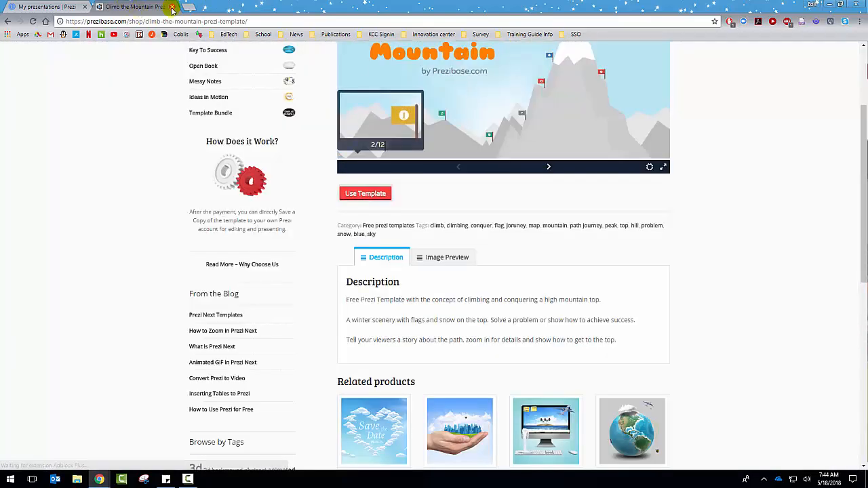
# Close the Prezibase tab and open the Copy of Magnet presentation's page
pyautogui.click(173, 6)
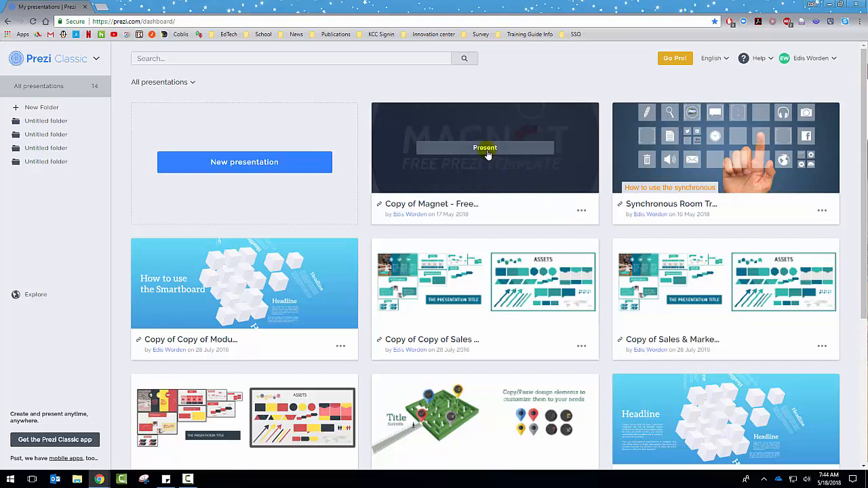
pyautogui.click(485, 147)
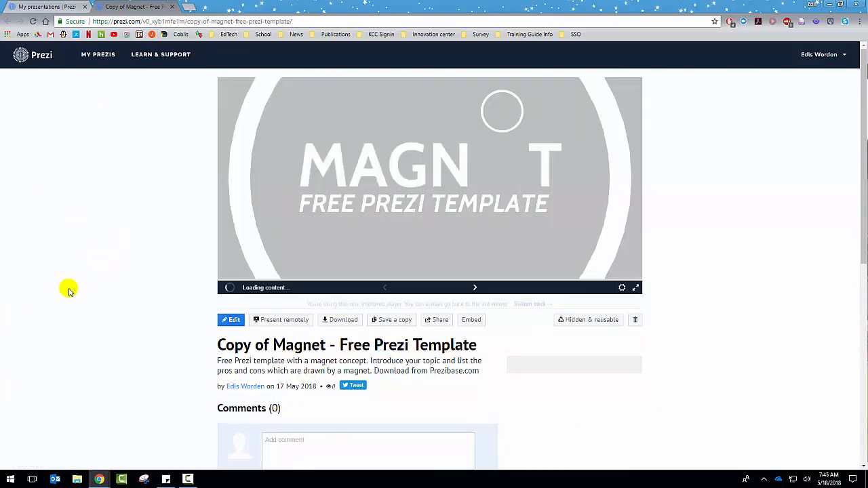
pyautogui.scroll(-3)
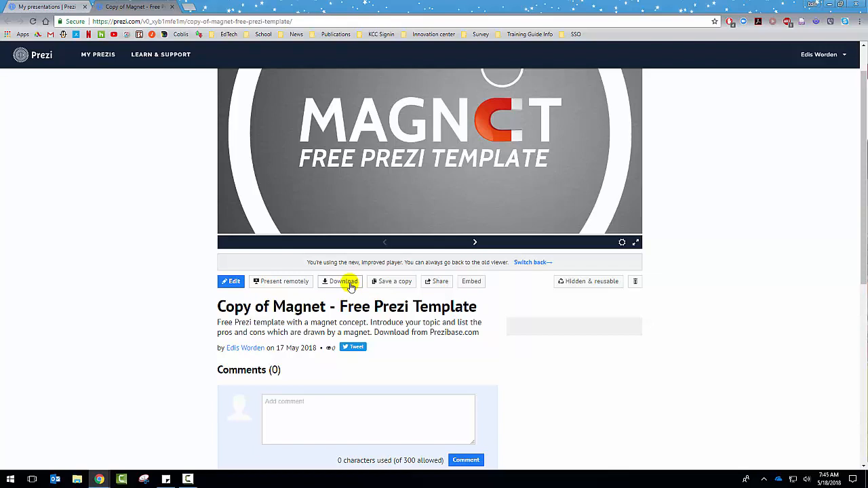
pyautogui.moveTo(354, 285)
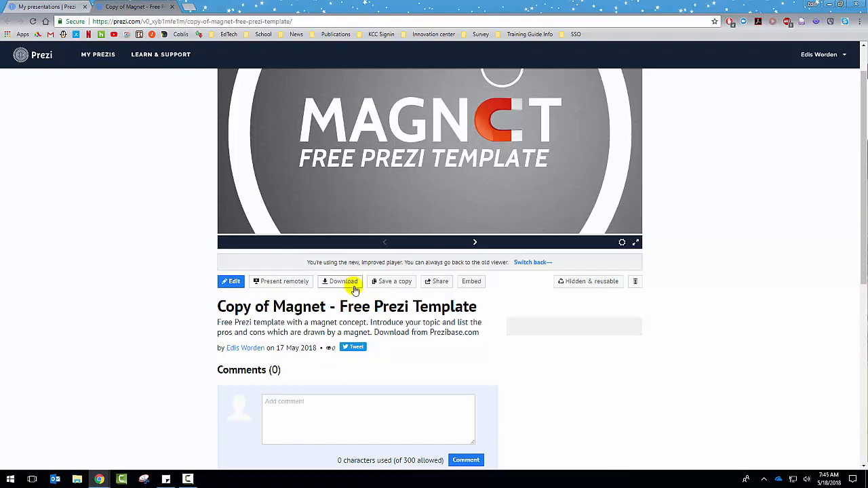
pyautogui.moveTo(405, 281)
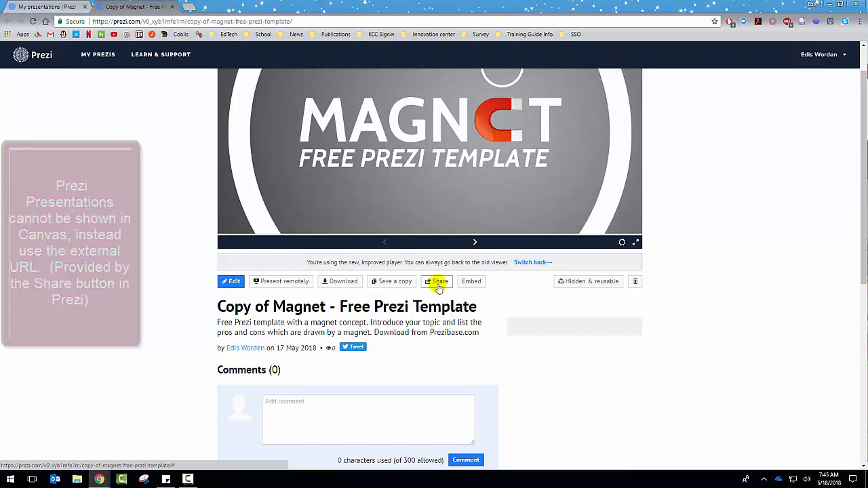
pyautogui.moveTo(472, 281)
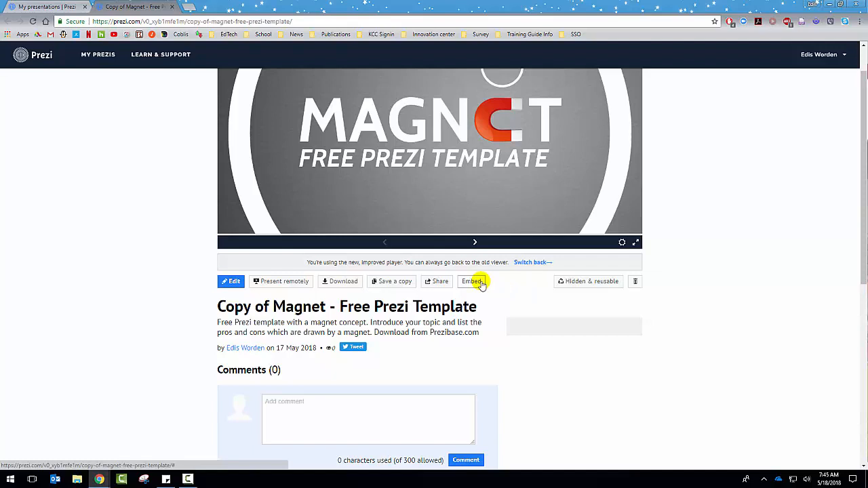
pyautogui.moveTo(588, 281)
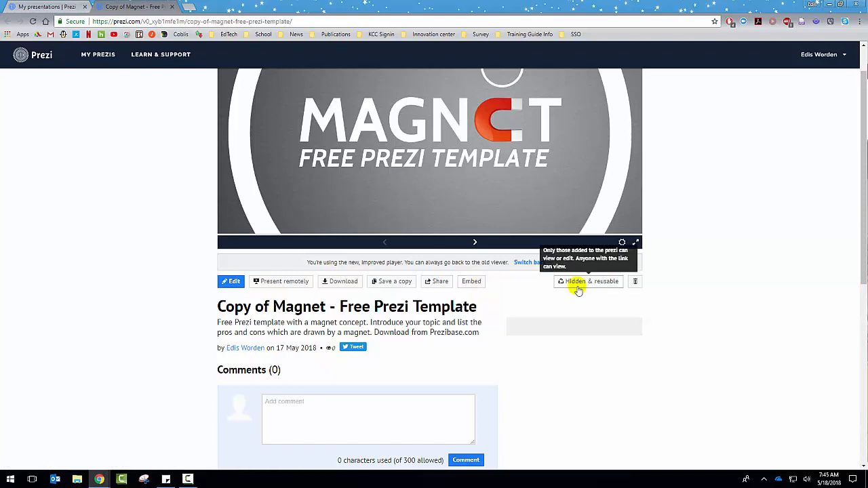
pyautogui.moveTo(634, 282)
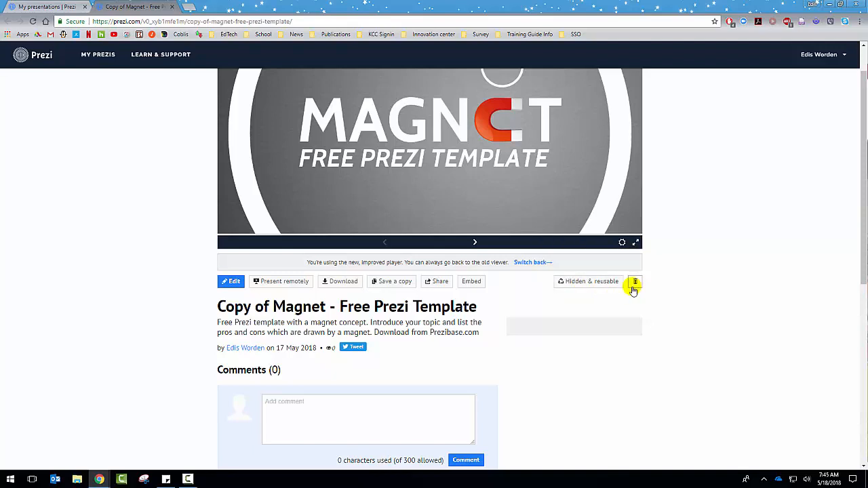
pyautogui.scroll(-3)
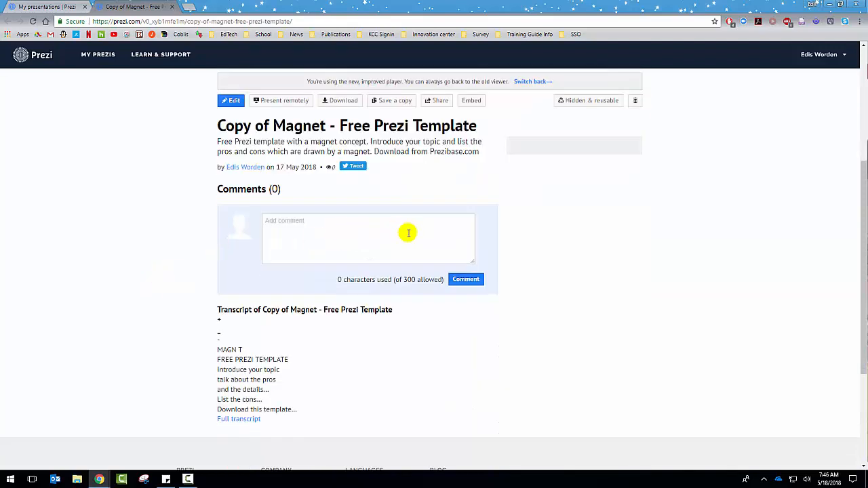
pyautogui.moveTo(183, 312)
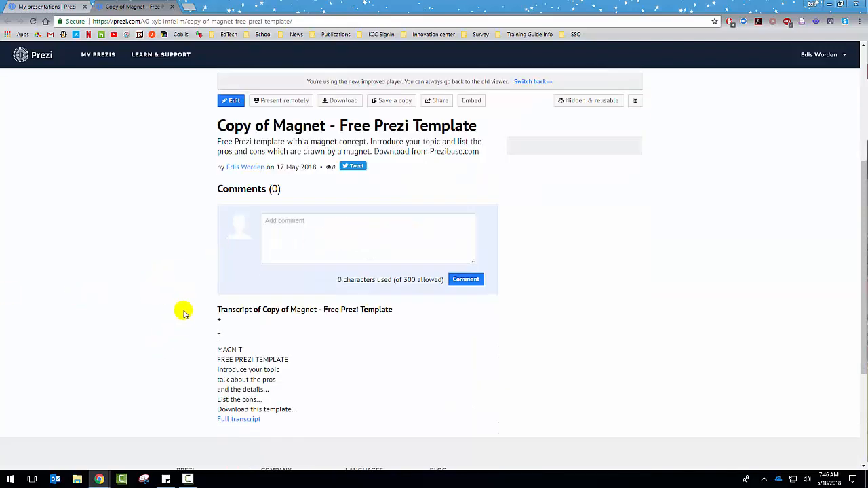
pyautogui.moveTo(224, 319)
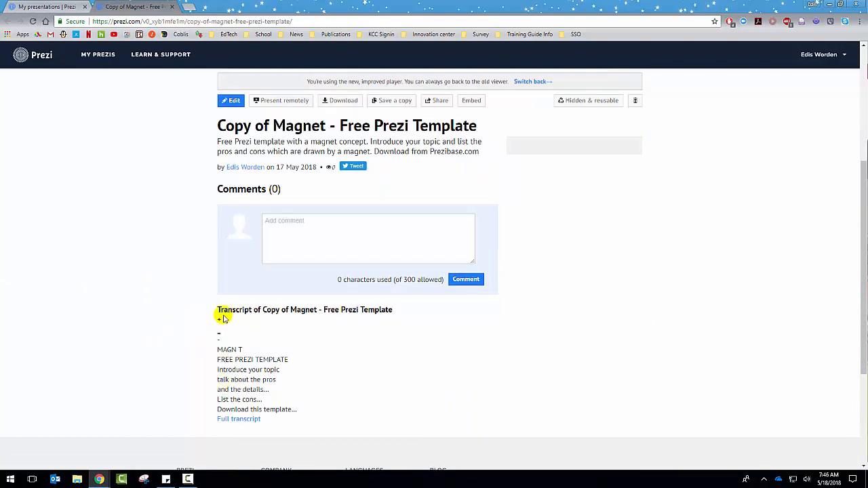
pyautogui.scroll(3)
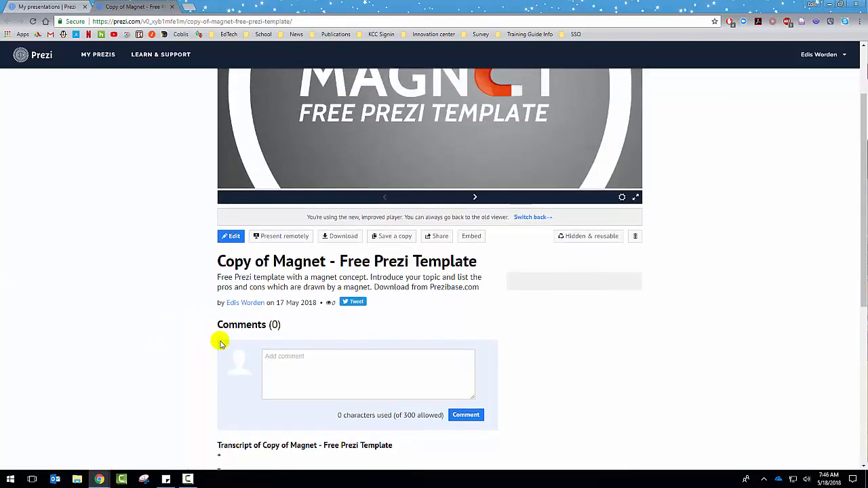
pyautogui.scroll(3)
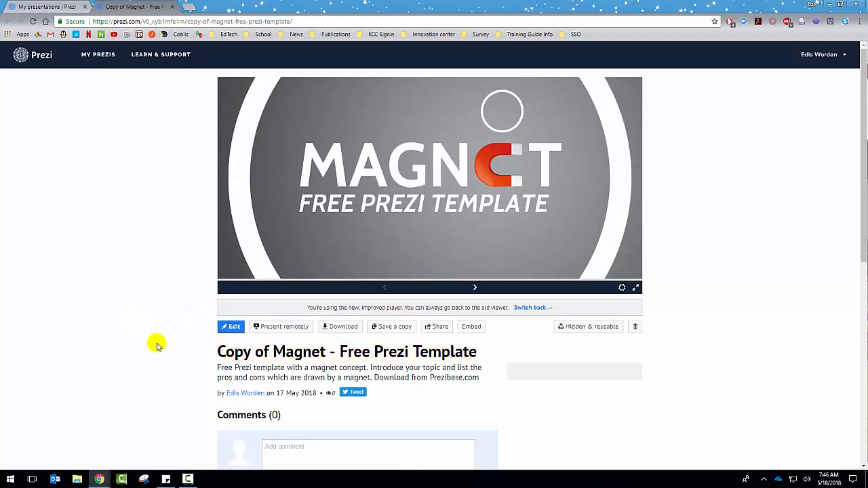
pyautogui.moveTo(233, 326)
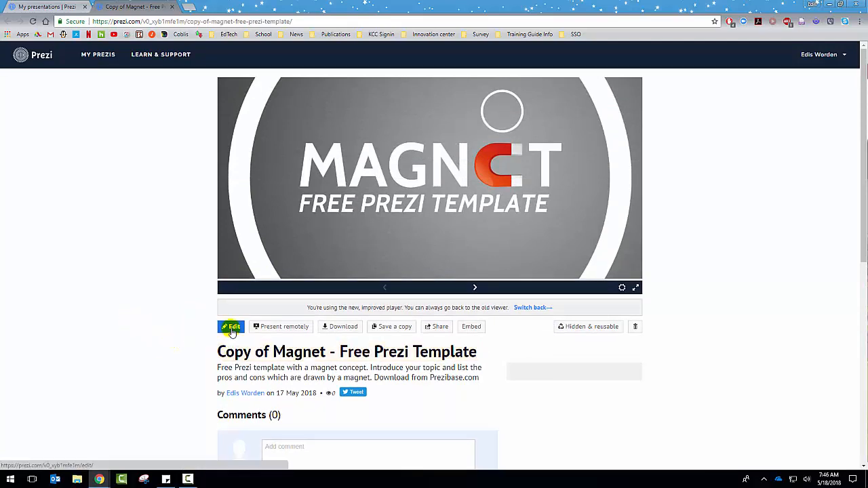
# Open the Copy of Magnet presentation in the Prezi editor
pyautogui.click(230, 326)
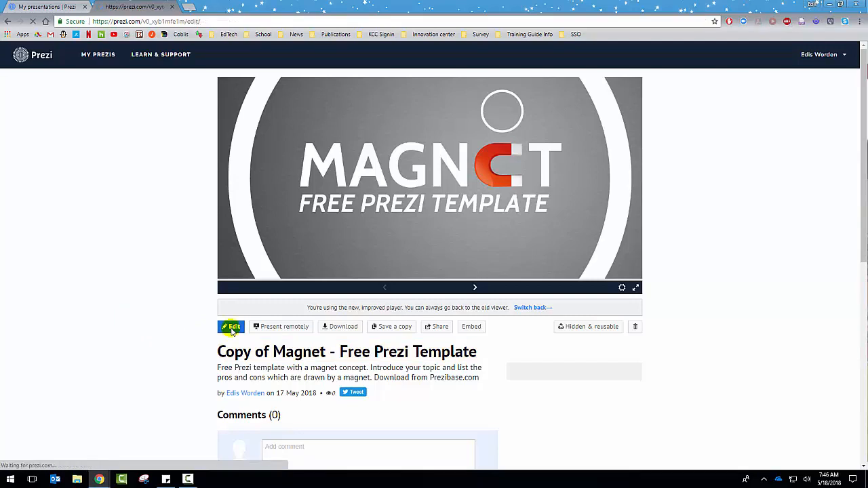
pyautogui.click(230, 327)
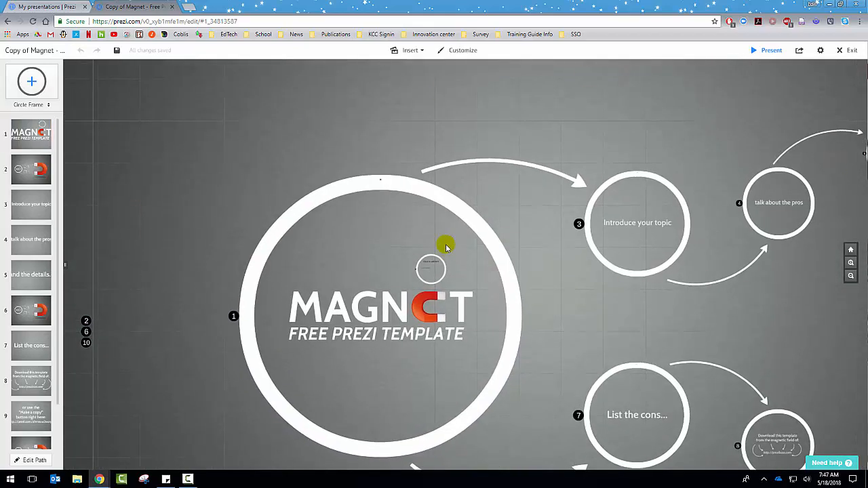
pyautogui.moveTo(557, 346)
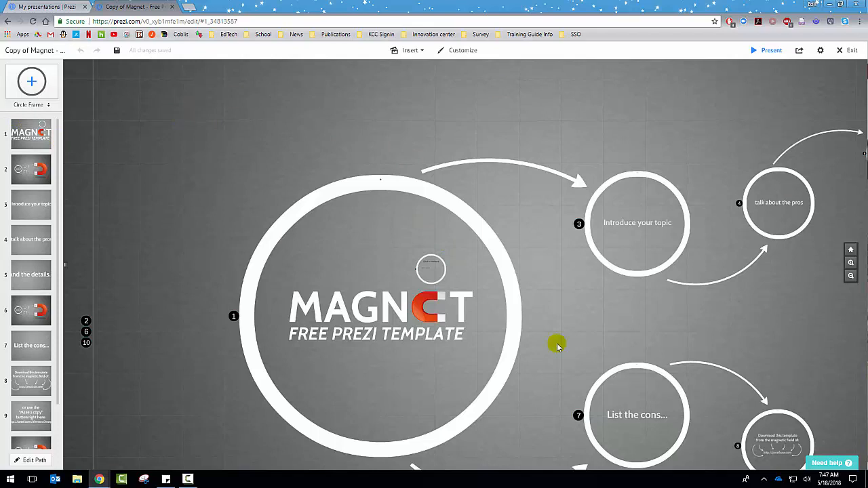
pyautogui.moveTo(525, 53)
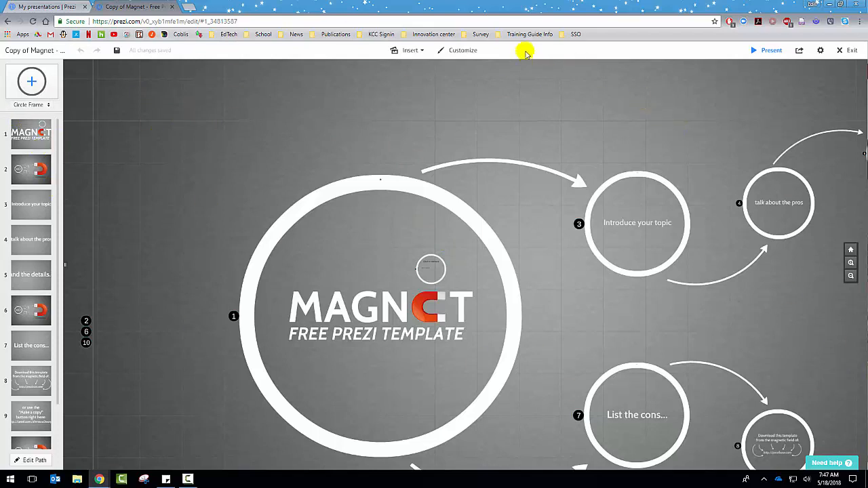
pyautogui.moveTo(526, 53)
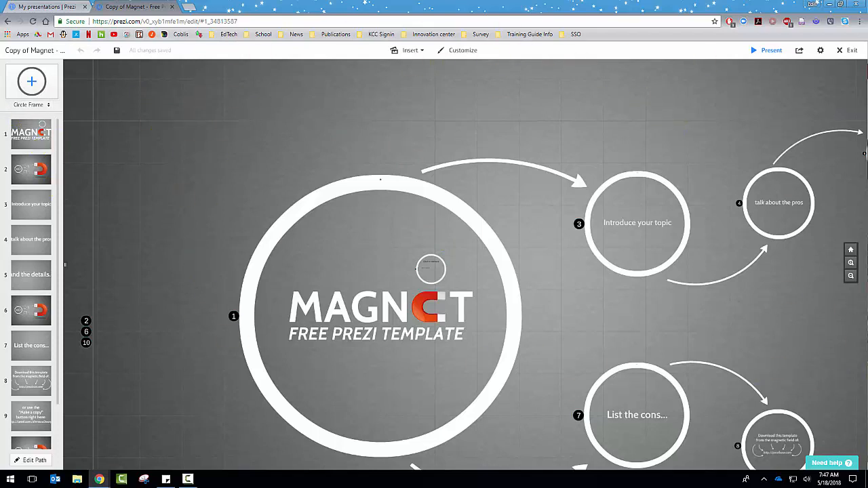
pyautogui.moveTo(189, 226)
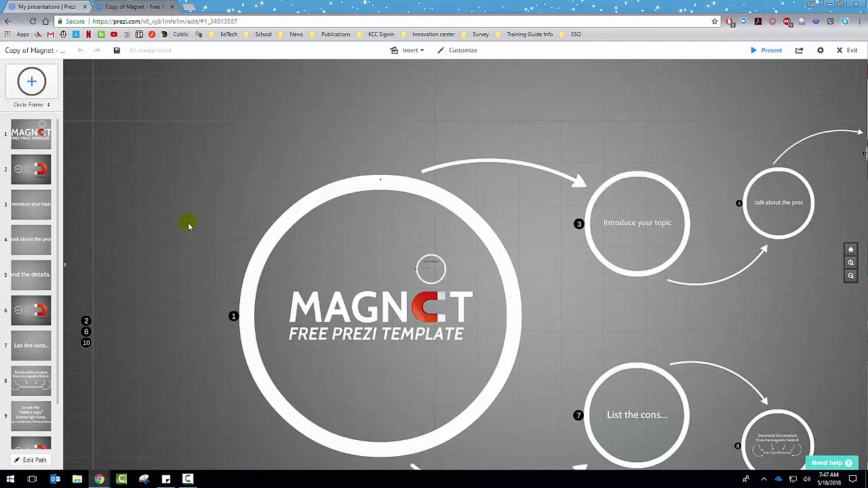
pyautogui.moveTo(478, 388)
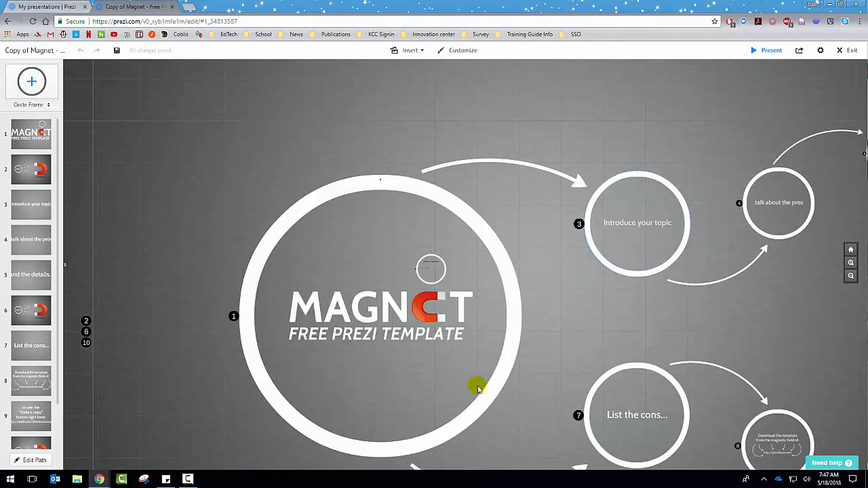
pyautogui.moveTo(680, 228)
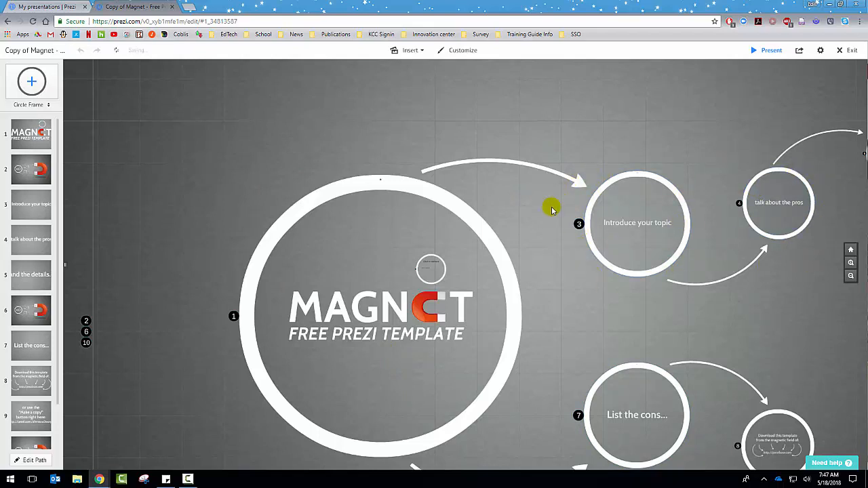
pyautogui.moveTo(417, 67)
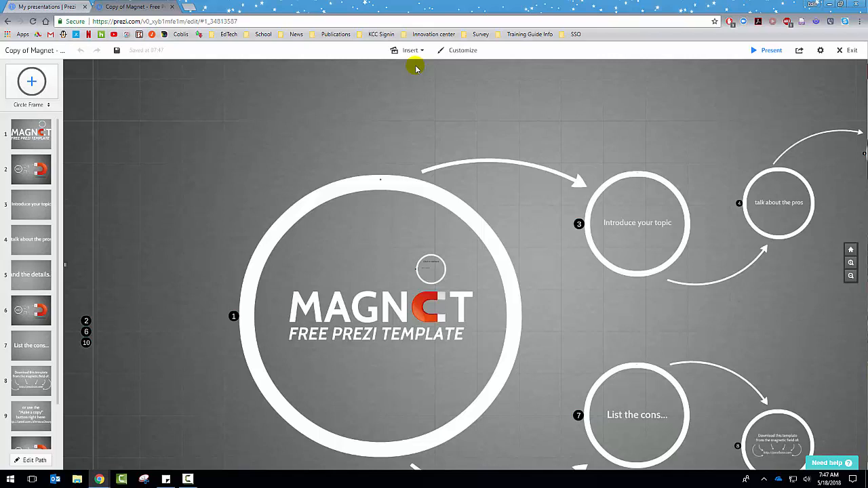
# Insert the canvas transparent paw print image from the Pictures folder
pyautogui.click(410, 50)
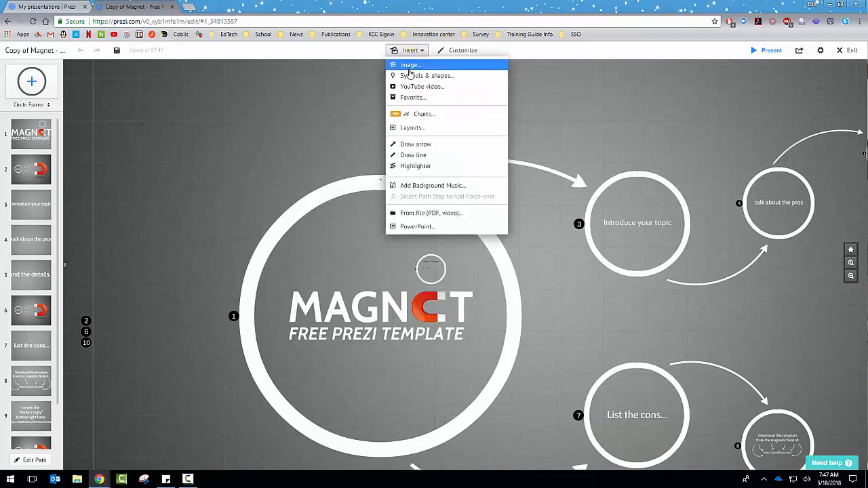
pyautogui.click(409, 65)
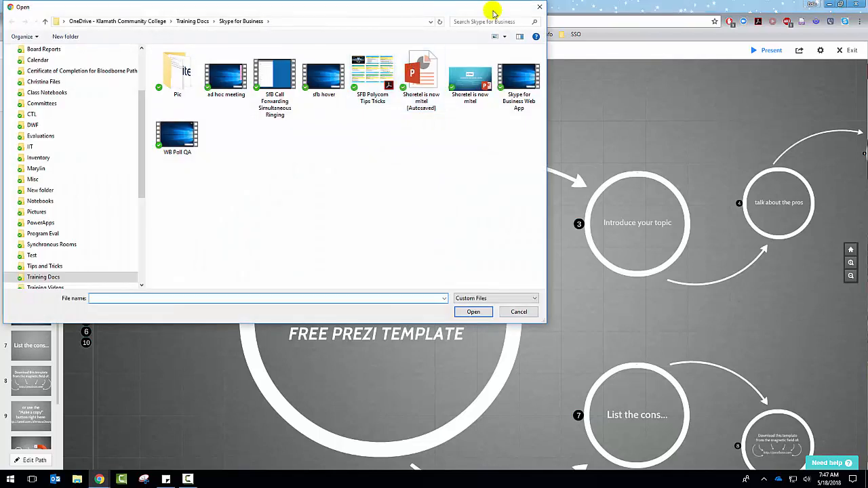
pyautogui.moveTo(399, 172)
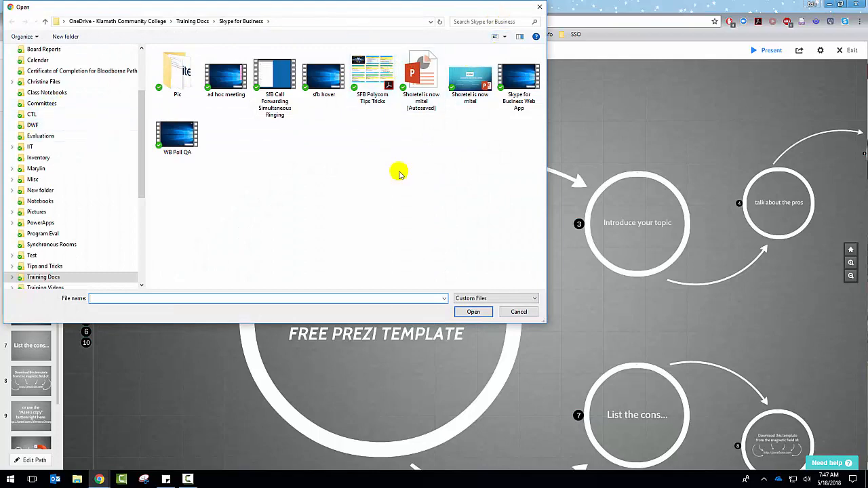
pyautogui.click(36, 179)
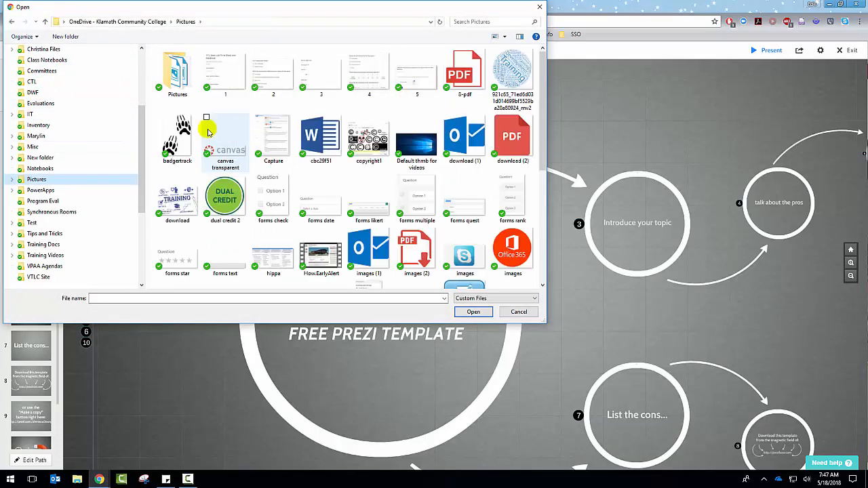
pyautogui.click(473, 312)
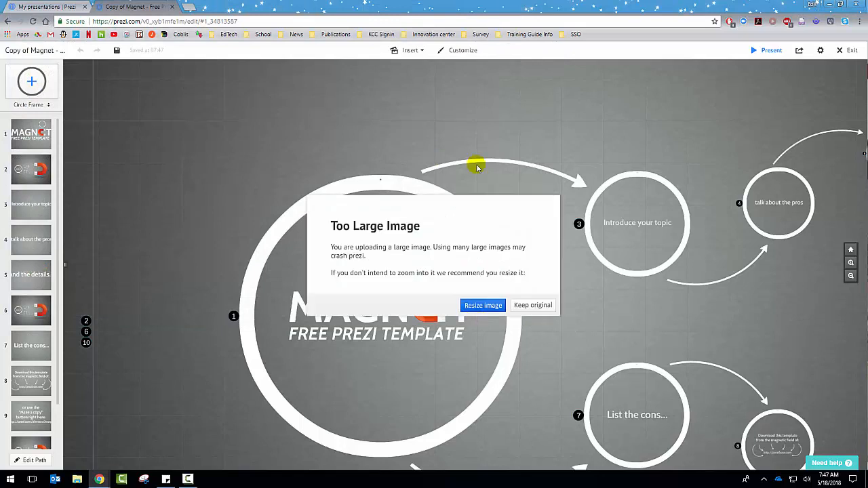
pyautogui.moveTo(387, 197)
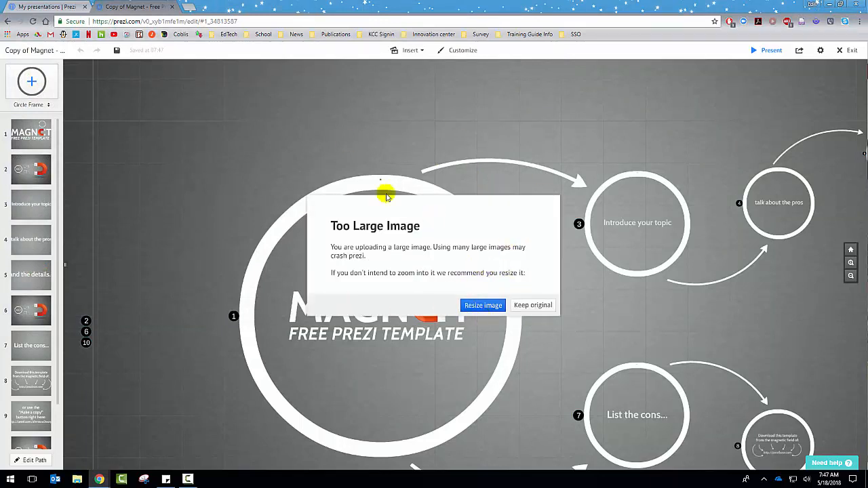
pyautogui.moveTo(541, 339)
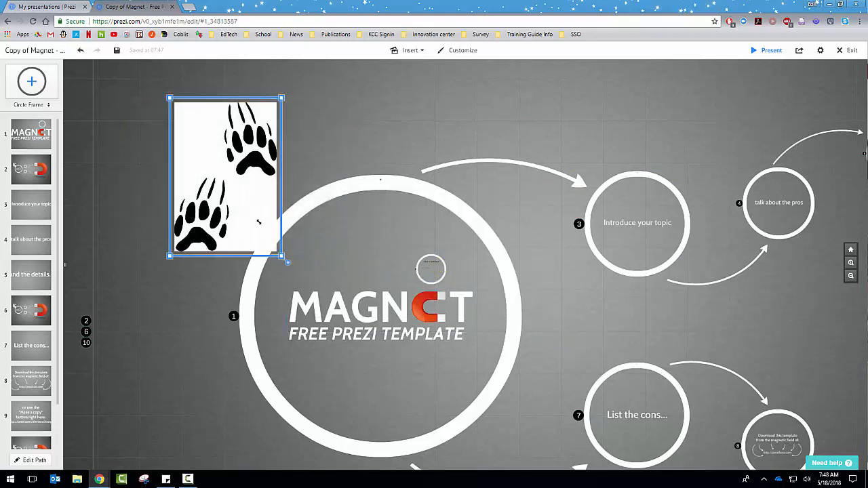
# Move the paw print above the Introduce your topic circle and zoom into step 3
pyautogui.moveTo(225, 177); pyautogui.dragTo(596, 135)
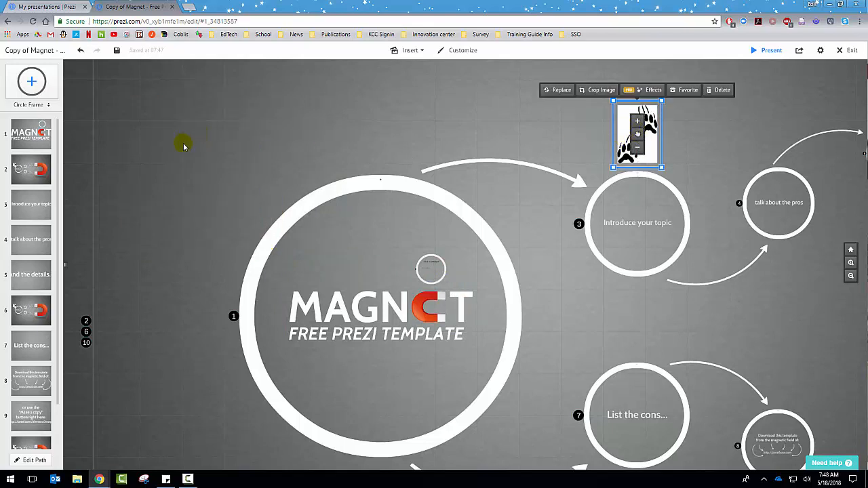
pyautogui.moveTo(735, 72)
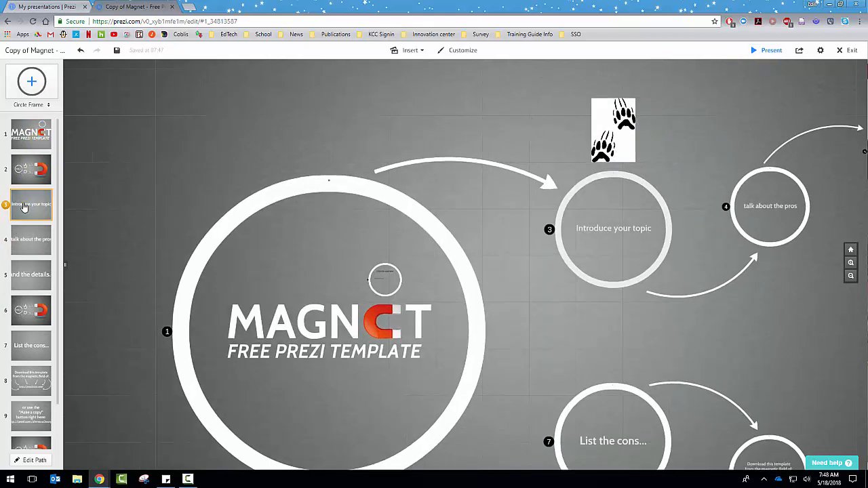
pyautogui.click(30, 205)
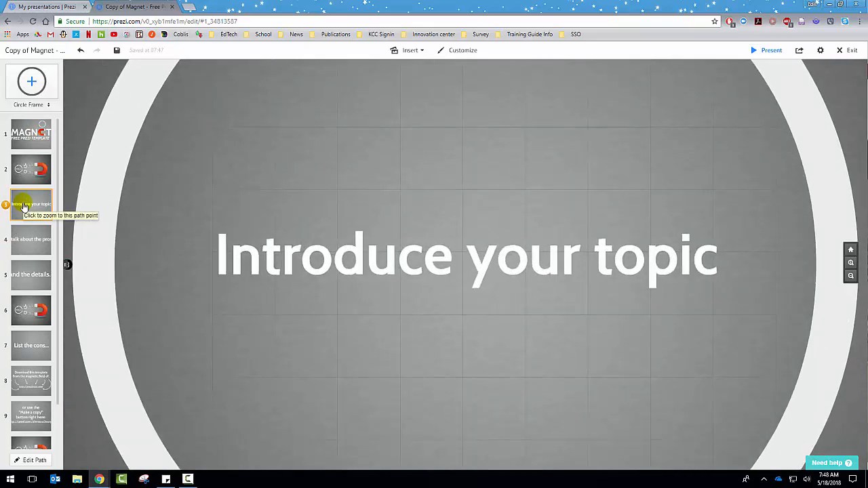
pyautogui.moveTo(135, 148)
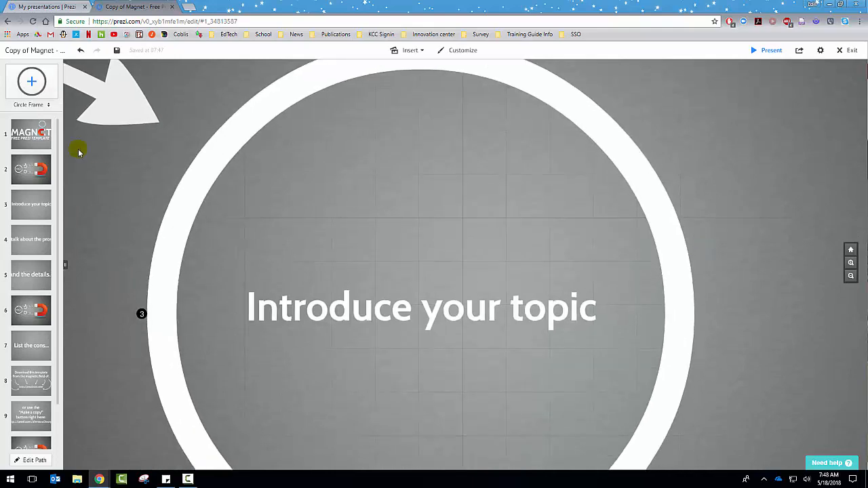
pyautogui.click(30, 133)
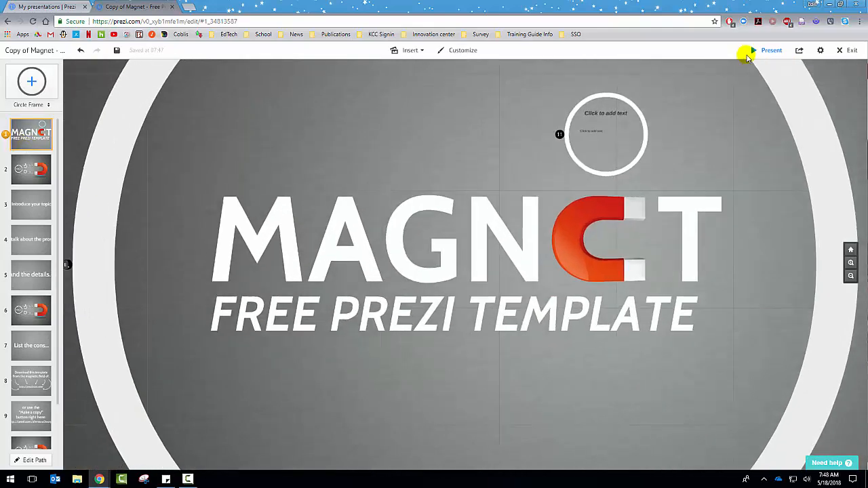
pyautogui.click(772, 51)
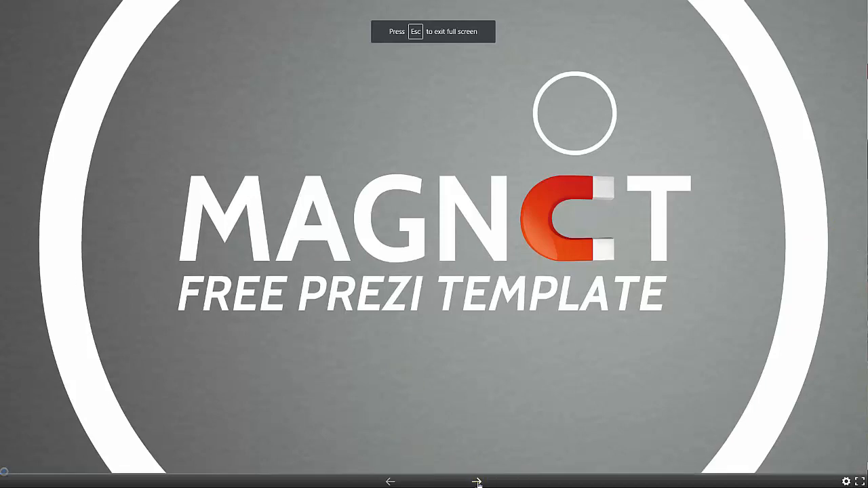
pyautogui.click(476, 481)
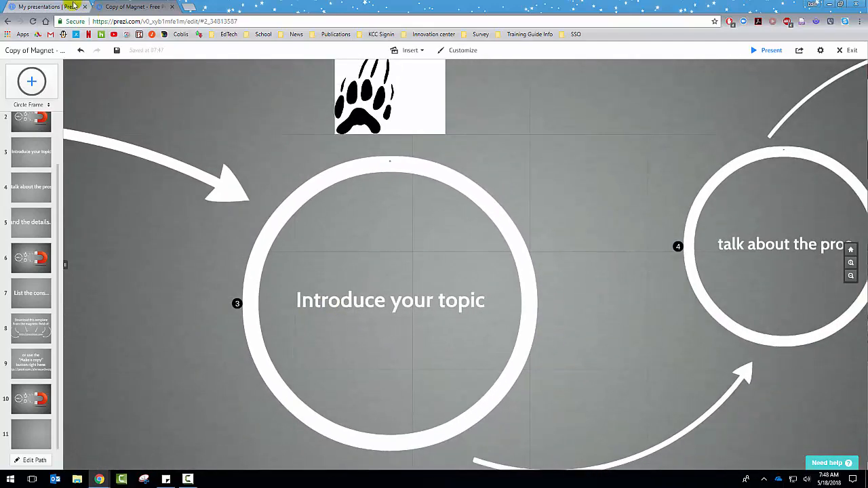
# From My presentations, open the How to use the Smartboard presentation in the editor
pyautogui.click(34, 6)
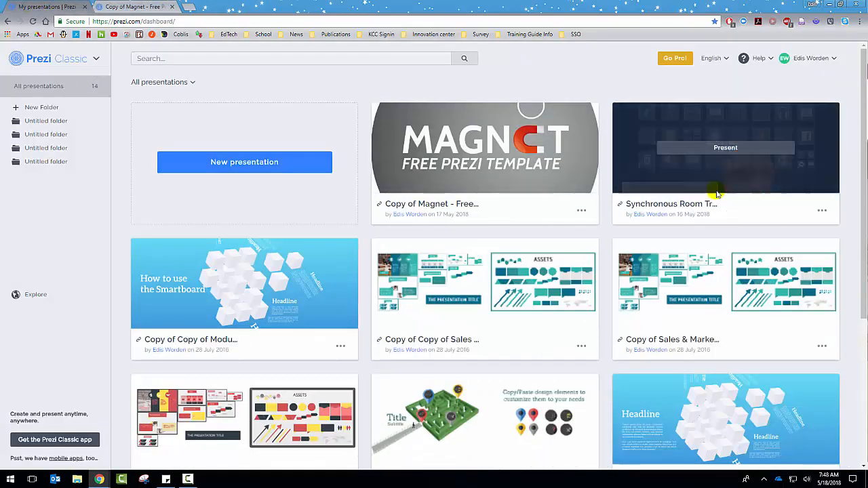
pyautogui.scroll(-3)
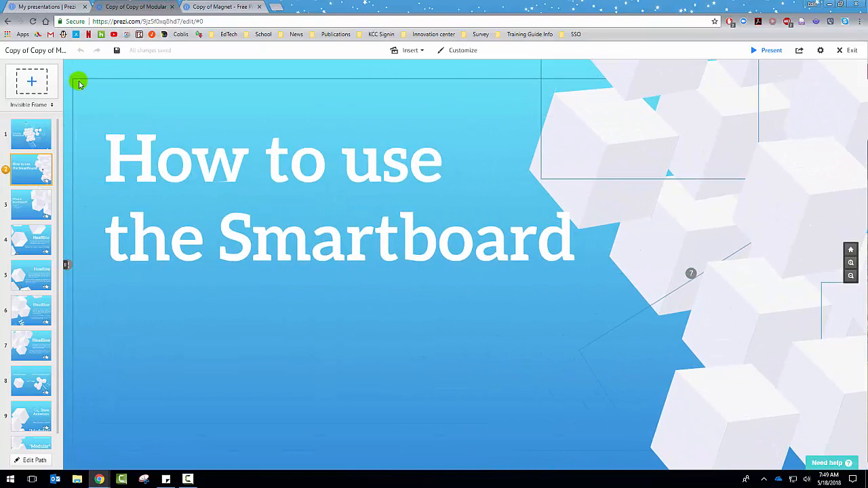
pyautogui.moveTo(712, 178)
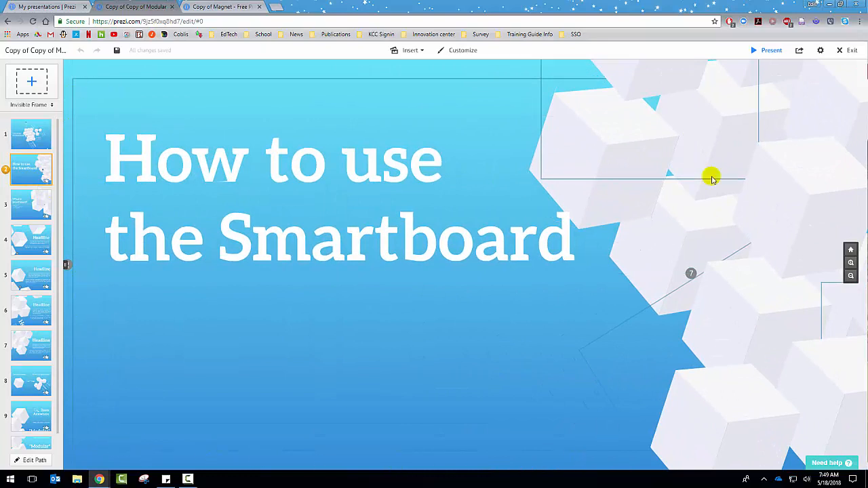
pyautogui.moveTo(67, 404)
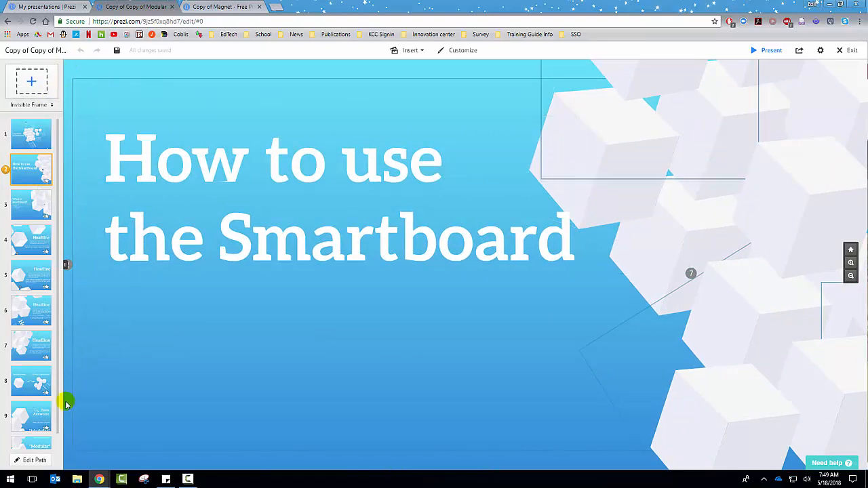
pyautogui.click(444, 175)
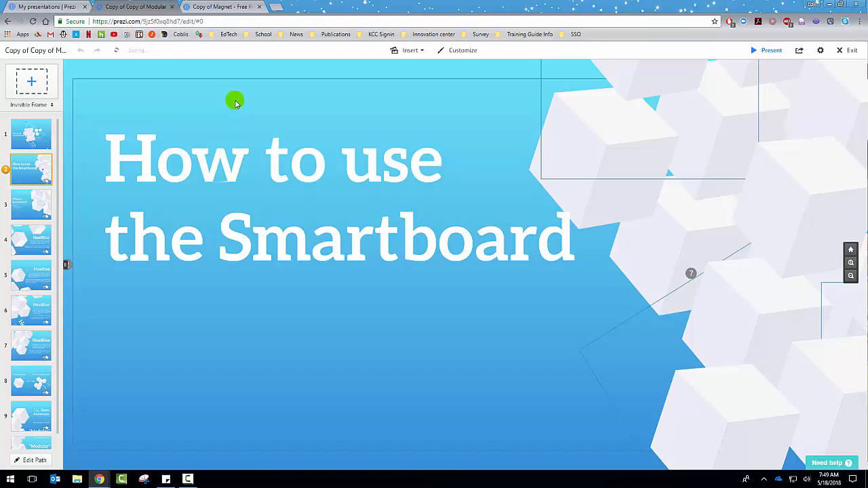
pyautogui.moveTo(690, 217)
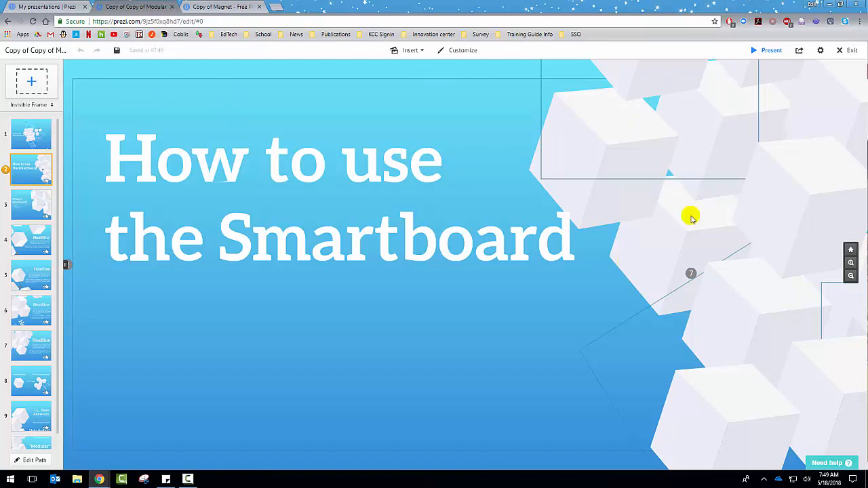
pyautogui.moveTo(229, 35)
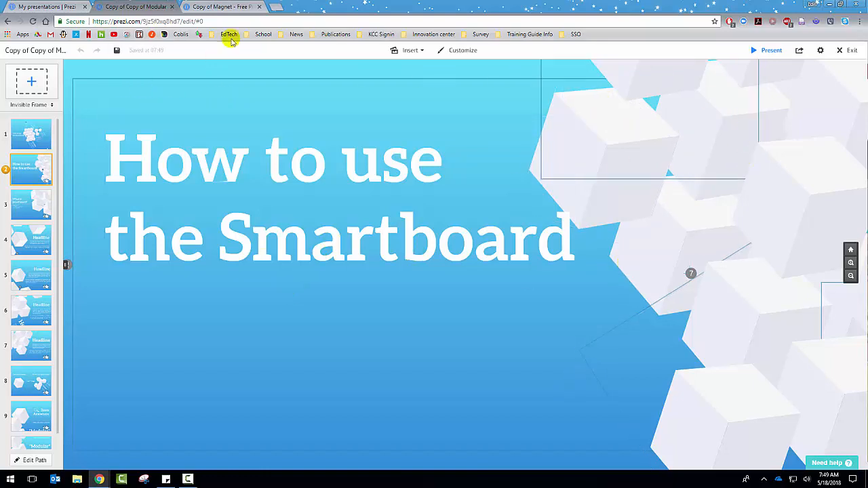
# Return to the Magnet copy and bring the whole canvas overview into view
pyautogui.click(220, 6)
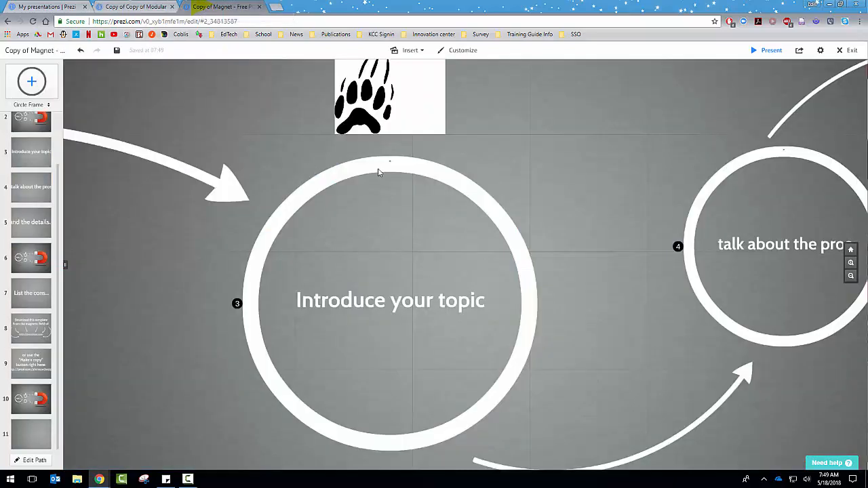
pyautogui.moveTo(345, 229)
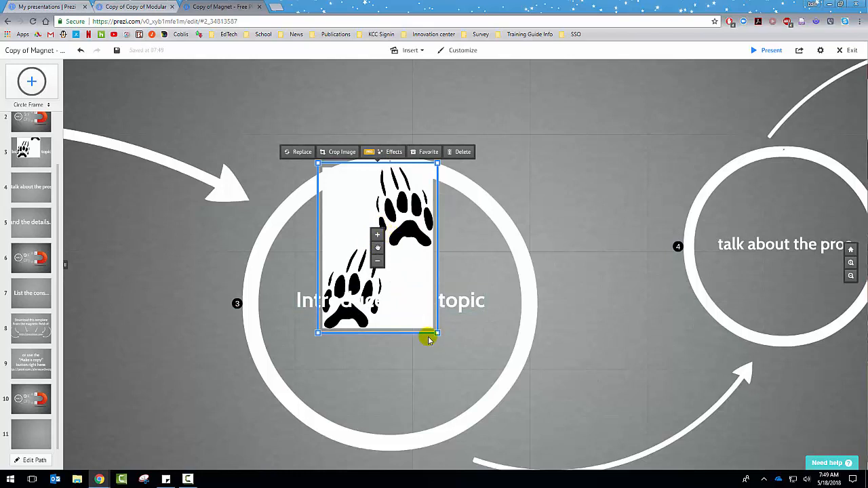
pyautogui.moveTo(315, 159)
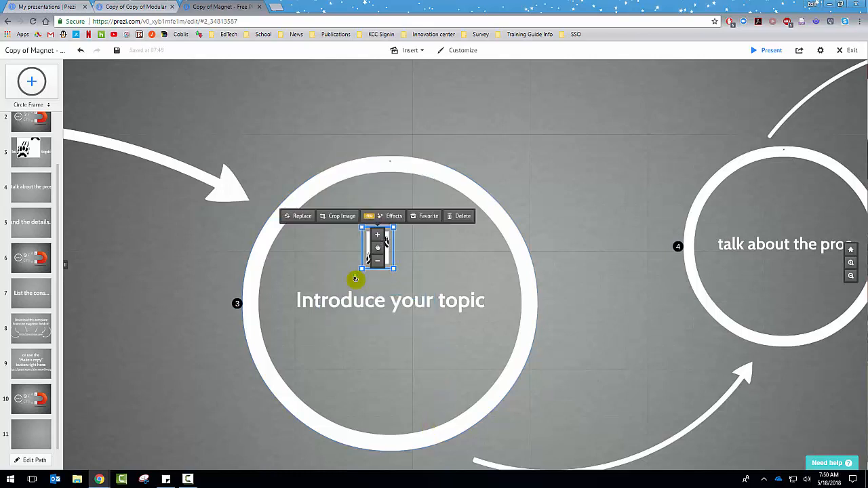
pyautogui.click(556, 151)
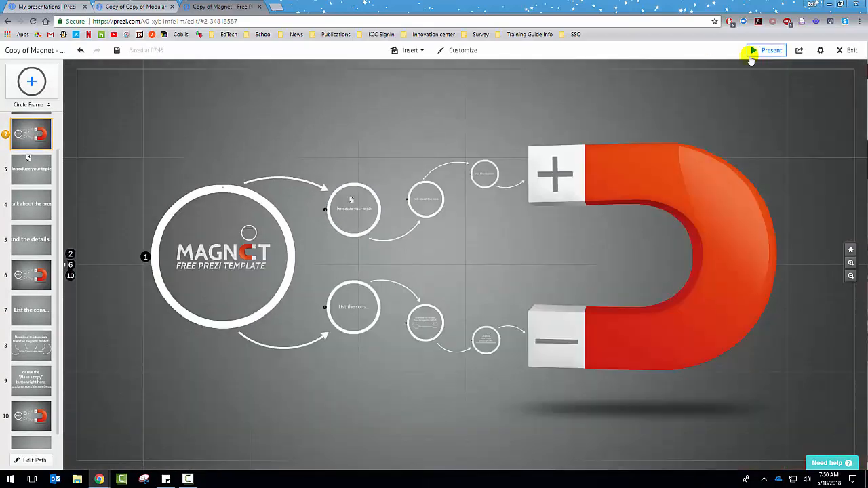
pyautogui.moveTo(753, 55)
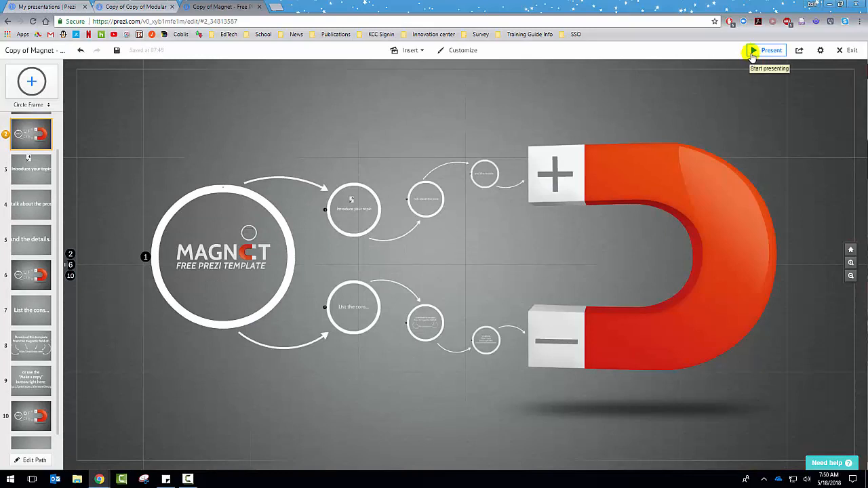
pyautogui.click(772, 50)
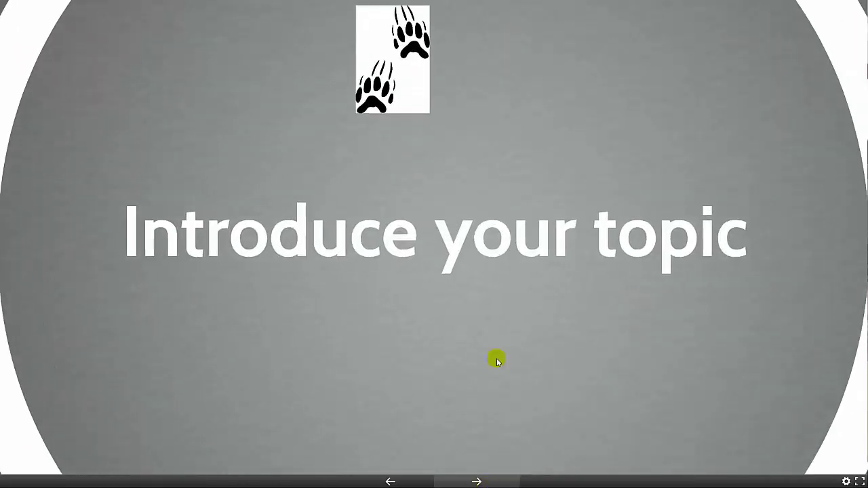
pyautogui.moveTo(475, 430)
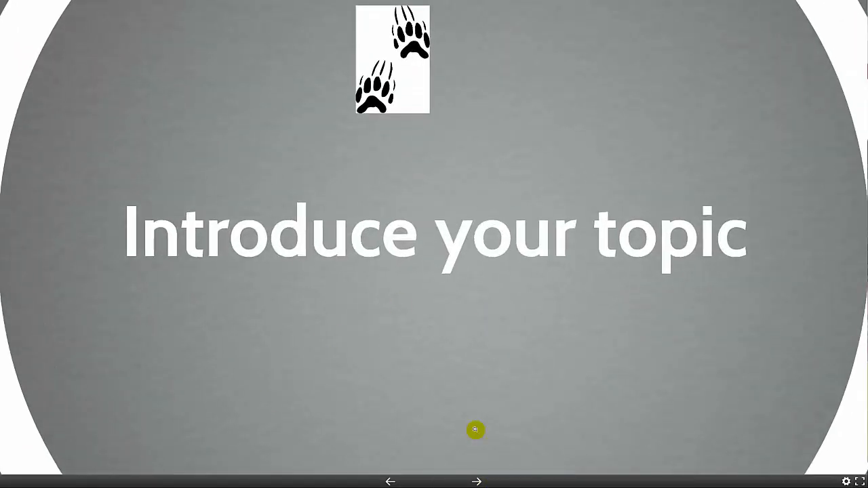
pyautogui.moveTo(476, 433)
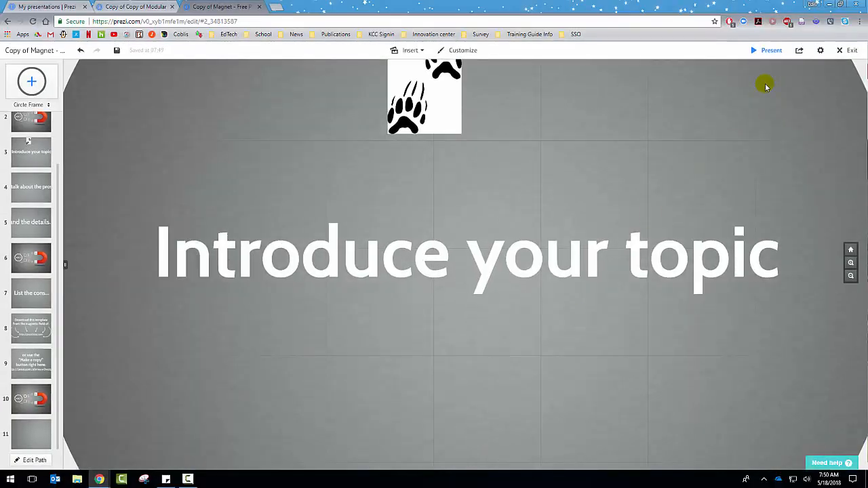
pyautogui.moveTo(531, 273)
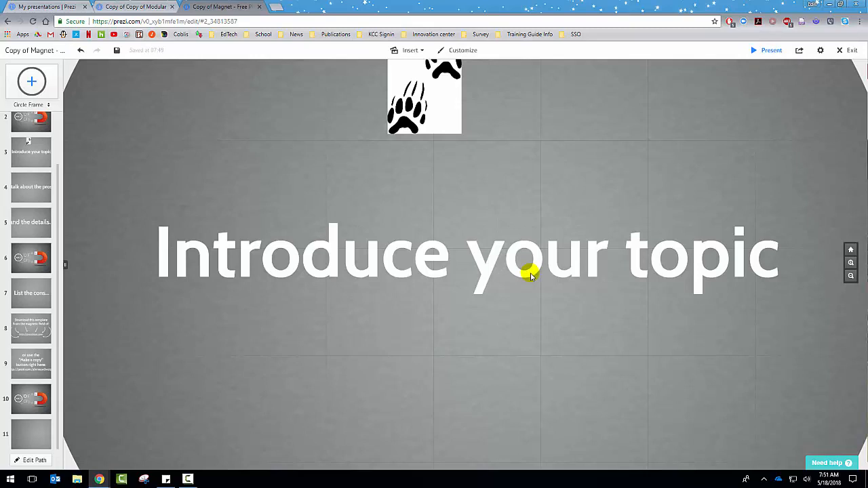
pyautogui.moveTo(730, 321)
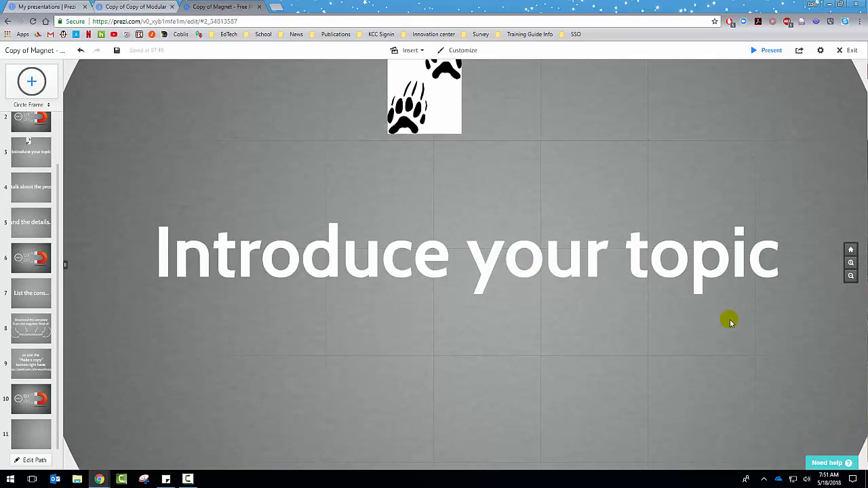
pyautogui.moveTo(219, 199)
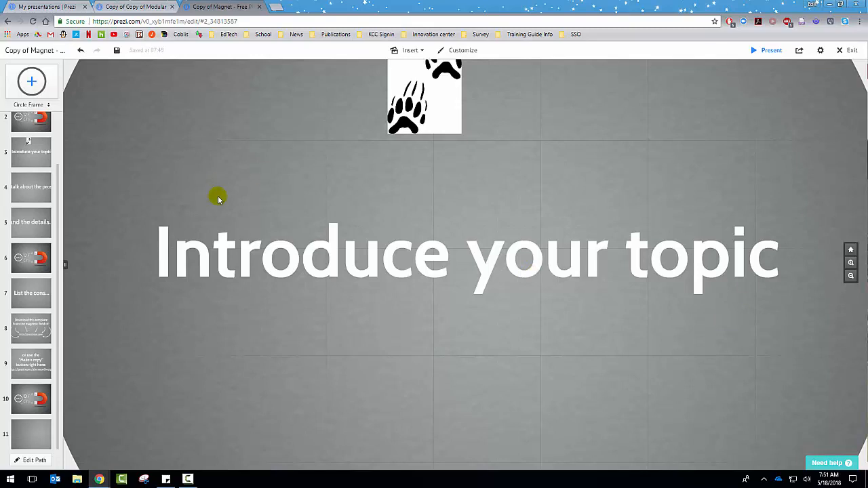
pyautogui.moveTo(621, 38)
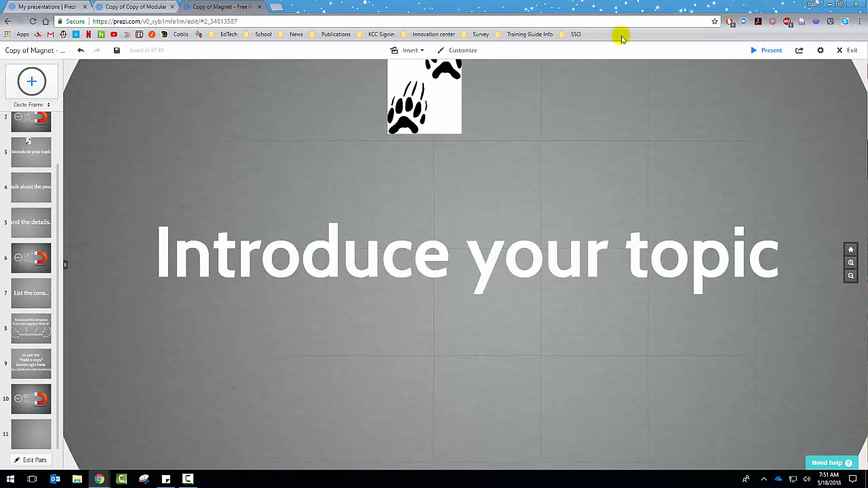
pyautogui.moveTo(688, 323)
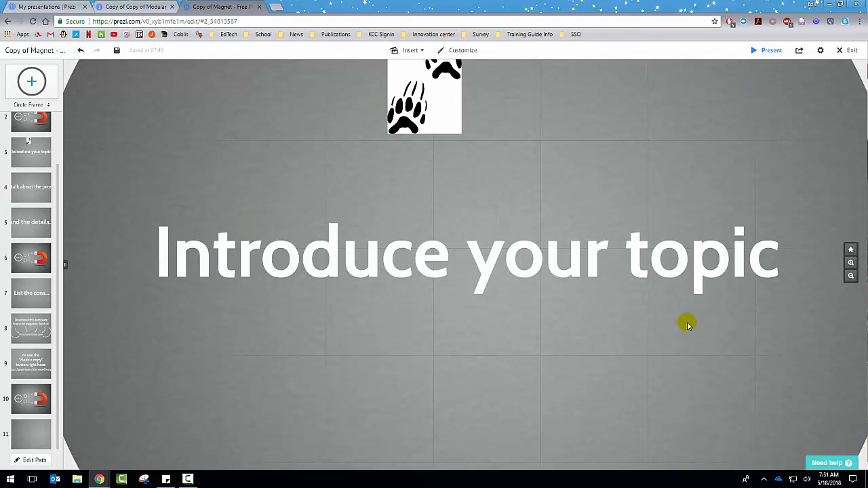
# Add a Simple White picture symbol and place it left of the paw-print image
pyautogui.click(407, 49)
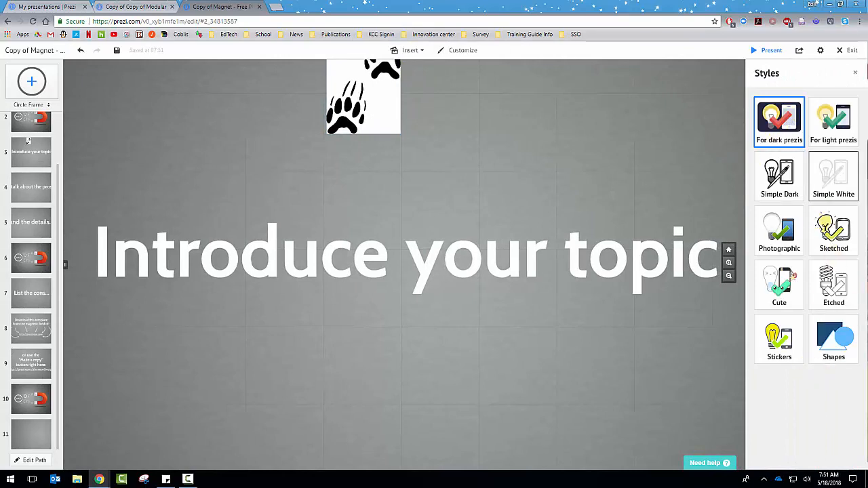
pyautogui.click(834, 177)
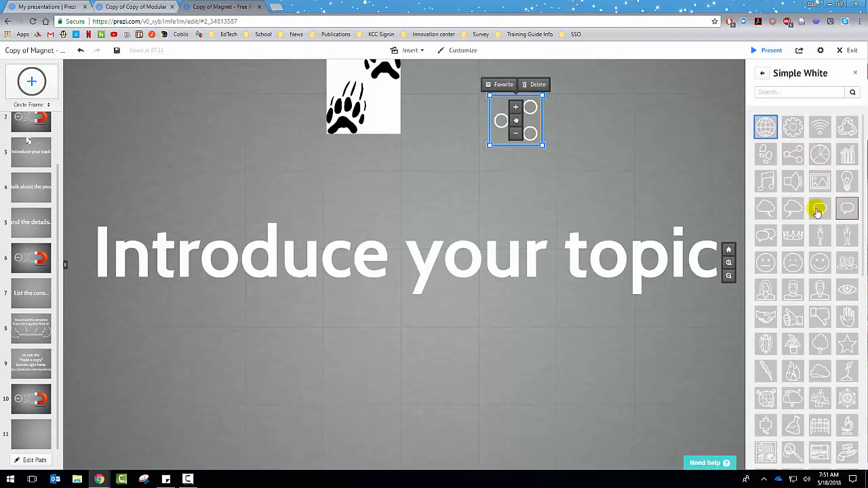
pyautogui.click(820, 181)
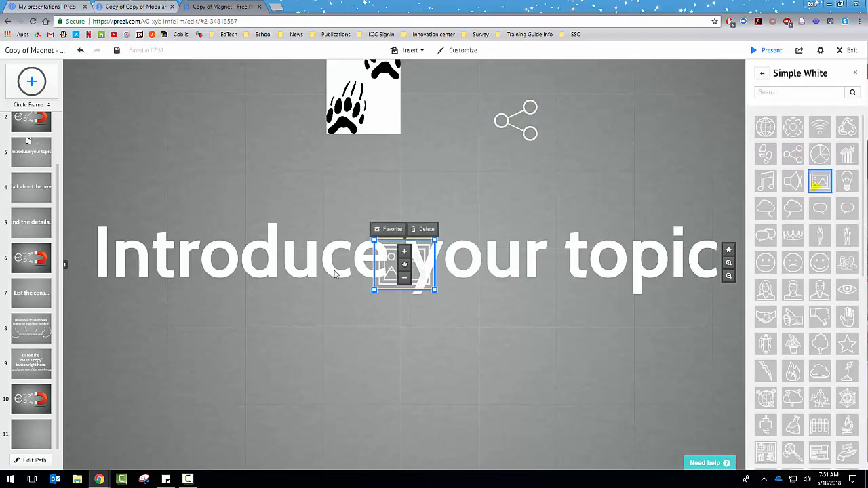
pyautogui.moveTo(403, 265); pyautogui.dragTo(197, 111)
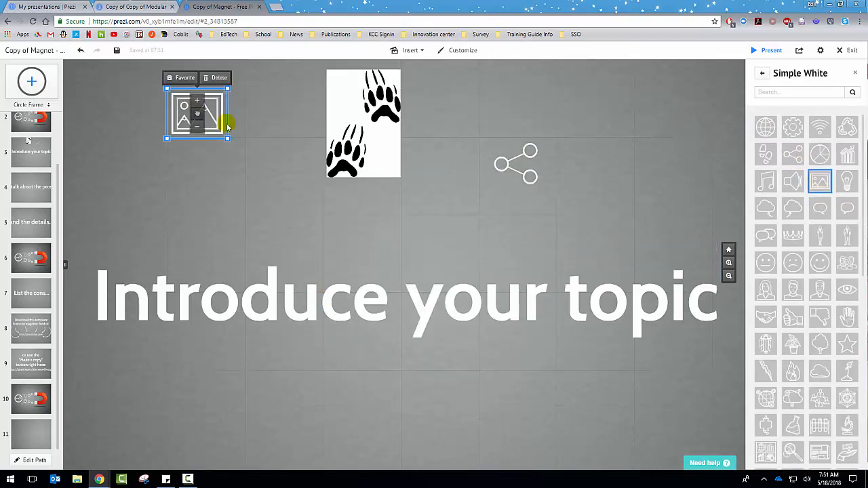
# Bring up the Insert YouTube video prompt
pyautogui.click(410, 49)
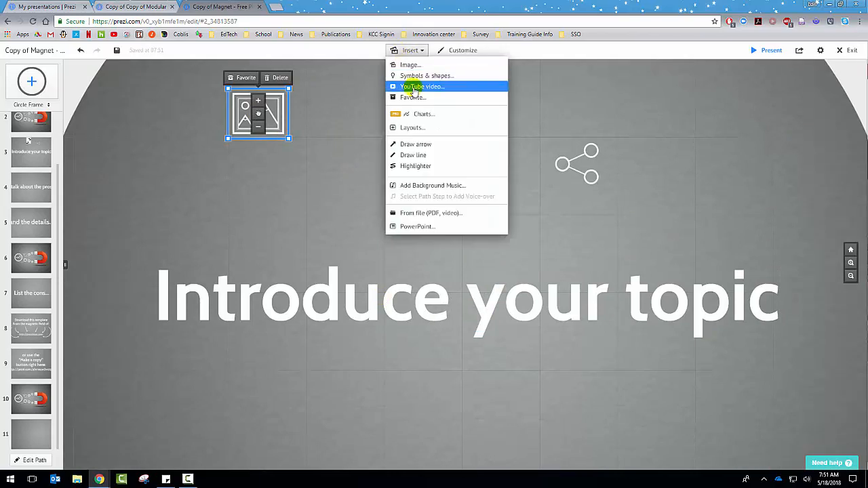
pyautogui.click(421, 86)
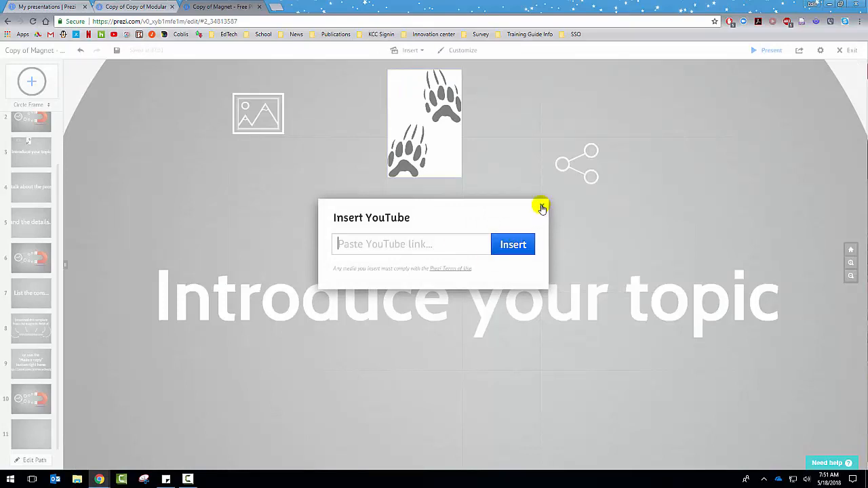
# Dismiss the YouTube prompt without a video and close the insert list unchanged
pyautogui.click(541, 205)
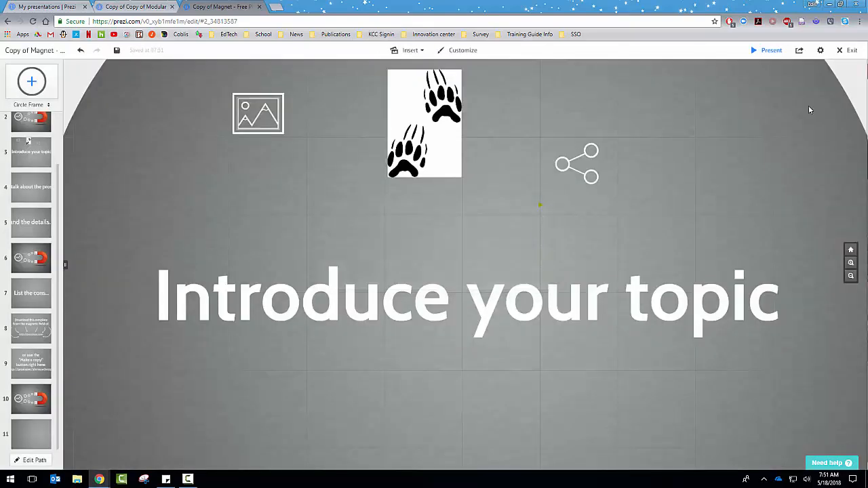
pyautogui.click(408, 49)
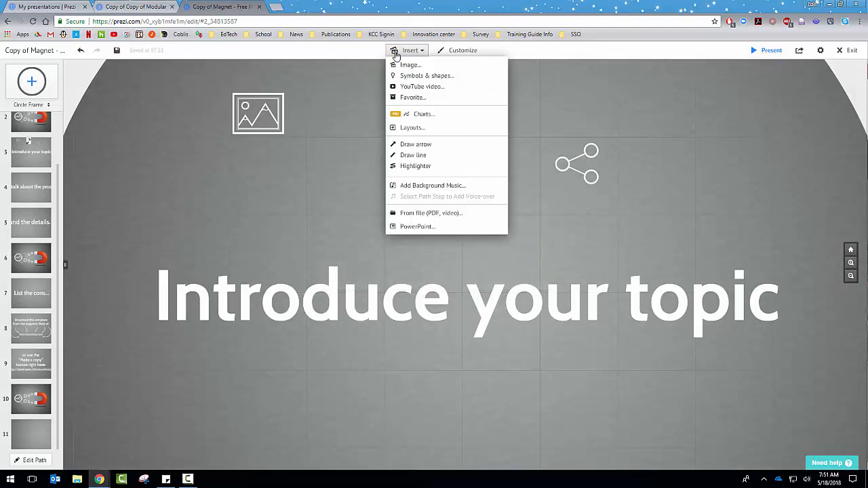
pyautogui.moveTo(197, 103)
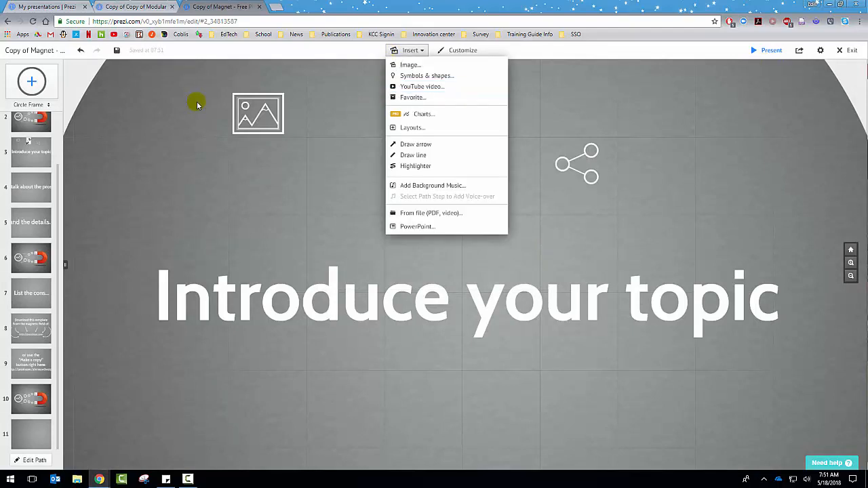
pyautogui.click(411, 64)
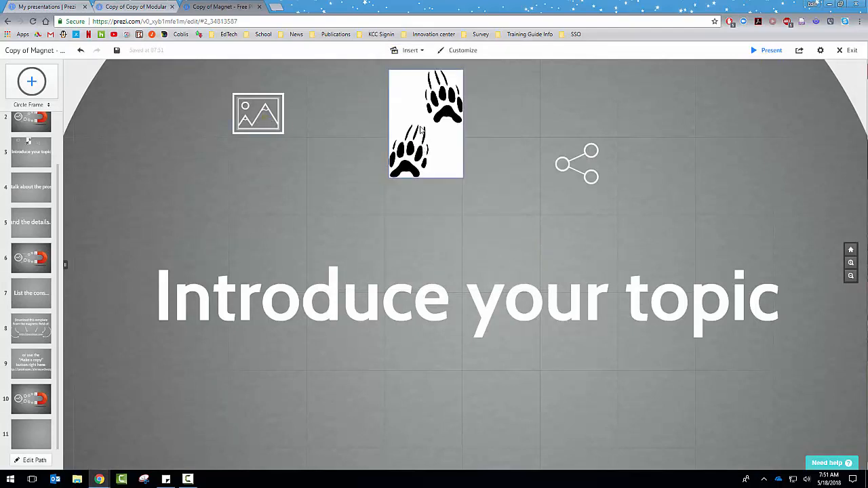
# Add the paw-print image and the share symbol to Favorites
pyautogui.click(425, 124)
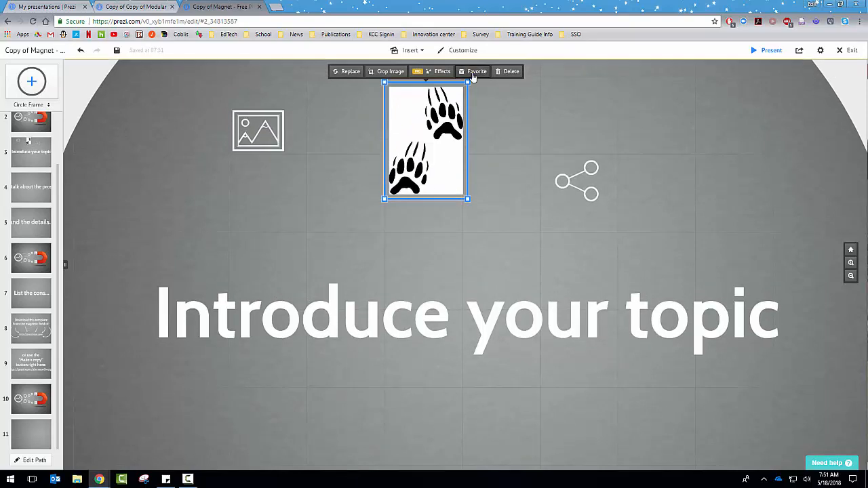
pyautogui.click(477, 71)
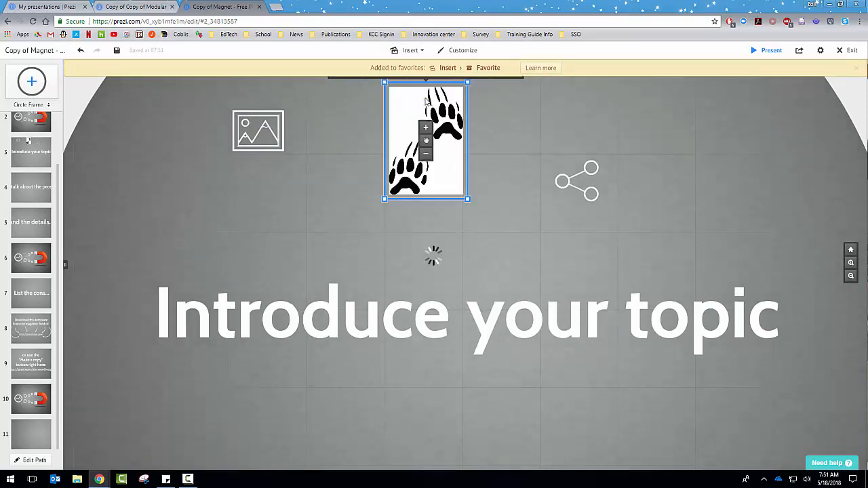
pyautogui.click(488, 67)
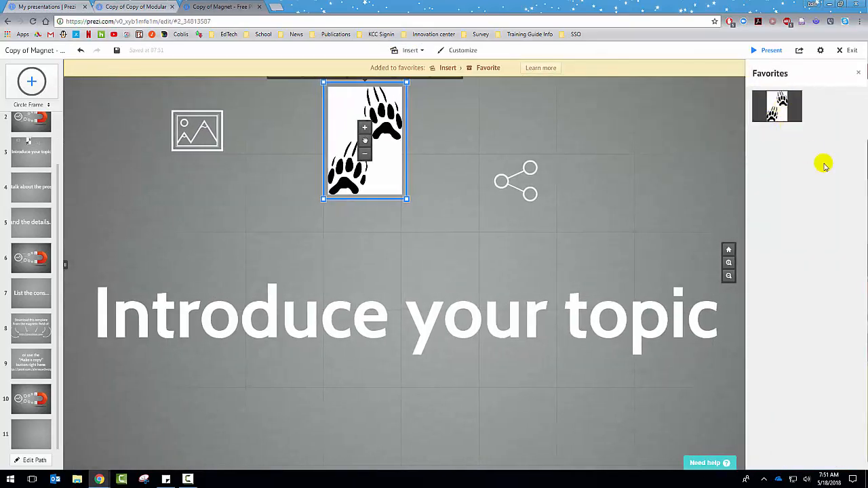
pyautogui.click(515, 181)
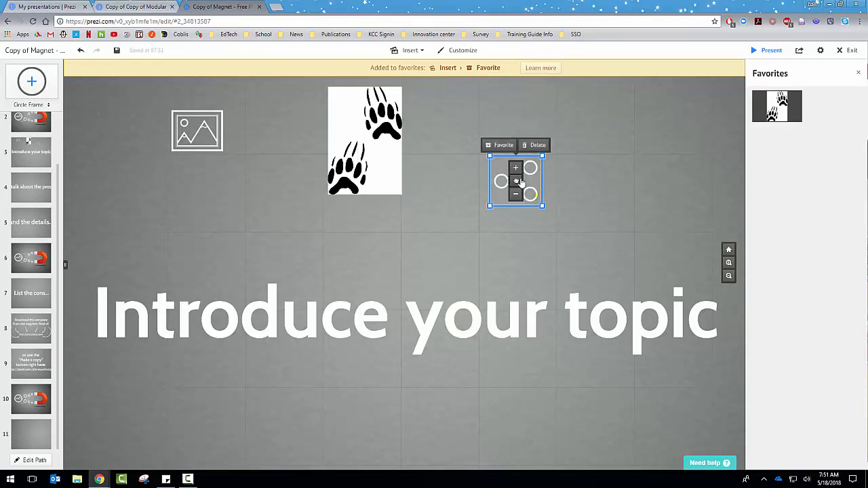
pyautogui.click(407, 49)
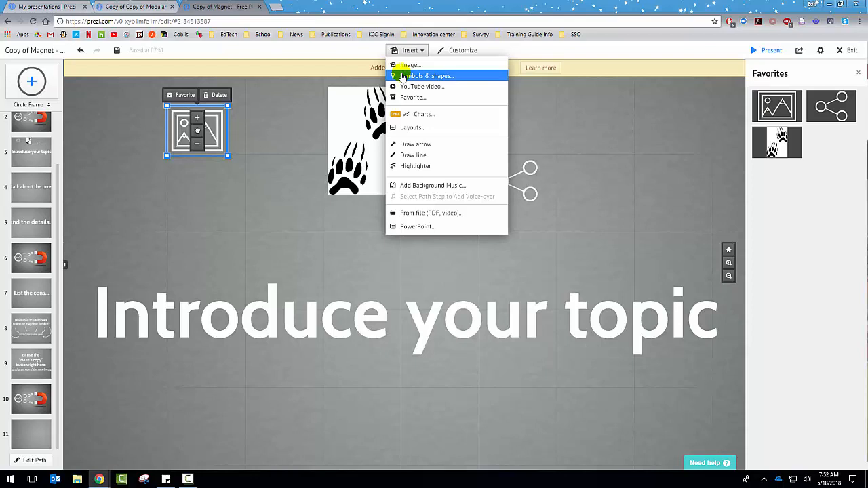
pyautogui.moveTo(563, 190)
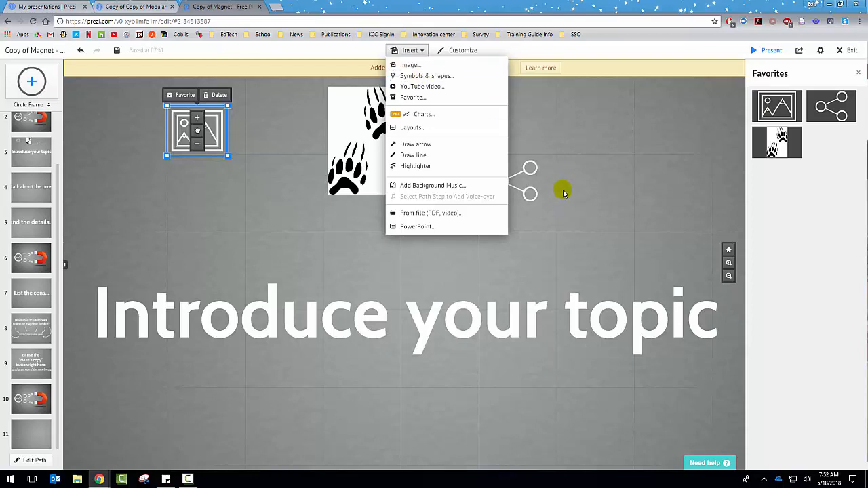
pyautogui.moveTo(427, 125)
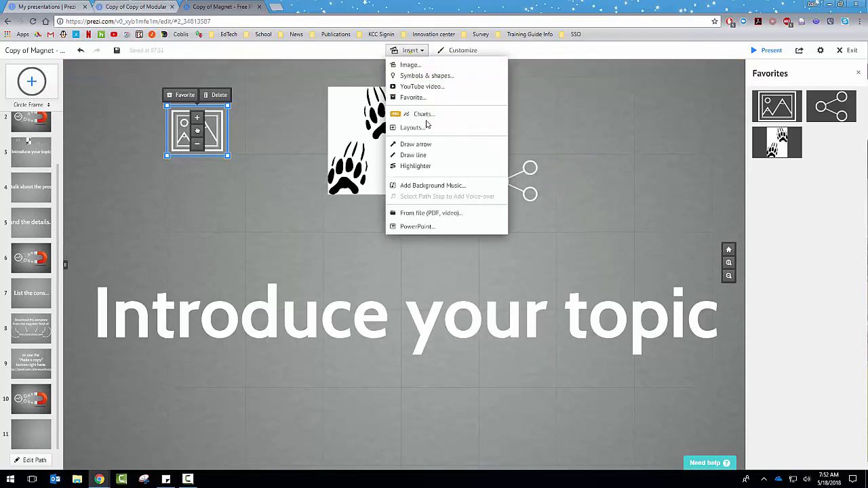
pyautogui.moveTo(423, 114)
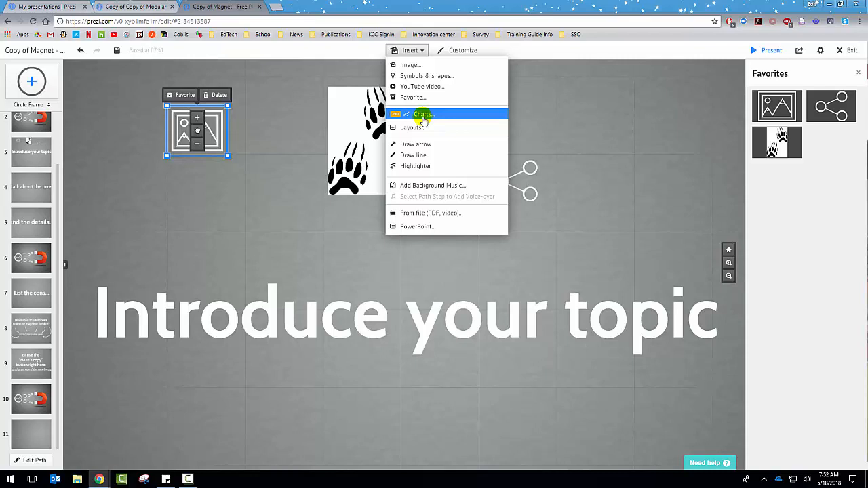
pyautogui.moveTo(800, 198)
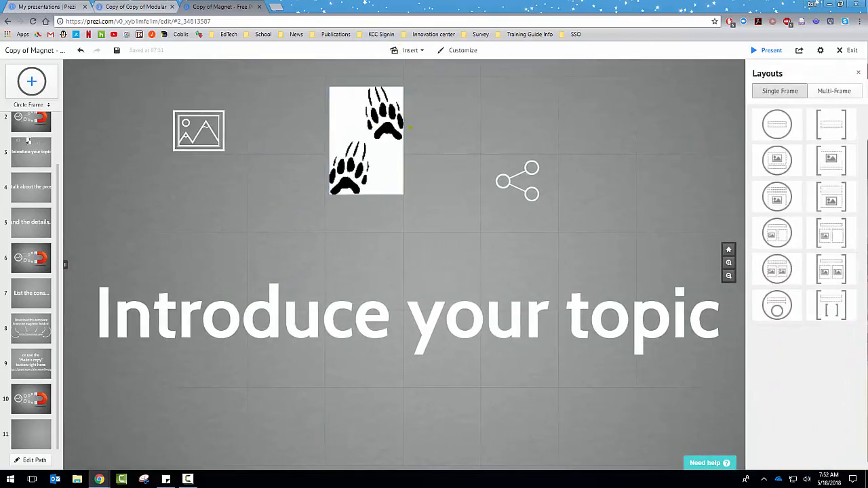
pyautogui.moveTo(798, 161)
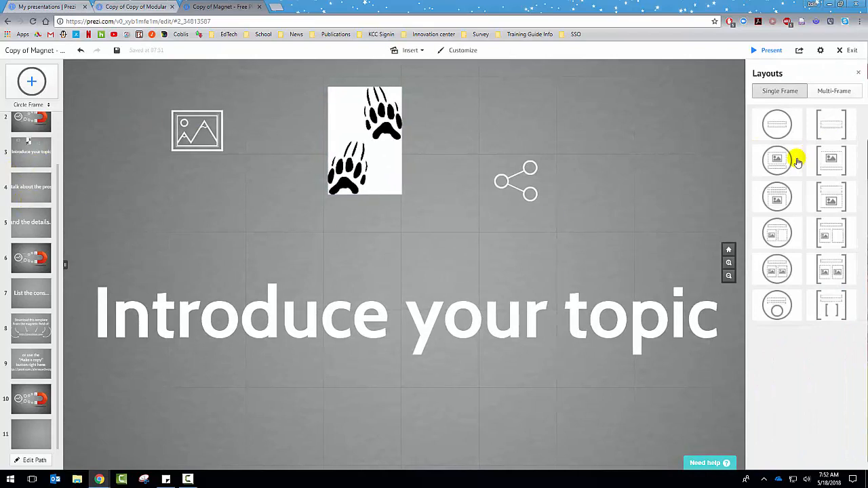
# Place a single circle-with-picture frame at the top right of the canvas
pyautogui.click(777, 159)
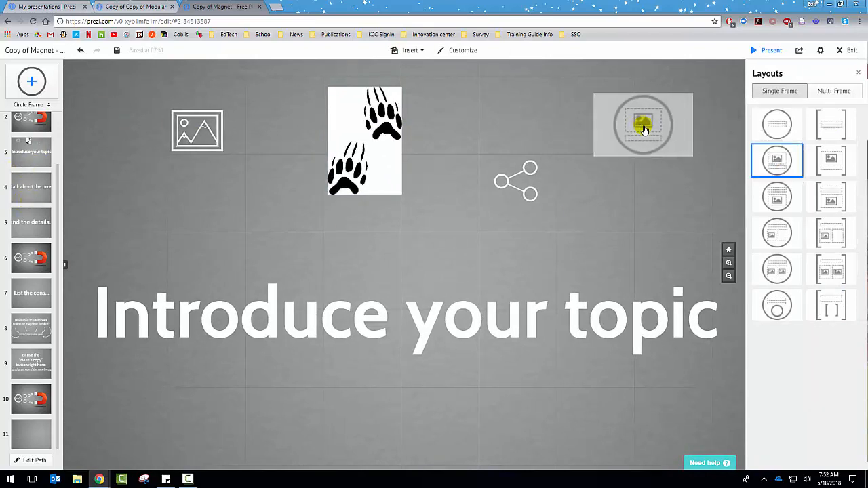
pyautogui.click(643, 125)
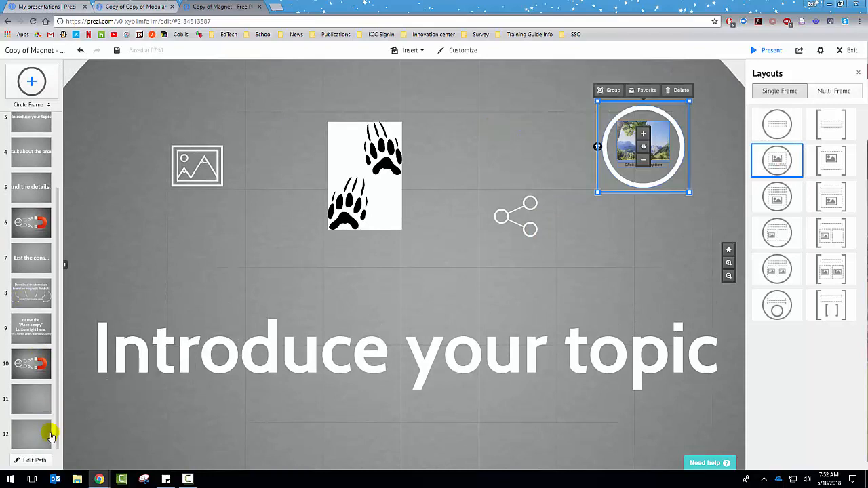
pyautogui.moveTo(29, 445)
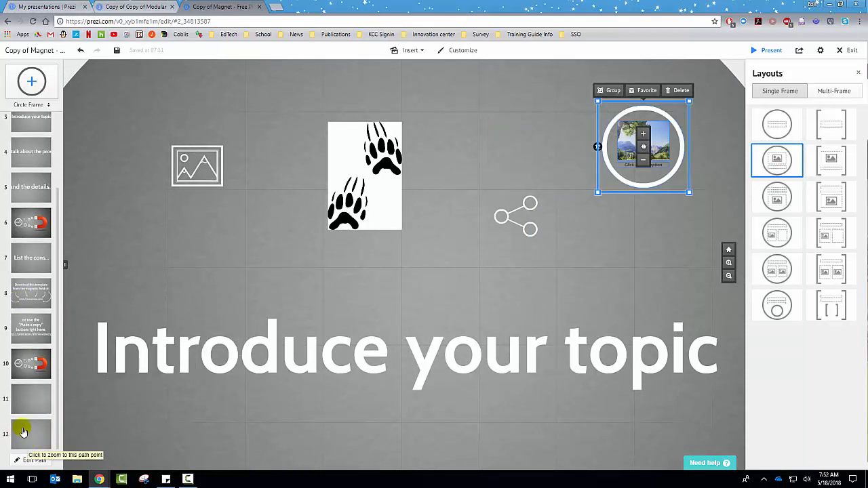
pyautogui.moveTo(532, 178)
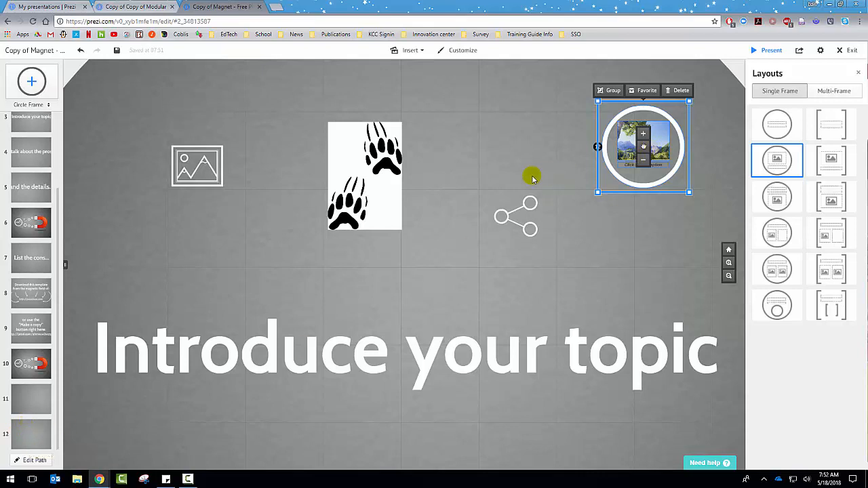
pyautogui.moveTo(10, 427)
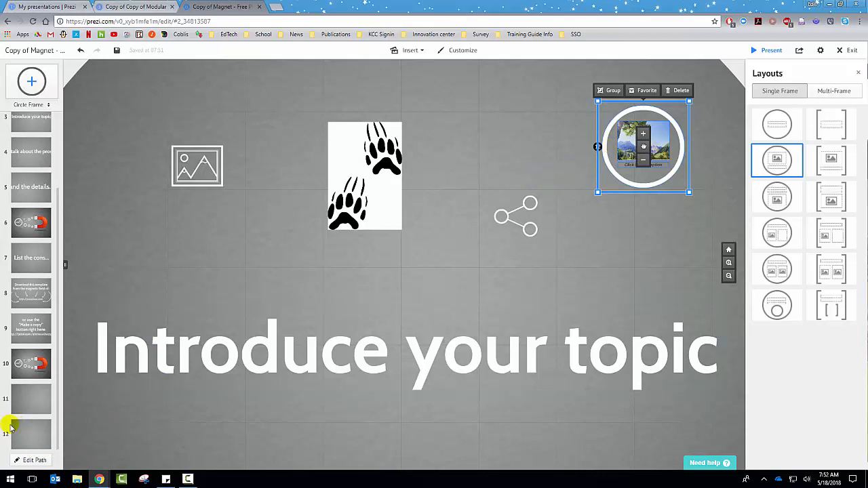
pyautogui.moveTo(281, 299)
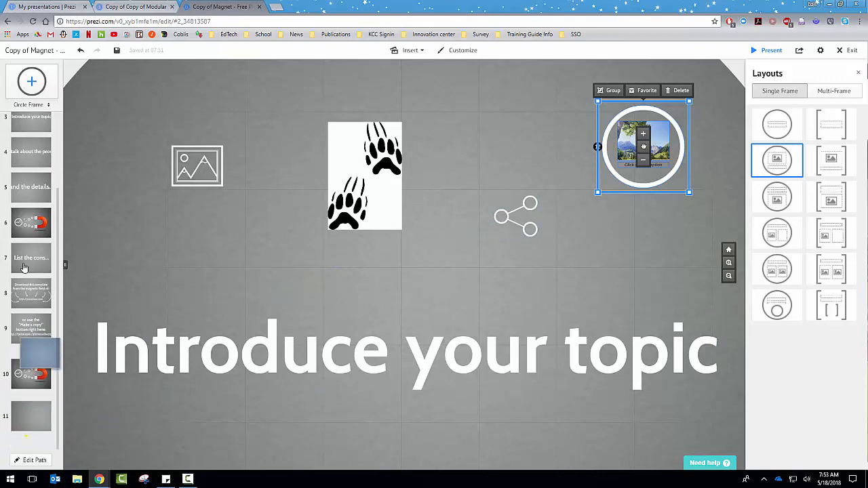
pyautogui.scroll(3)
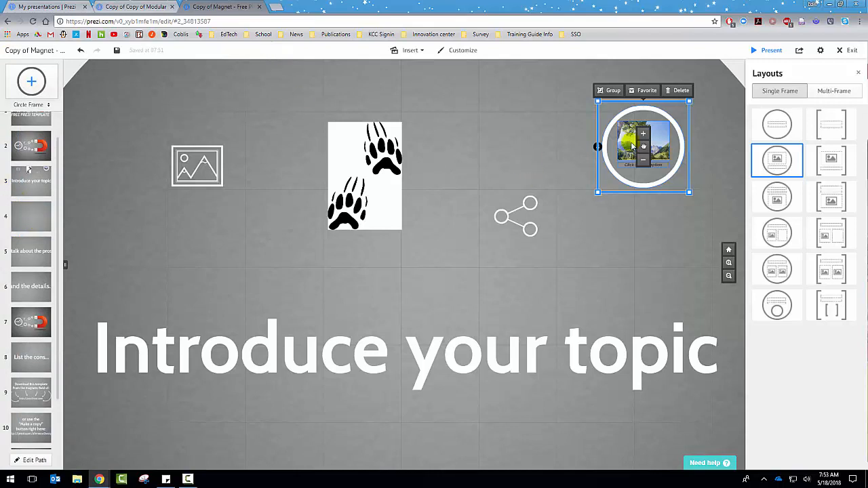
pyautogui.moveTo(29, 255)
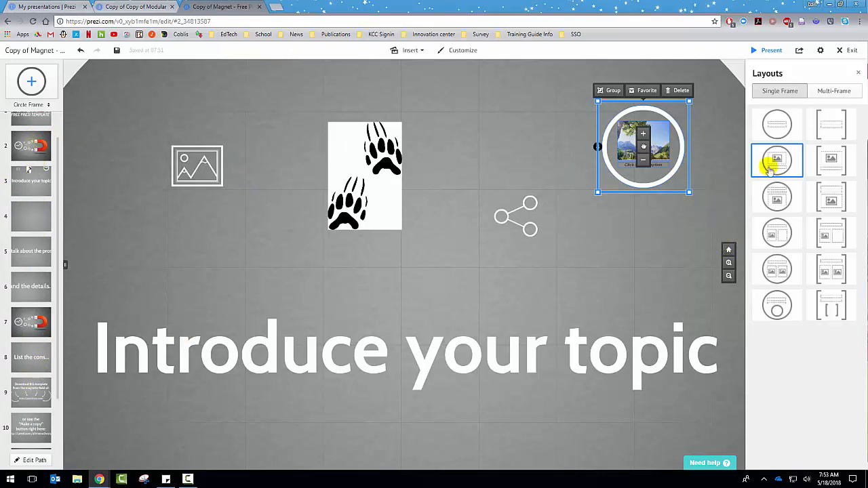
# From the Multi-Frame layouts, place the four-circle cycle diagram above the share symbol
pyautogui.click(835, 90)
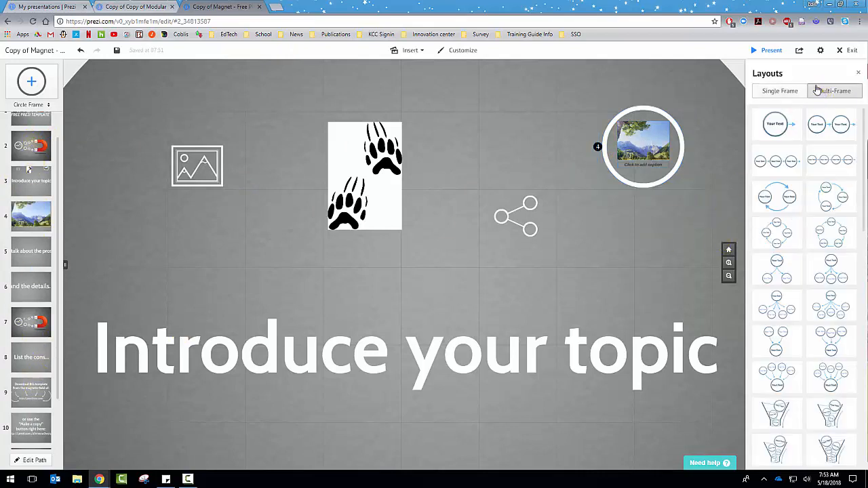
pyautogui.click(777, 232)
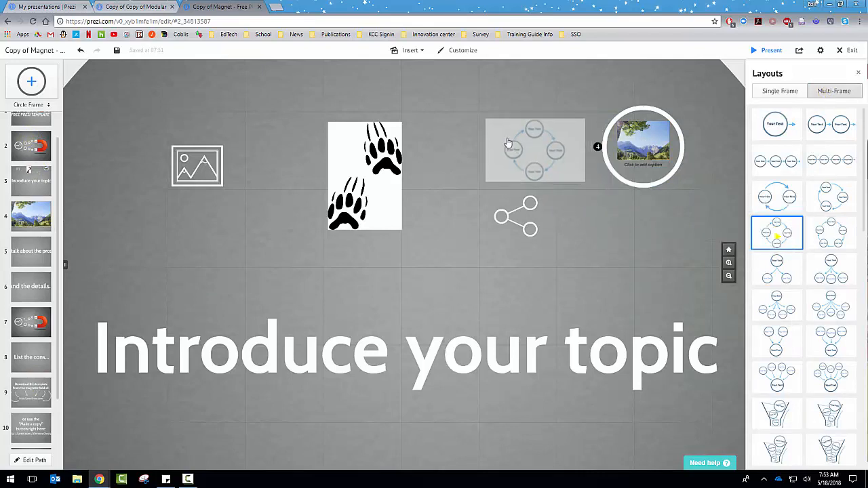
pyautogui.click(535, 150)
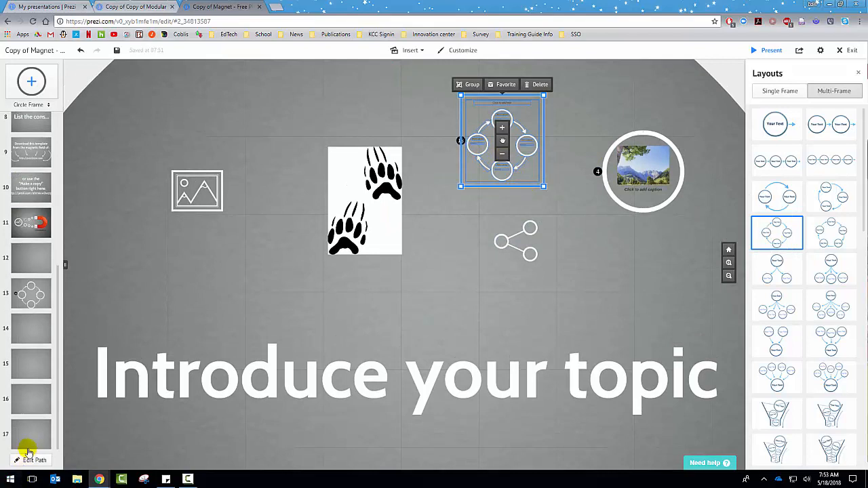
pyautogui.scroll(3)
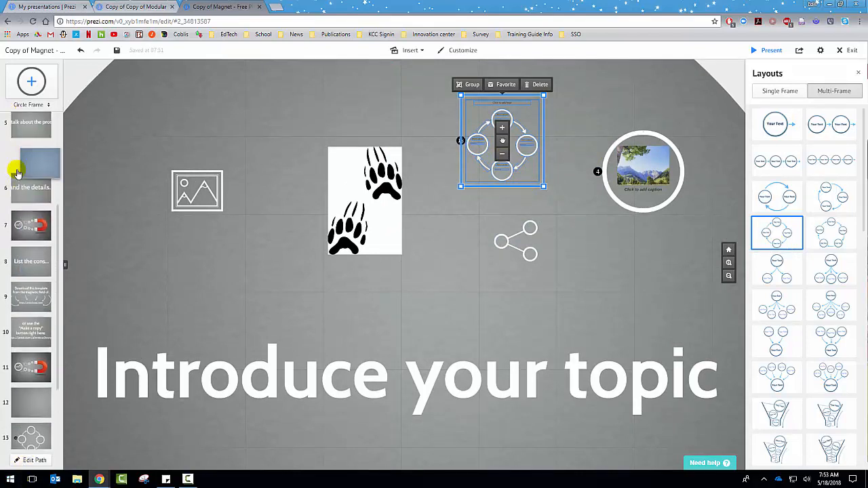
pyautogui.scroll(3)
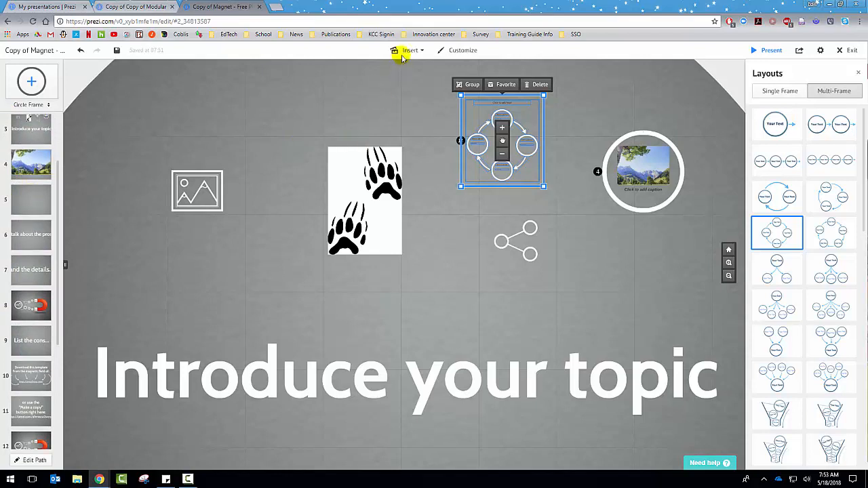
# Draw an arrow and bend it into a curve looping around the image placeholder
pyautogui.click(409, 50)
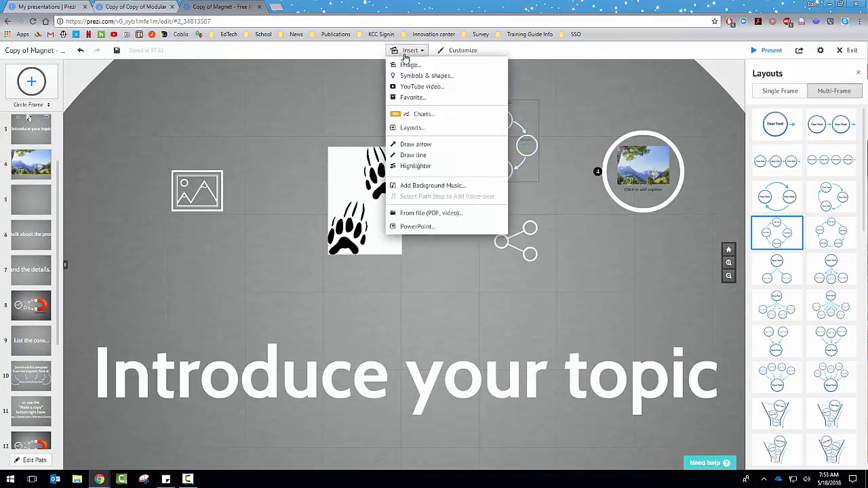
pyautogui.moveTo(412, 151)
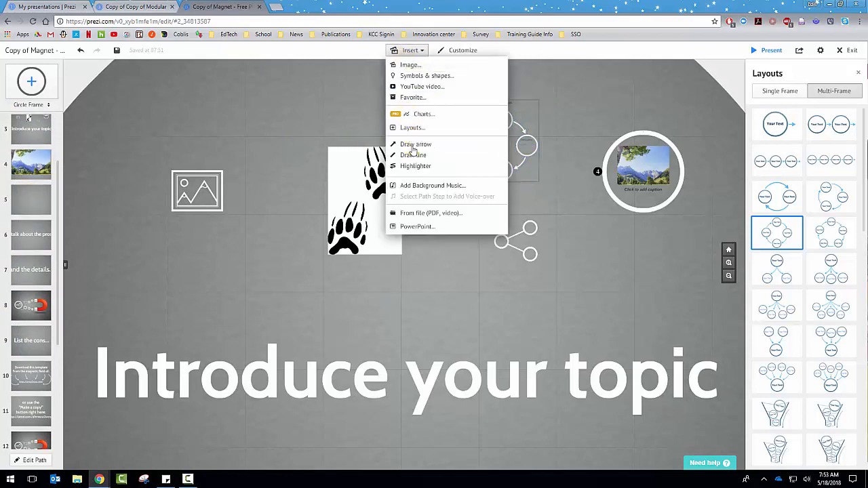
pyautogui.click(416, 144)
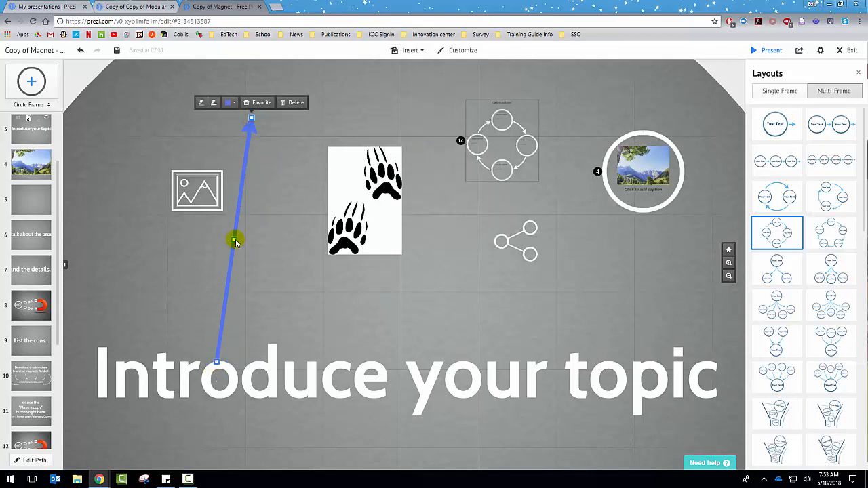
pyautogui.moveTo(236, 240); pyautogui.dragTo(87, 193)
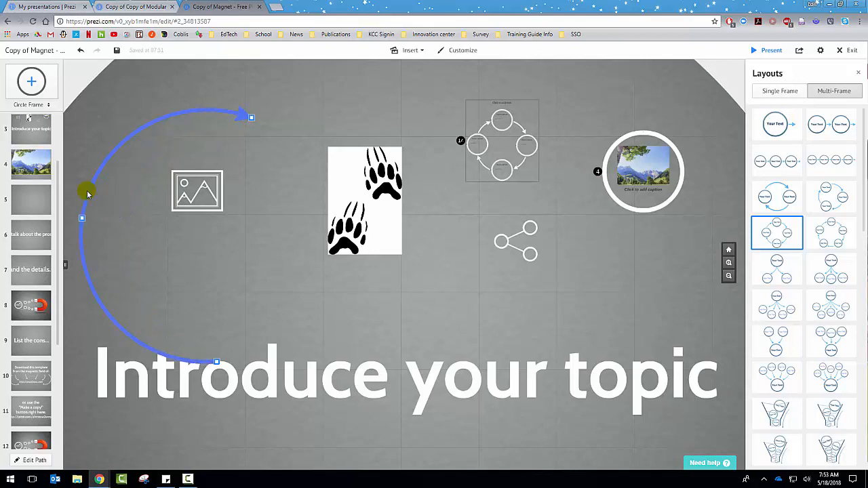
pyautogui.moveTo(251, 116); pyautogui.dragTo(297, 93)
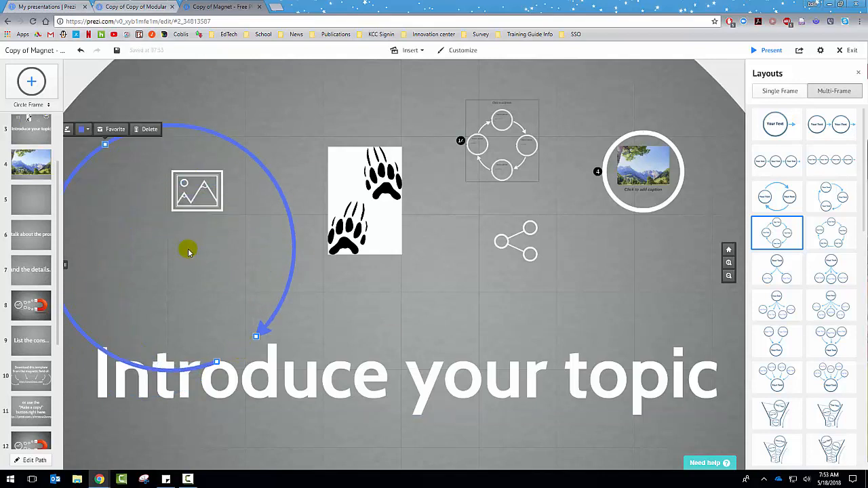
# Draw a curved freeform white line, then start the highlighter for the paw prints
pyautogui.click(409, 50)
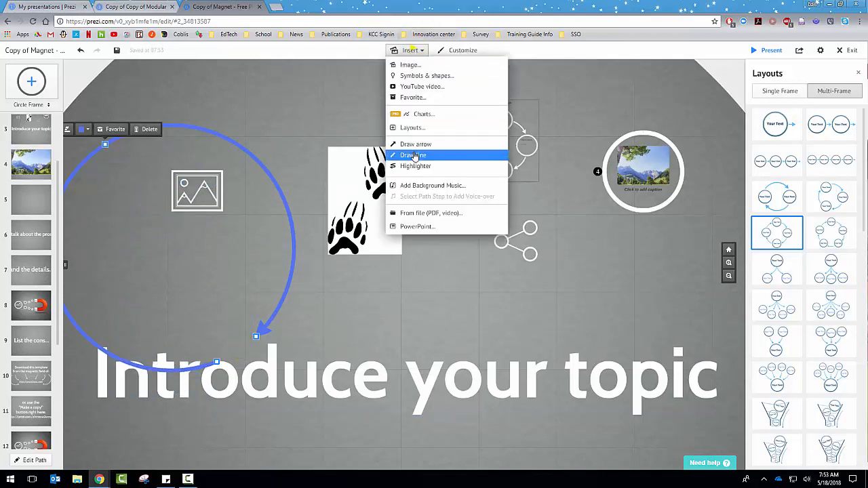
pyautogui.click(414, 155)
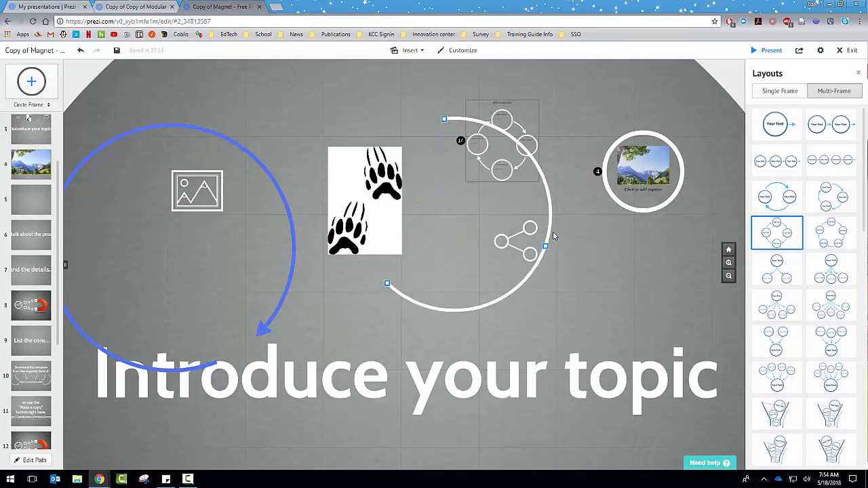
pyautogui.click(408, 50)
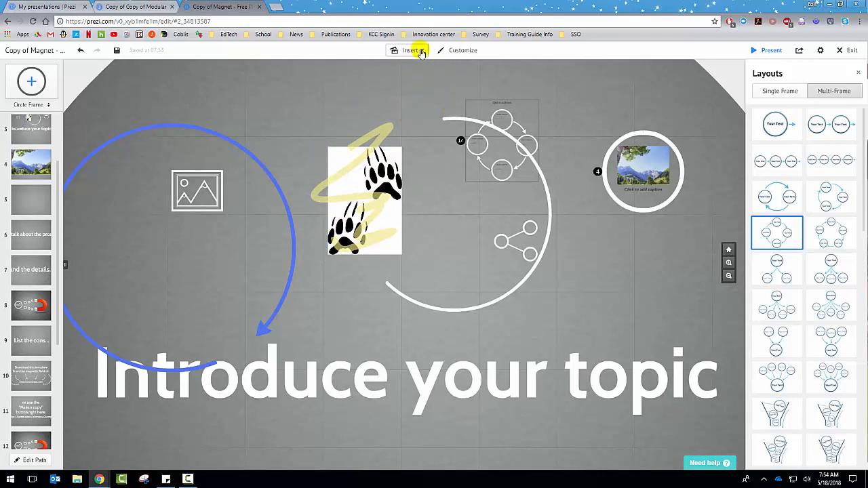
pyautogui.click(412, 49)
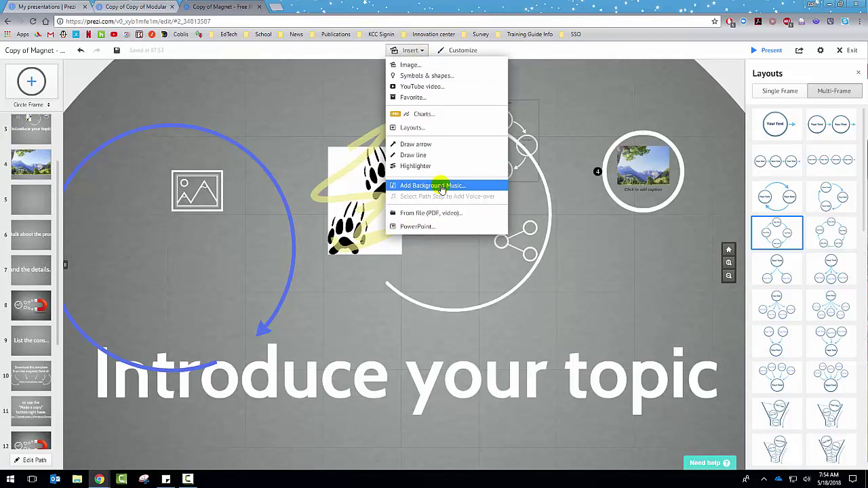
pyautogui.moveTo(417, 213)
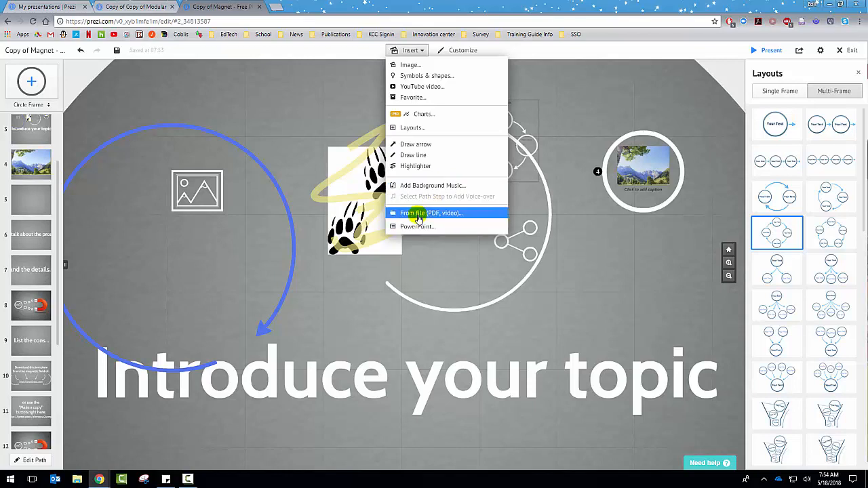
# Import the PowerPoint 'Shoretel is now mitel' from Training Docs > Skype for Business
pyautogui.click(430, 213)
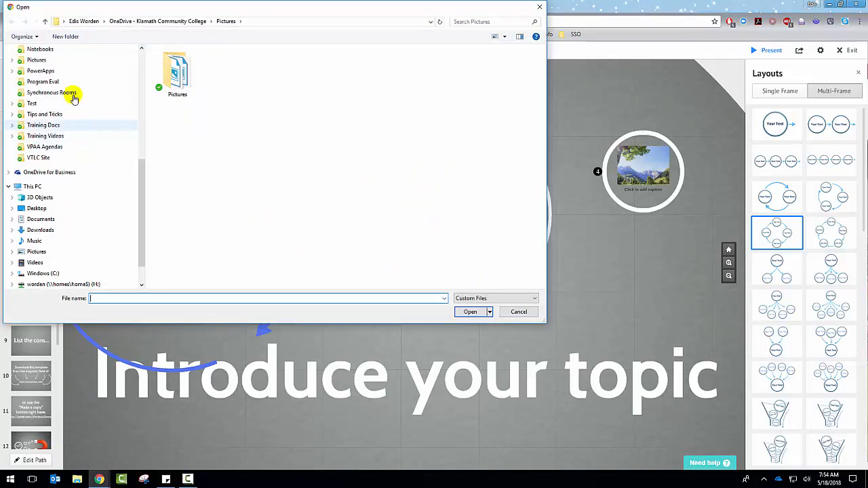
pyautogui.doubleClick(42, 125)
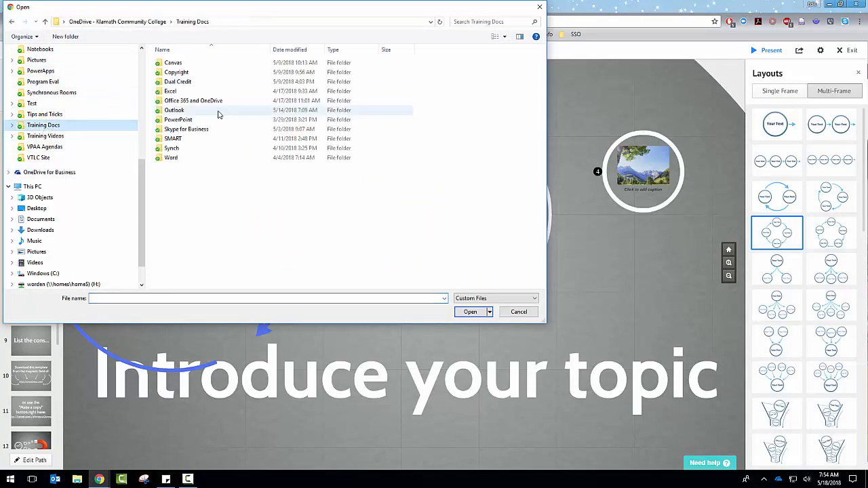
pyautogui.doubleClick(186, 129)
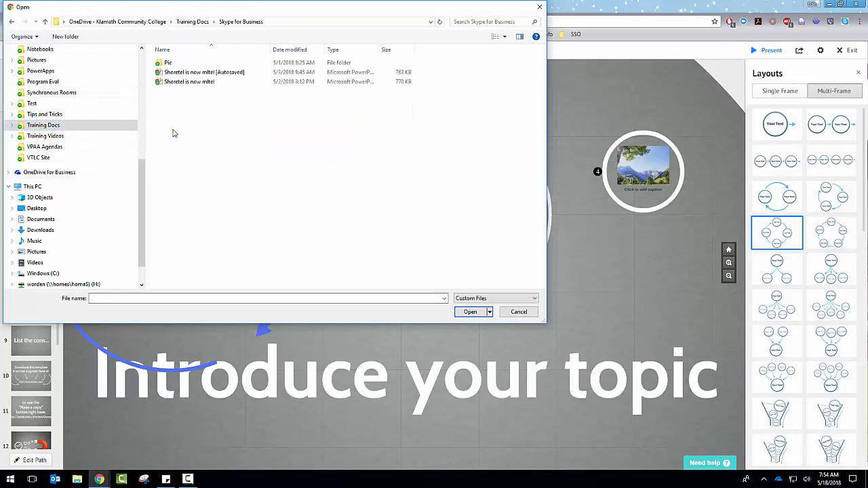
pyautogui.click(190, 82)
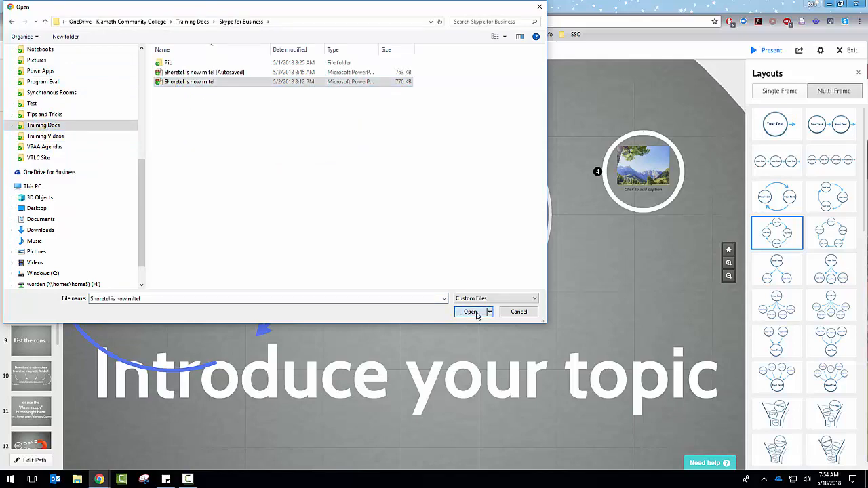
pyautogui.click(470, 312)
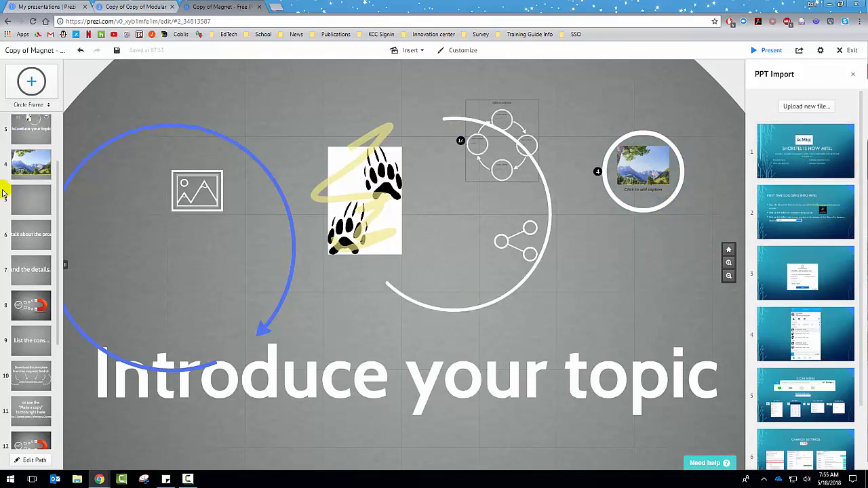
# Place the imported title slide in blank frame 5, then return to Introduce your topic
pyautogui.click(32, 200)
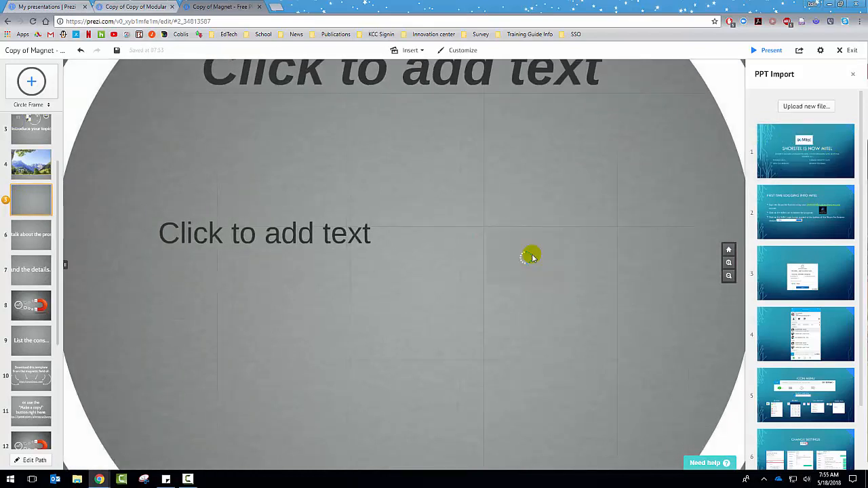
pyautogui.click(530, 258)
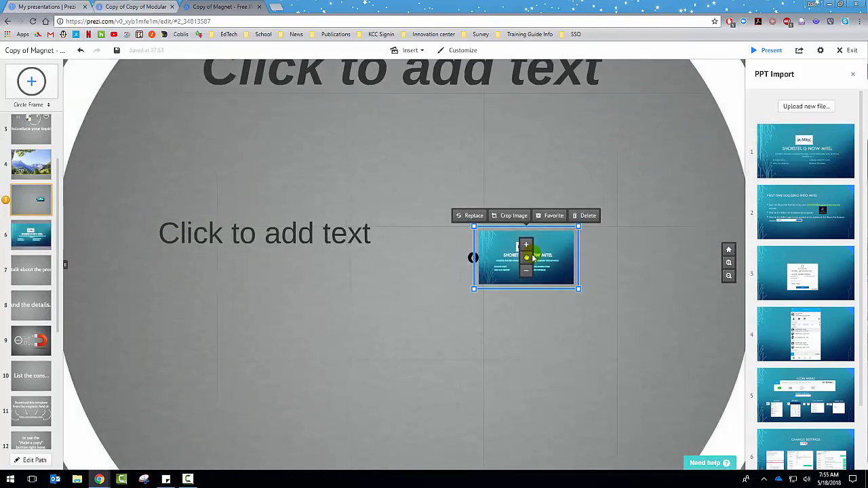
pyautogui.moveTo(405, 245)
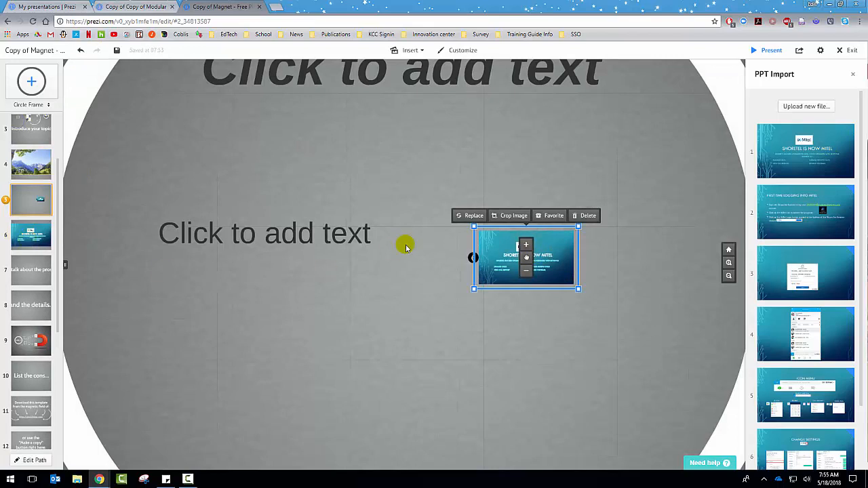
pyautogui.click(446, 303)
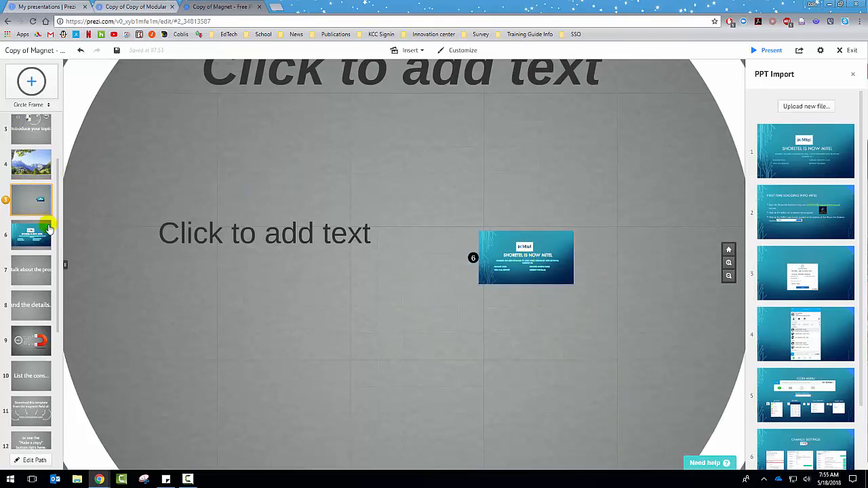
pyautogui.click(32, 129)
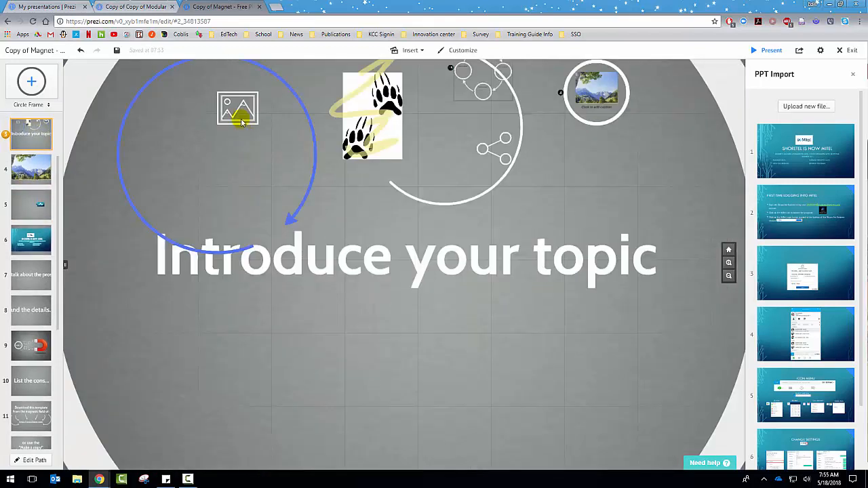
pyautogui.click(237, 108)
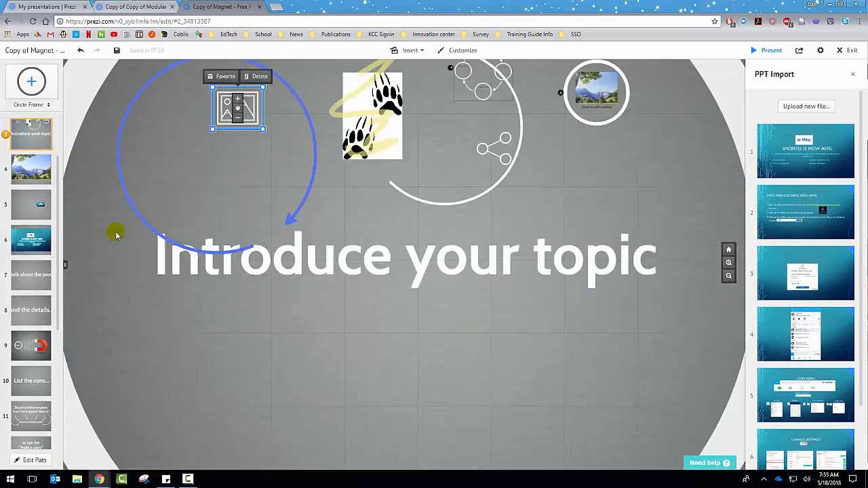
pyautogui.moveTo(308, 178)
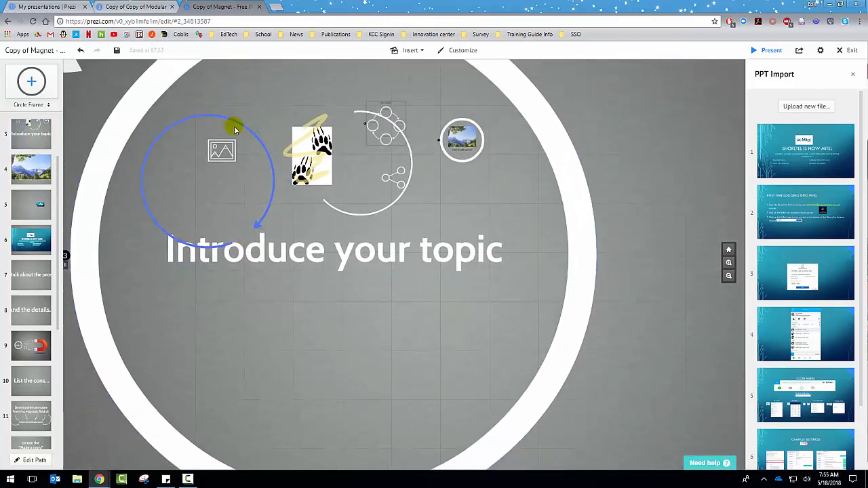
pyautogui.moveTo(242, 130)
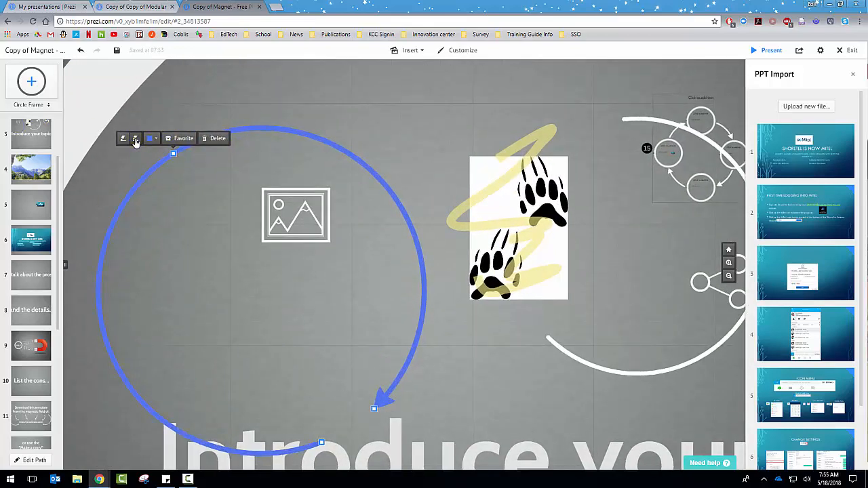
# Remove the curved arrow's head, try dark red, then delete the line
pyautogui.click(123, 138)
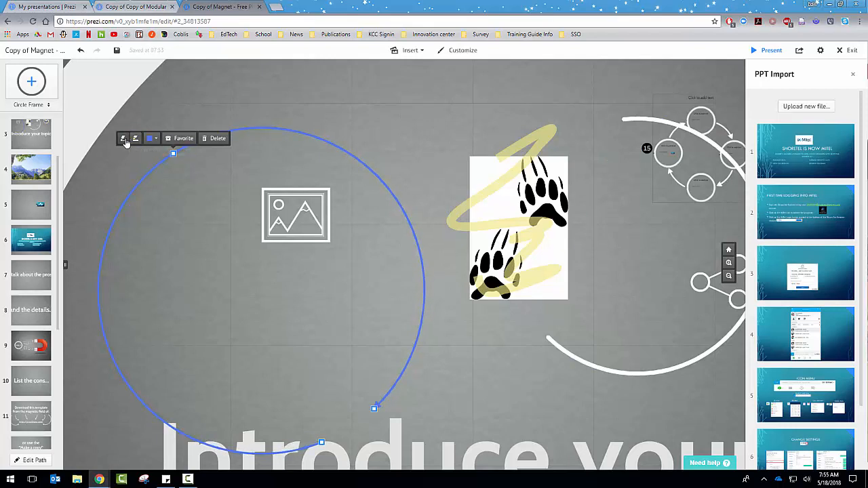
pyautogui.moveTo(154, 141)
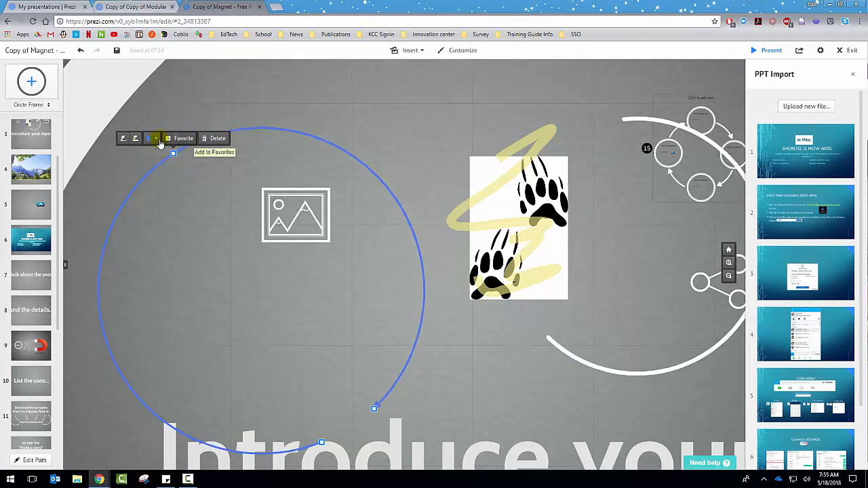
pyautogui.click(155, 138)
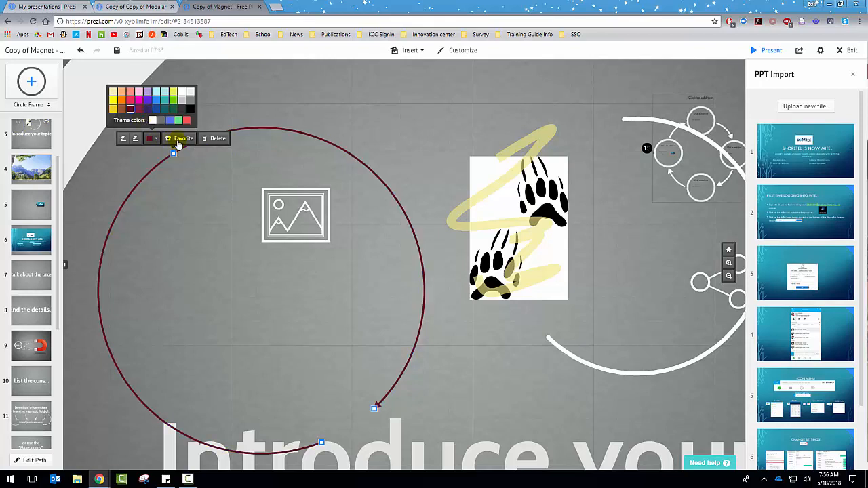
pyautogui.click(217, 139)
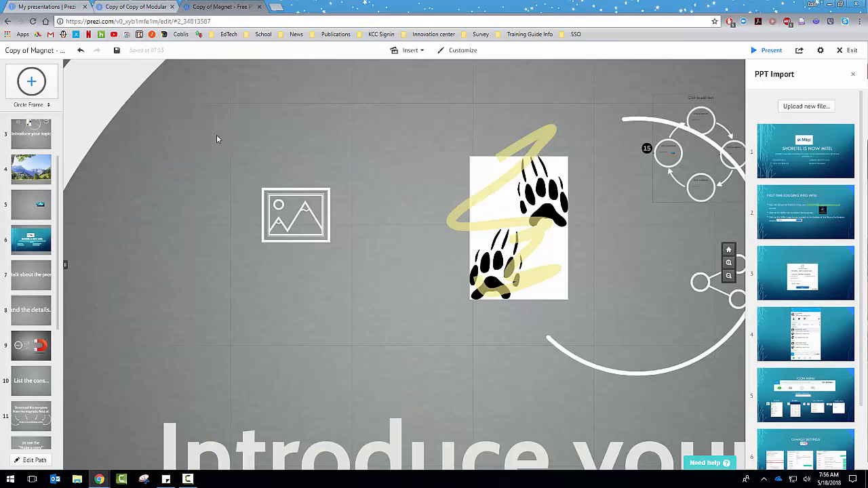
pyautogui.moveTo(270, 90)
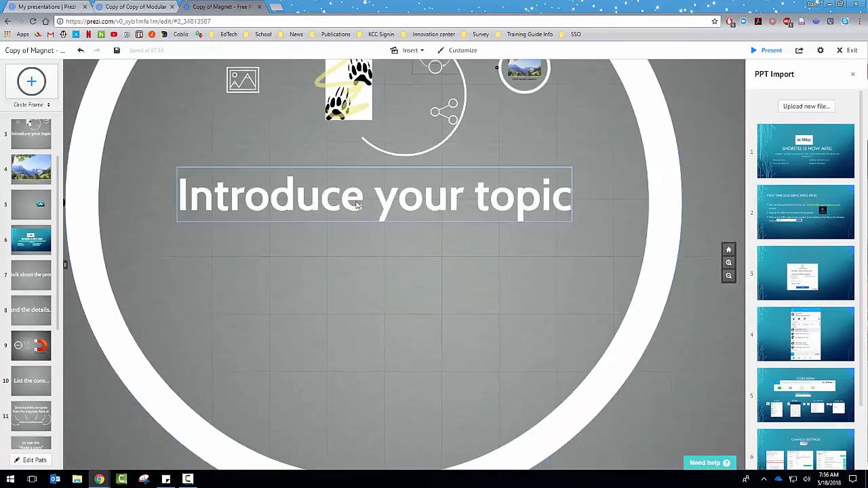
# Select the Introduce your topic heading, try text styles, and colour it magenta
pyautogui.click(373, 194)
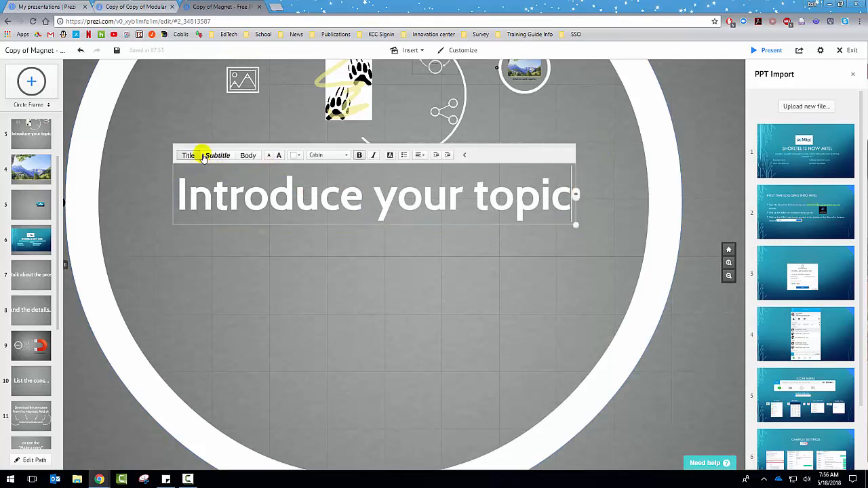
pyautogui.moveTo(207, 148)
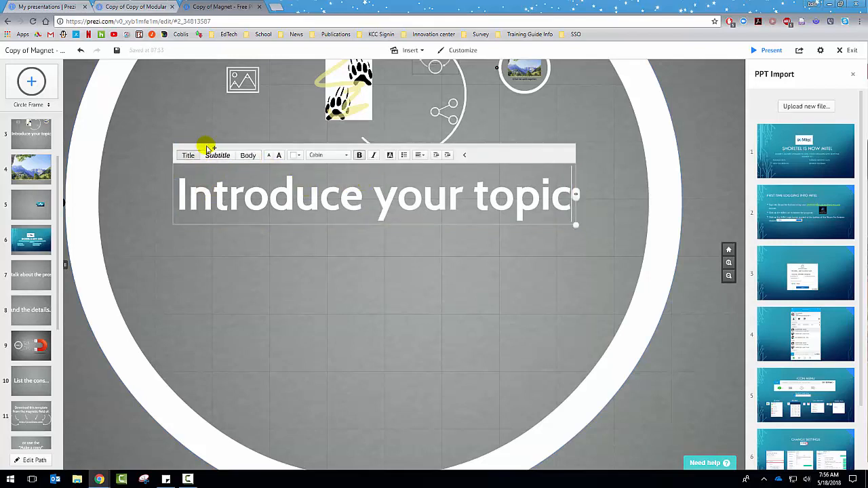
pyautogui.click(247, 155)
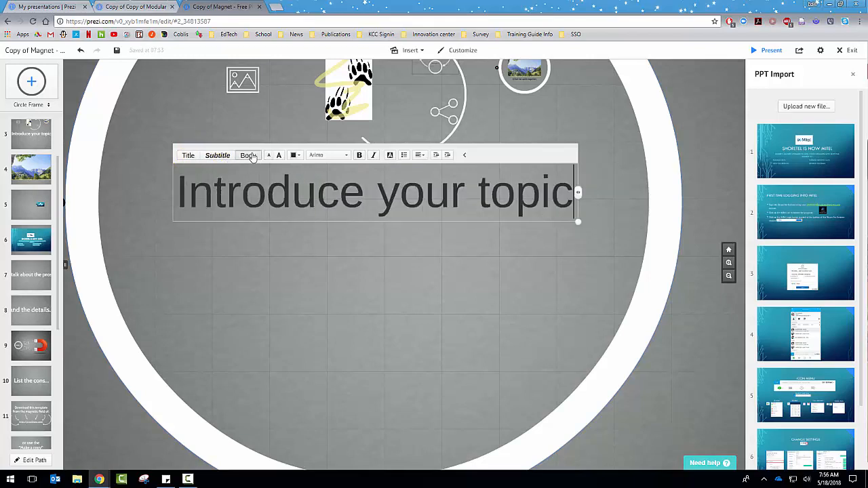
pyautogui.click(268, 155)
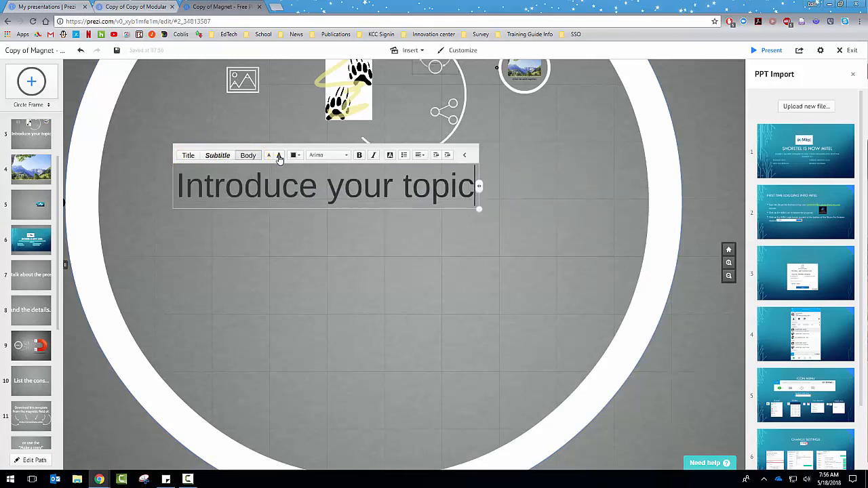
pyautogui.click(294, 154)
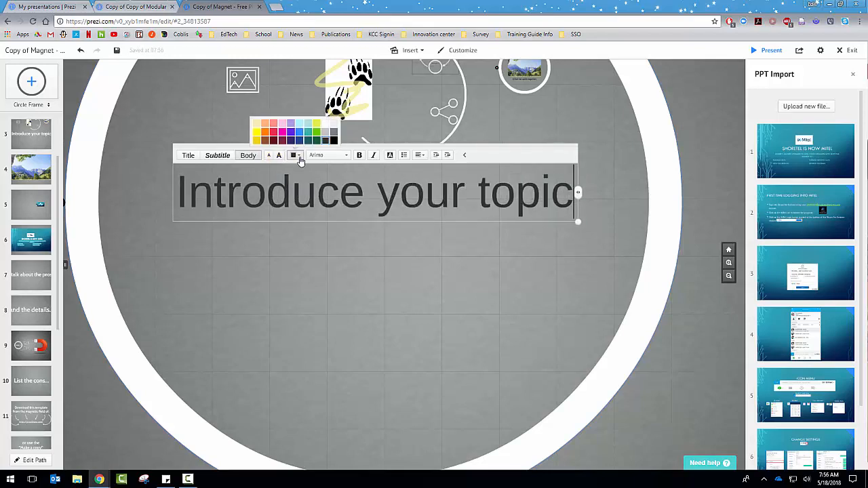
pyautogui.click(282, 132)
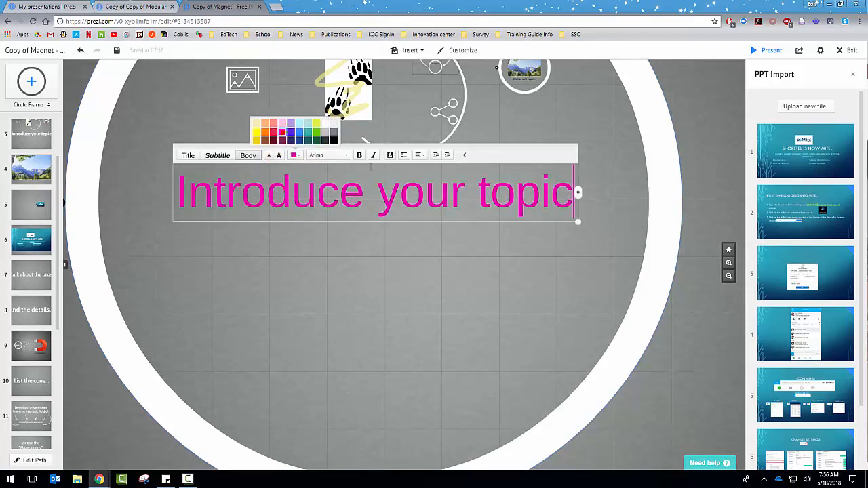
# Try a handwritten font, then set the heading in FreeSerif
pyautogui.click(328, 155)
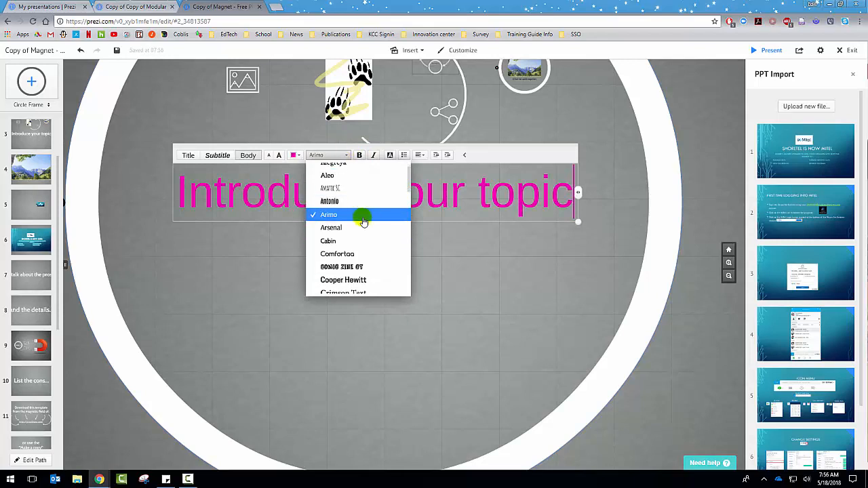
pyautogui.click(329, 214)
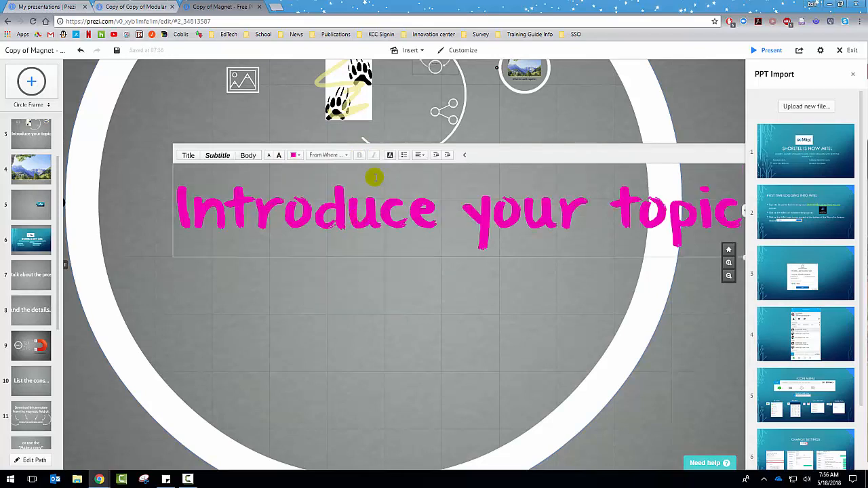
pyautogui.click(328, 155)
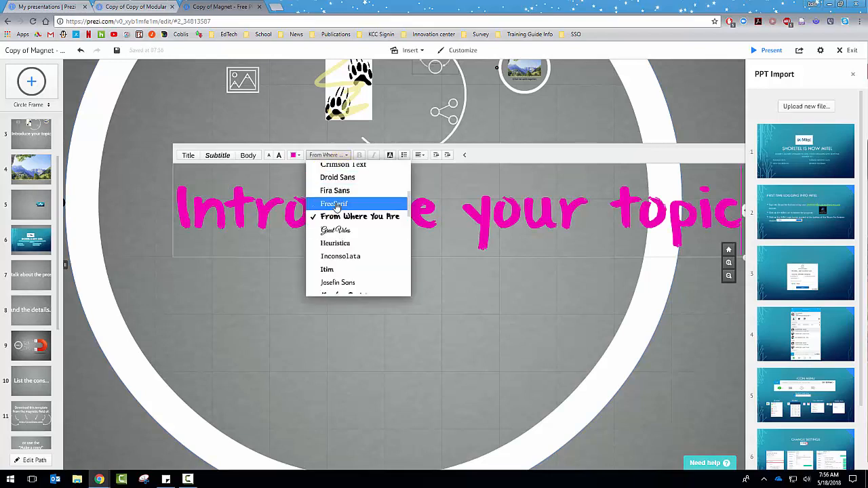
pyautogui.click(333, 204)
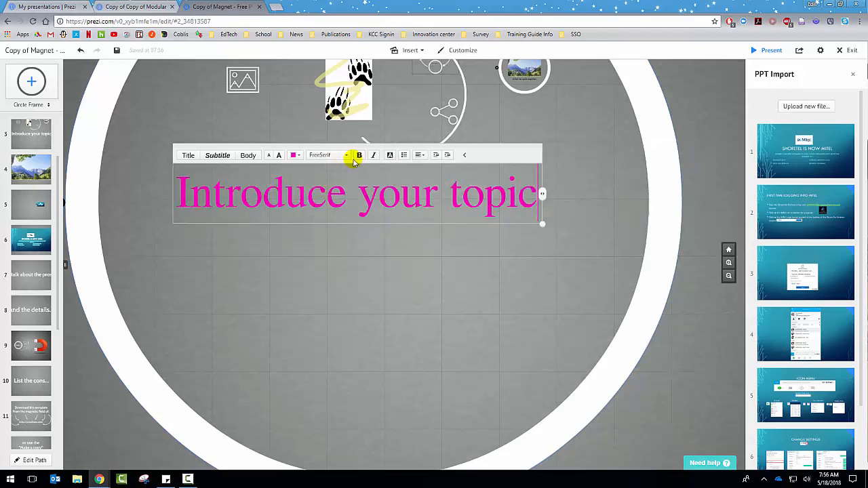
# Make the heading bold italic, toggle the bullet on and off, and narrow its text box
pyautogui.click(374, 155)
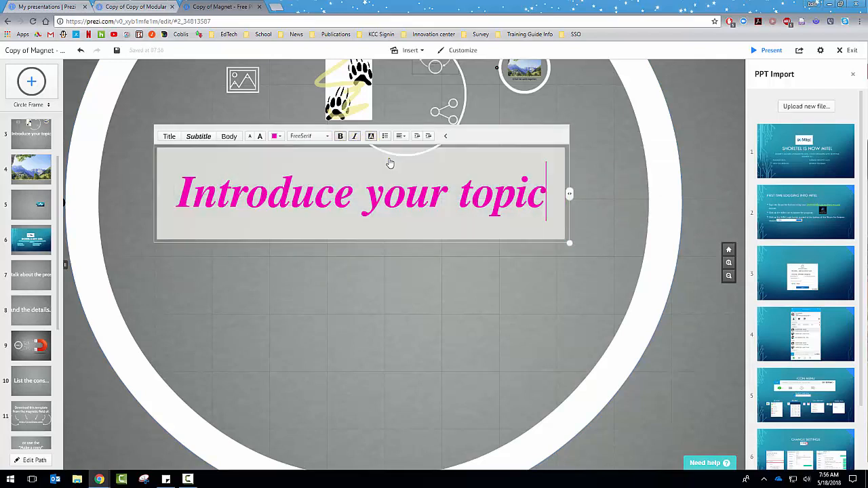
pyautogui.moveTo(458, 169)
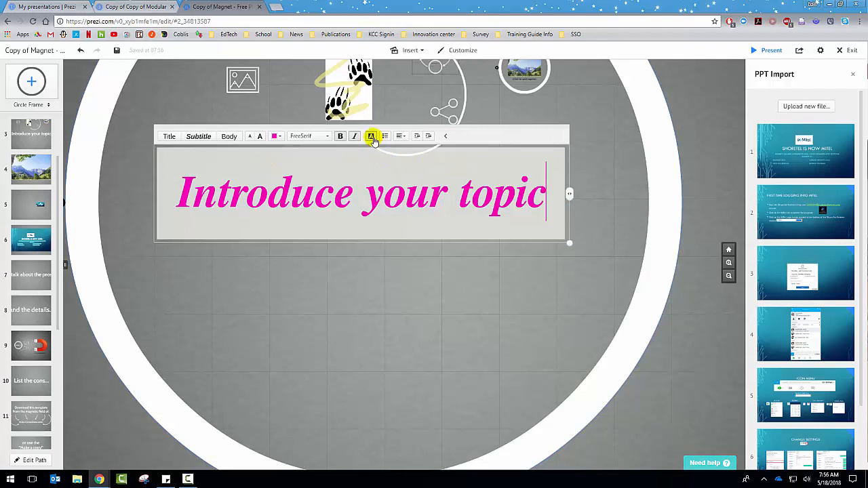
pyautogui.click(371, 135)
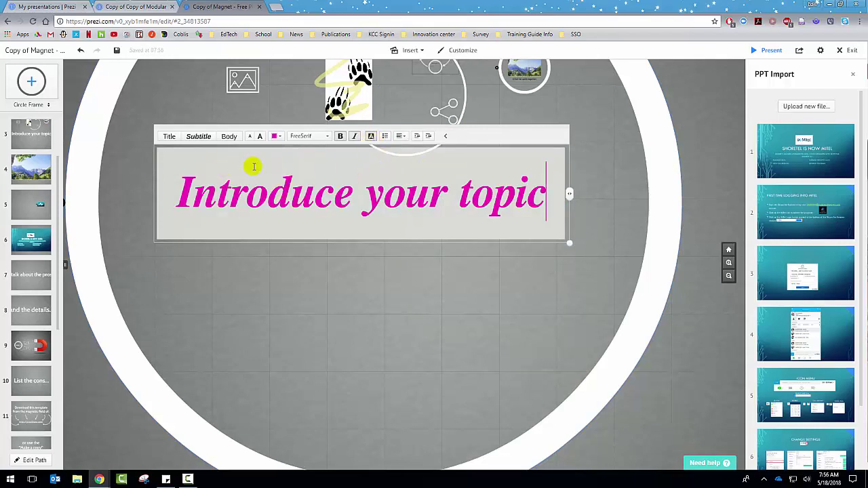
pyautogui.click(386, 136)
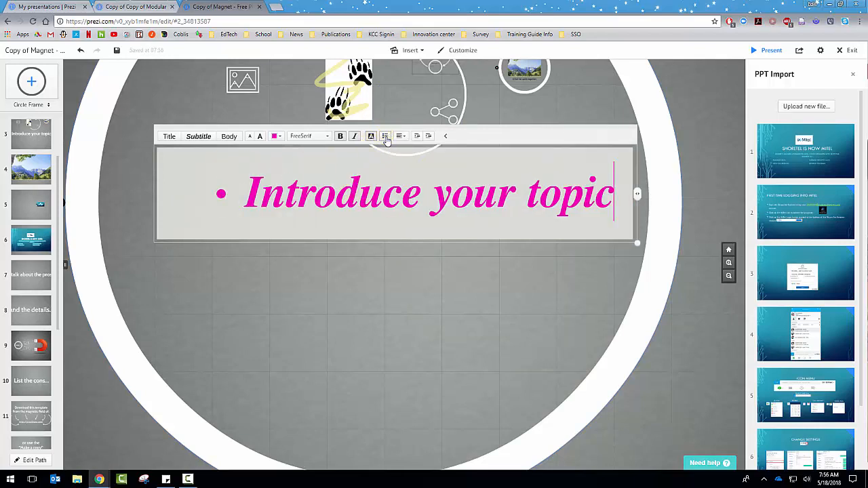
pyautogui.click(386, 136)
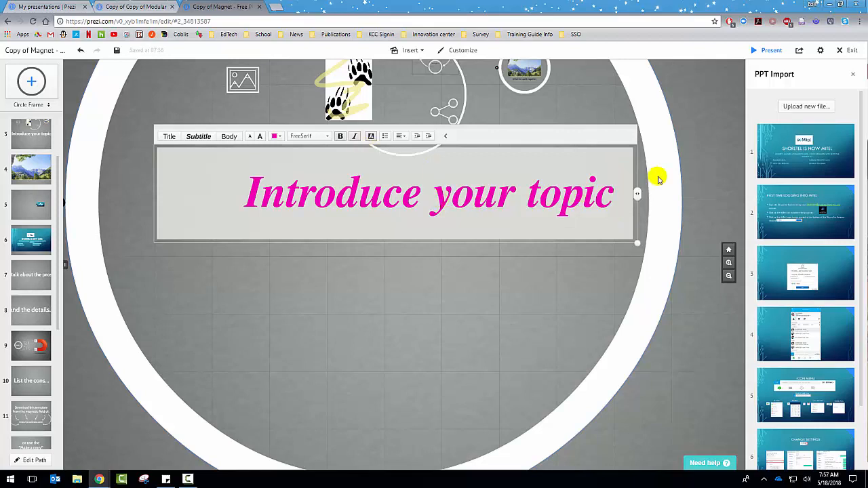
pyautogui.moveTo(617, 209)
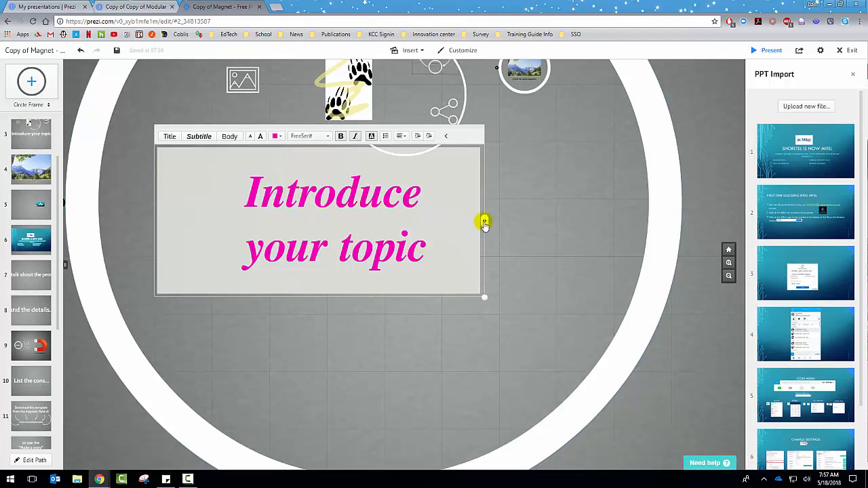
pyautogui.moveTo(483, 222); pyautogui.dragTo(624, 221)
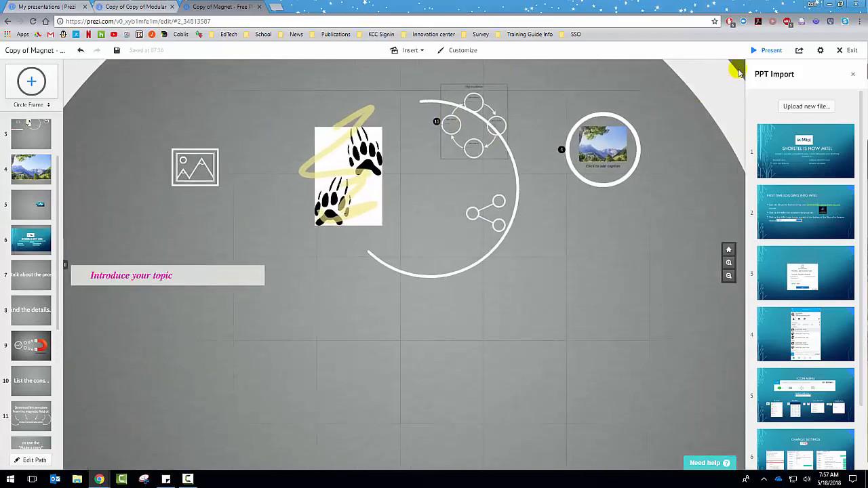
# Present the prezi full screen and advance through the steps to the closing Make a copy frame
pyautogui.click(771, 50)
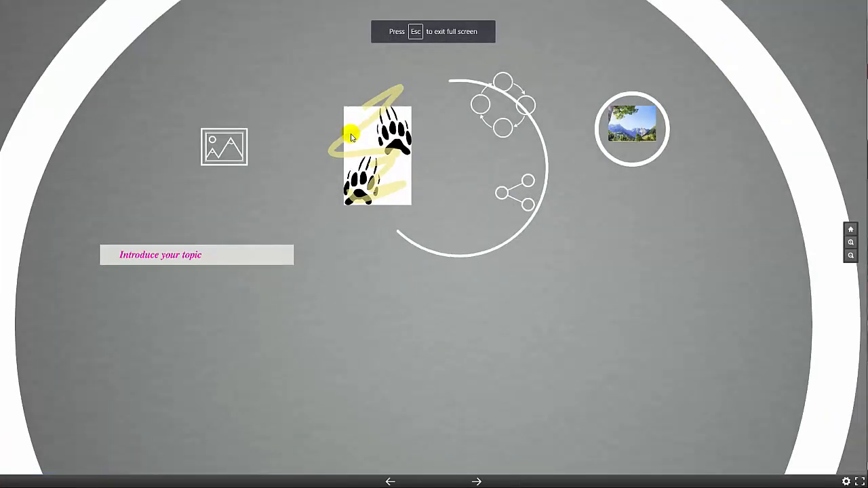
pyautogui.moveTo(481, 453)
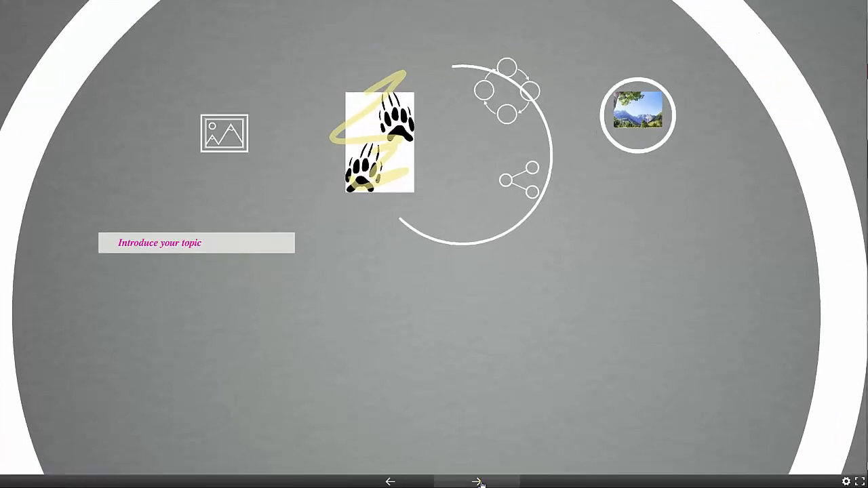
pyautogui.click(477, 481)
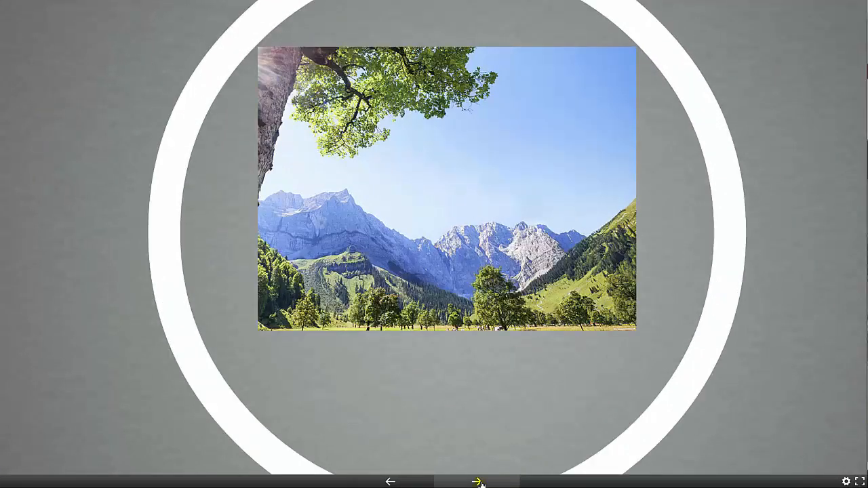
pyautogui.click(481, 482)
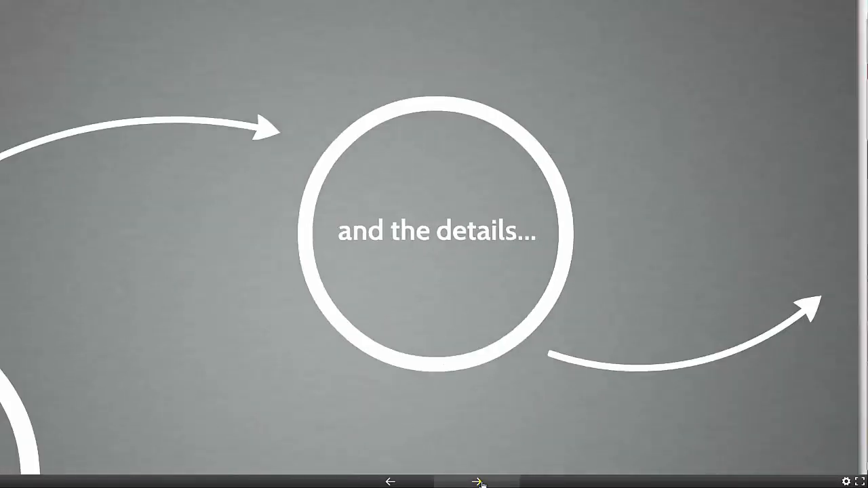
pyautogui.click(481, 482)
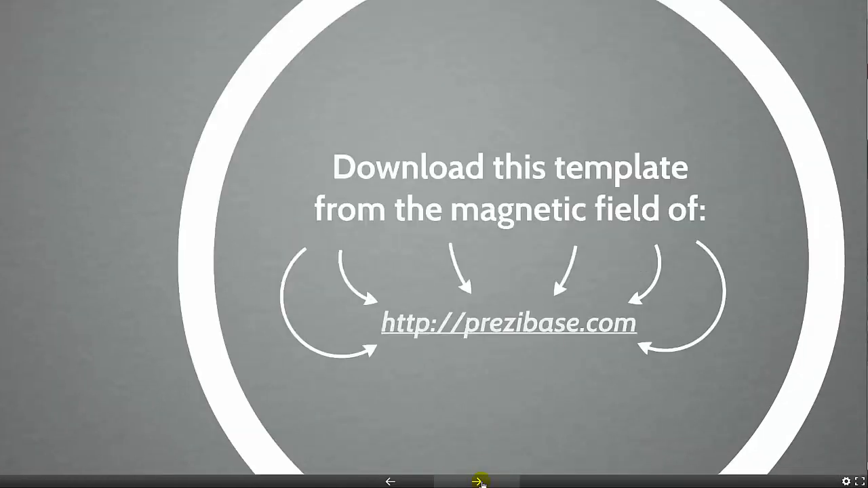
pyautogui.click(481, 482)
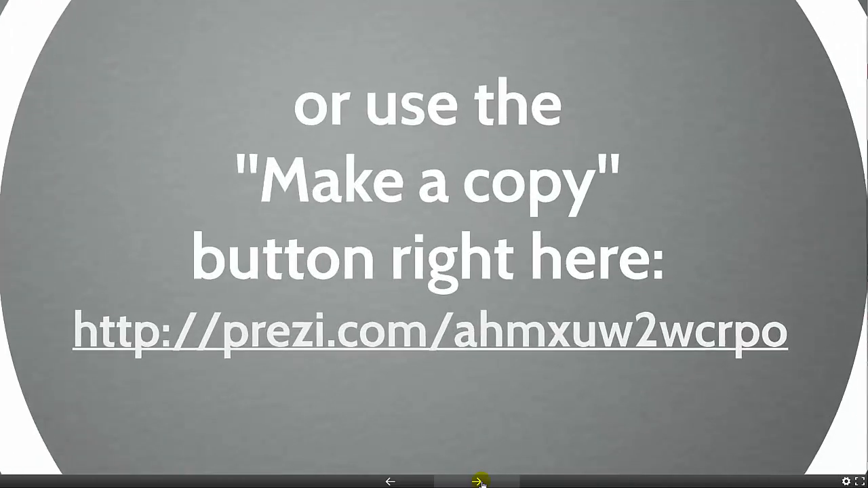
pyautogui.click(481, 482)
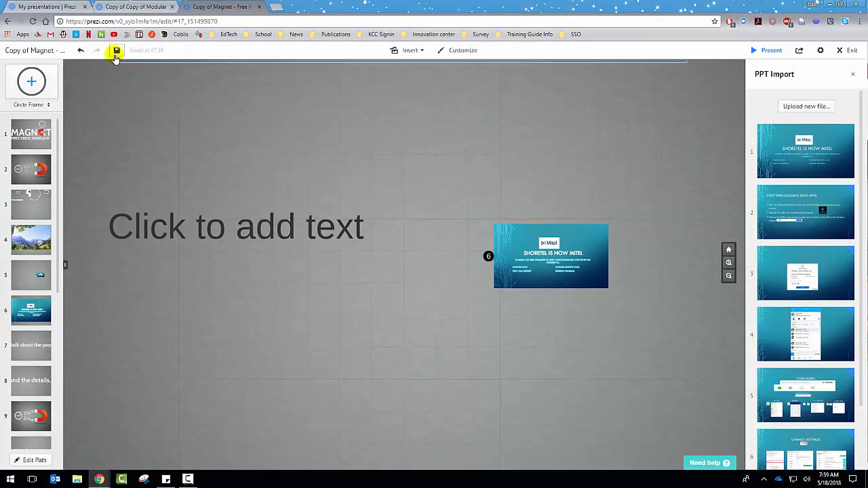
pyautogui.moveTo(116, 51)
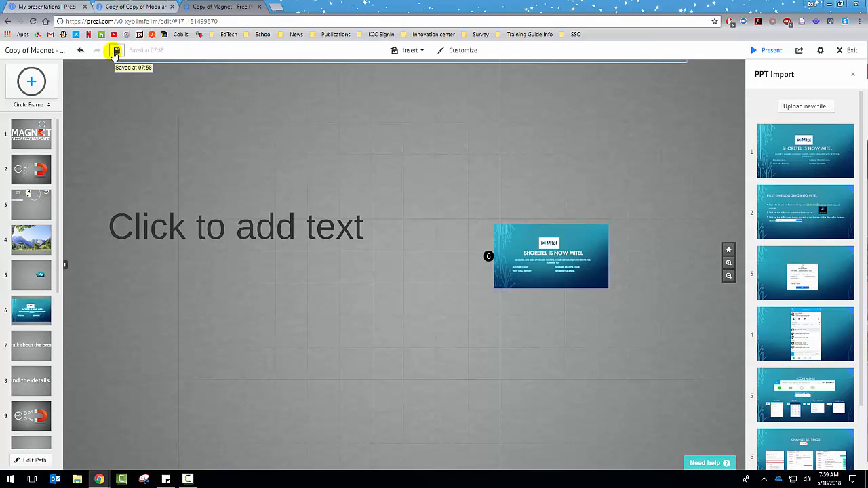
# Save the Magnet copy from the editor toolbar
pyautogui.click(115, 51)
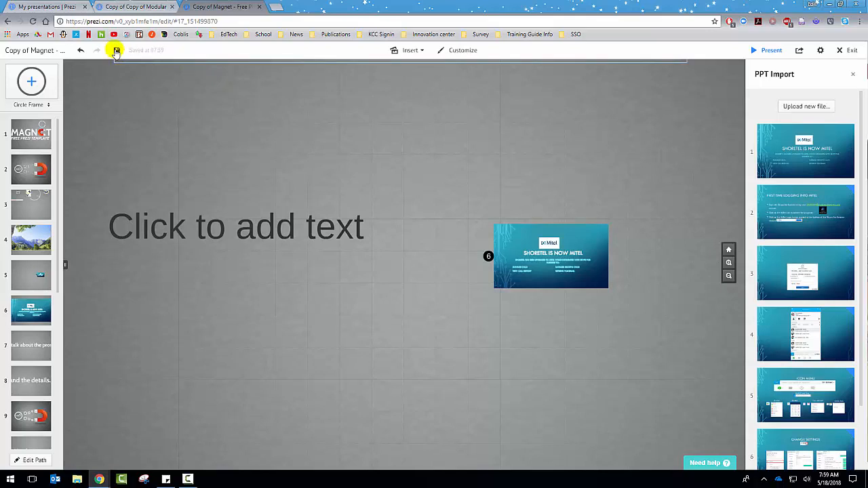
pyautogui.moveTo(443, 51)
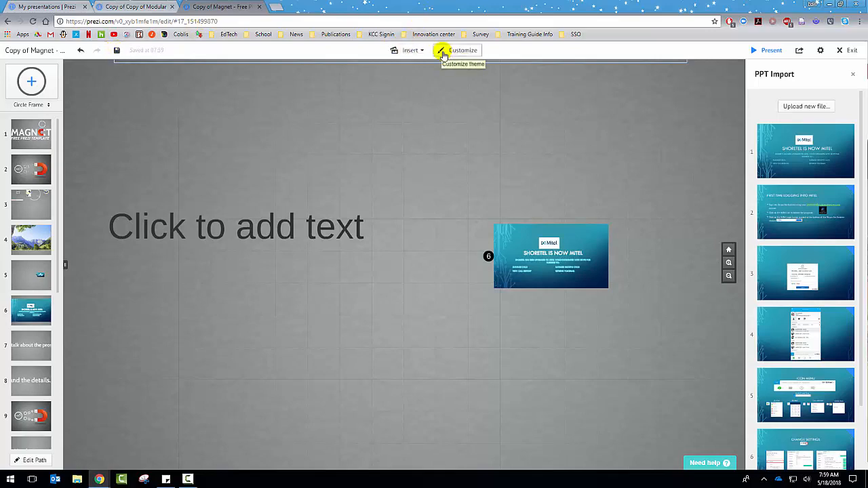
# Open Customize and give the canvas background a green colour
pyautogui.click(463, 51)
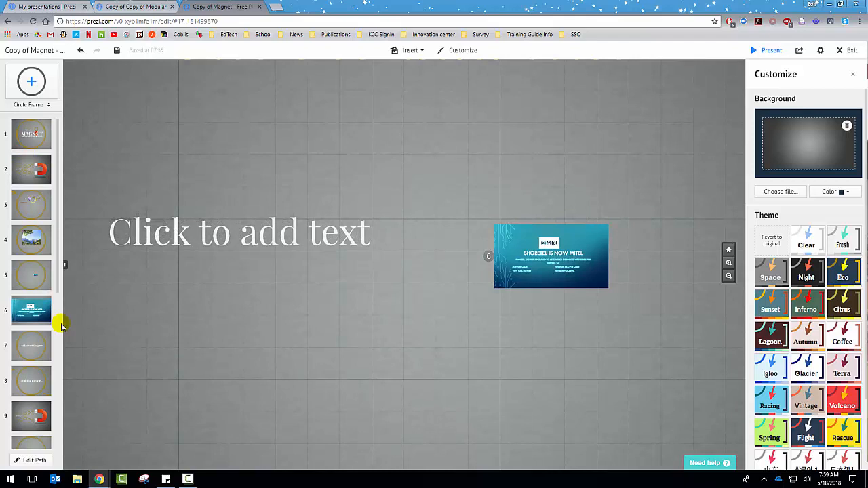
pyautogui.moveTo(636, 394)
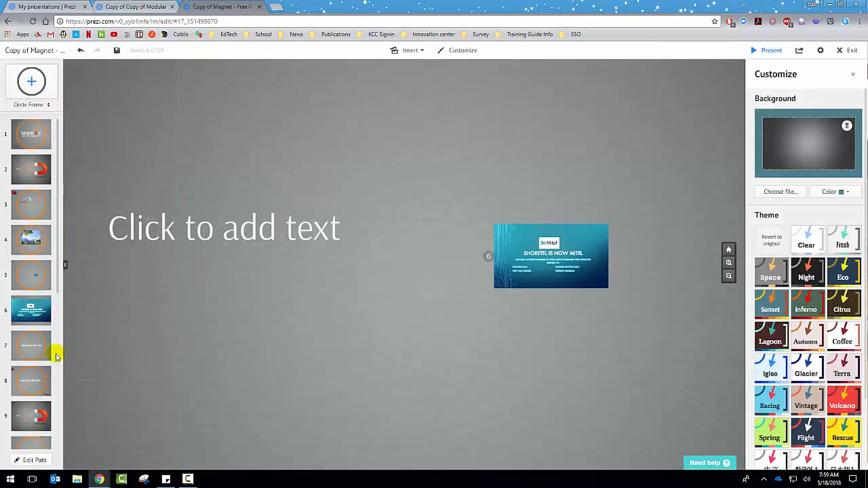
pyautogui.moveTo(331, 120)
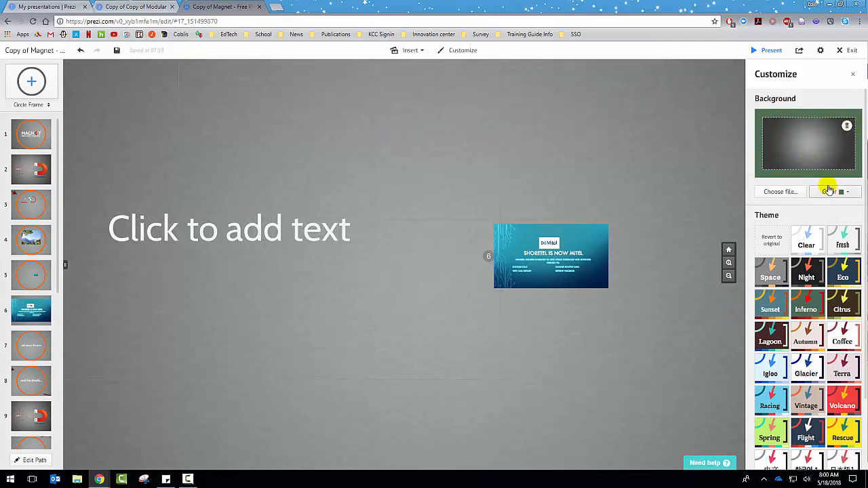
pyautogui.click(829, 191)
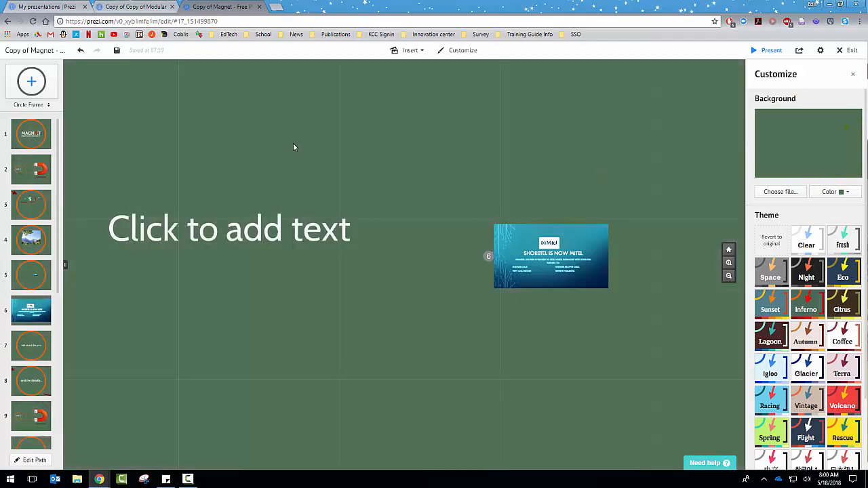
pyautogui.moveTo(5, 183)
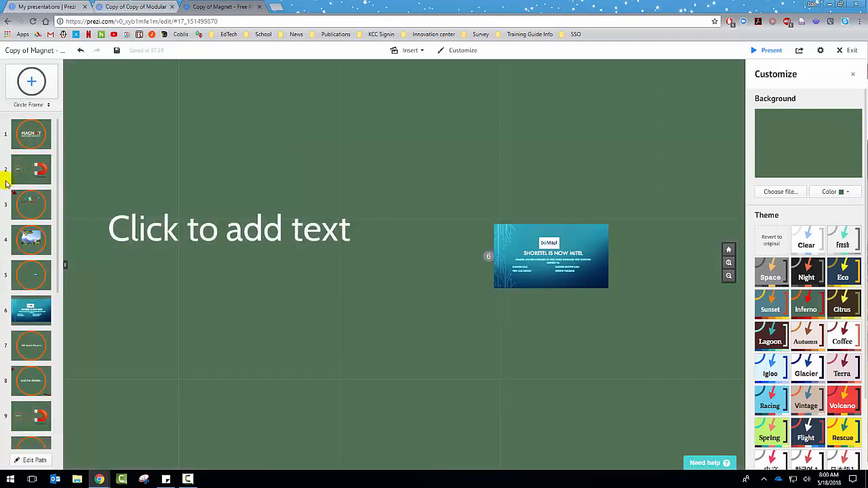
pyautogui.moveTo(98, 67)
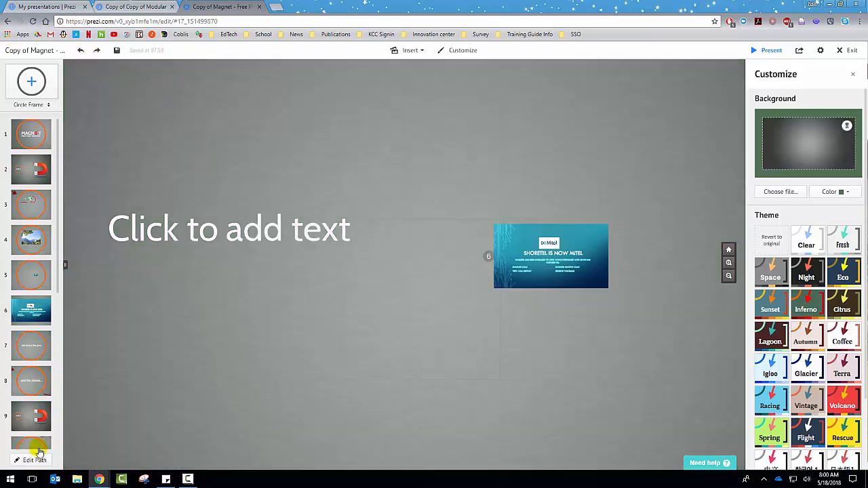
# Enter Edit Path mode and jump to step 4, the mountain photo
pyautogui.click(34, 460)
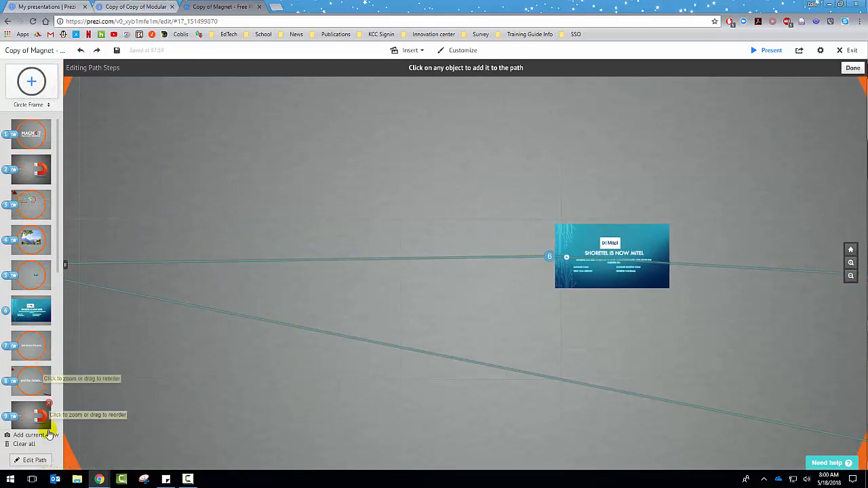
pyautogui.moveTo(47, 332)
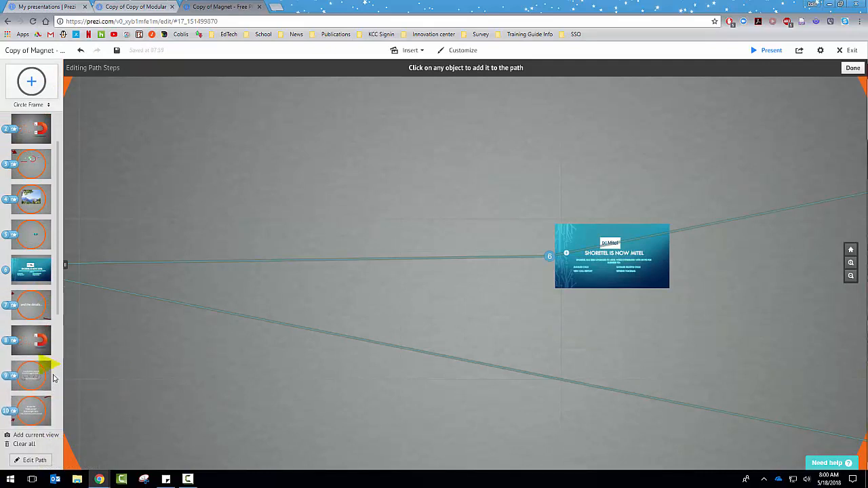
pyautogui.moveTo(51, 366)
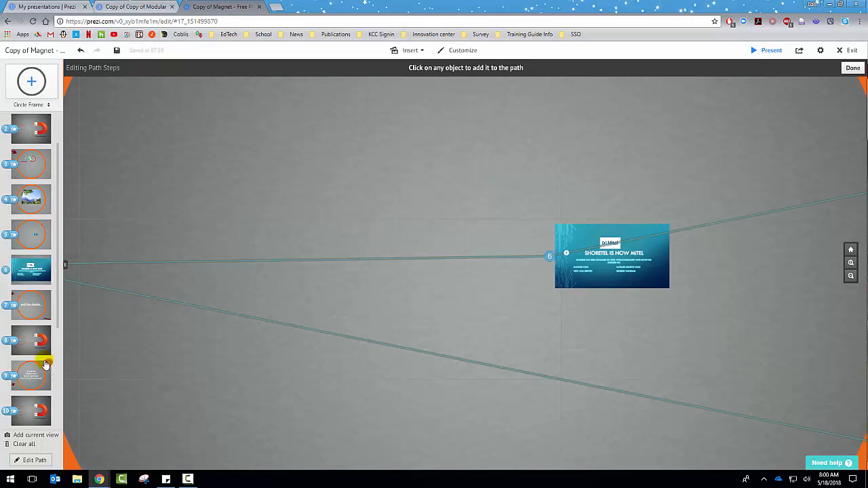
pyautogui.moveTo(58, 422)
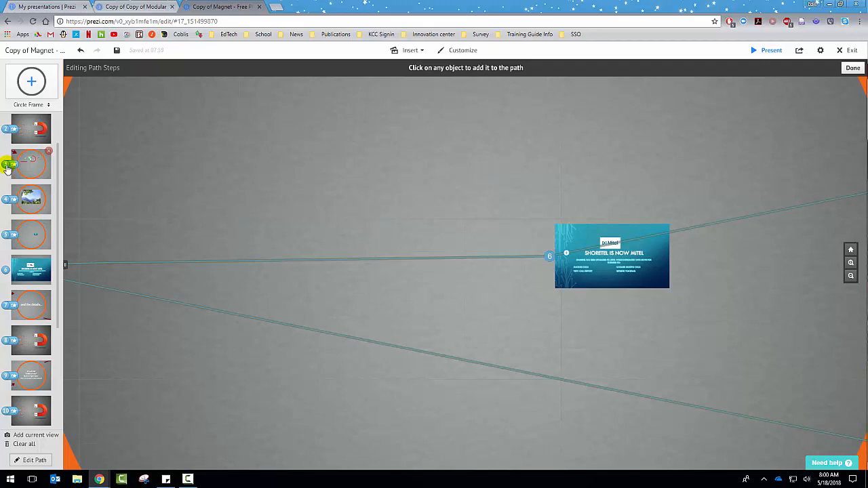
pyautogui.click(30, 161)
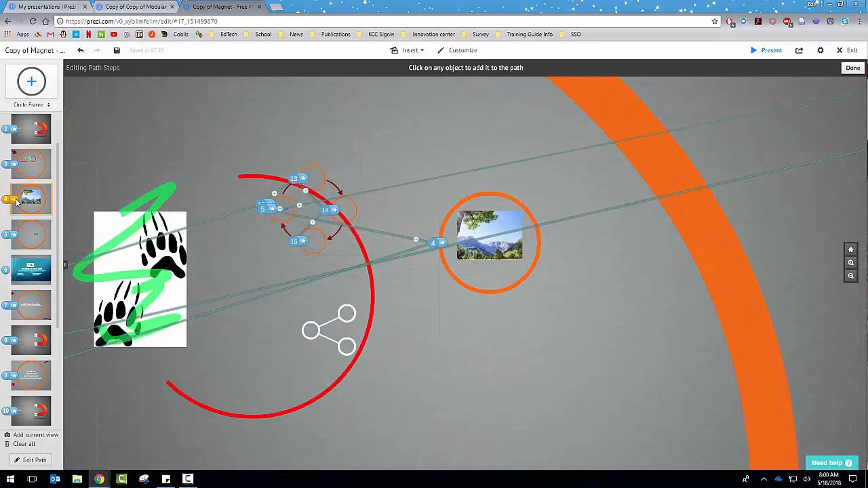
# Add a fade-in animation to step 4's mountain photo, preview it, and confirm
pyautogui.click(491, 235)
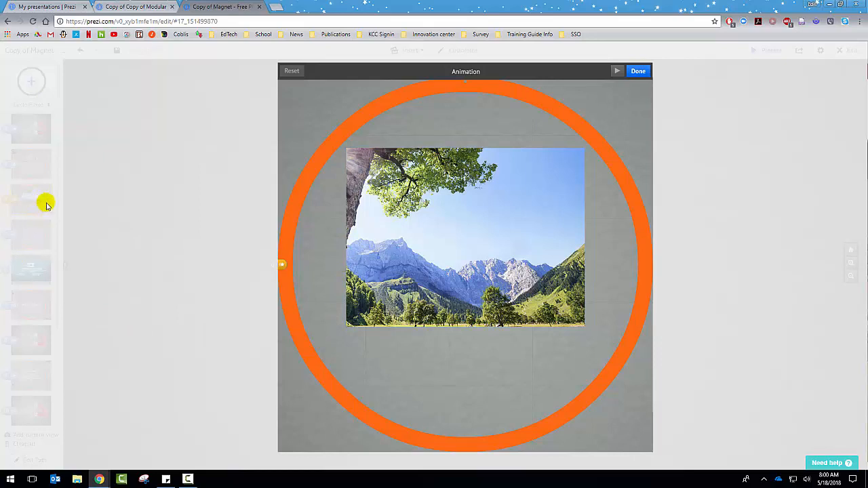
pyautogui.moveTo(344, 249)
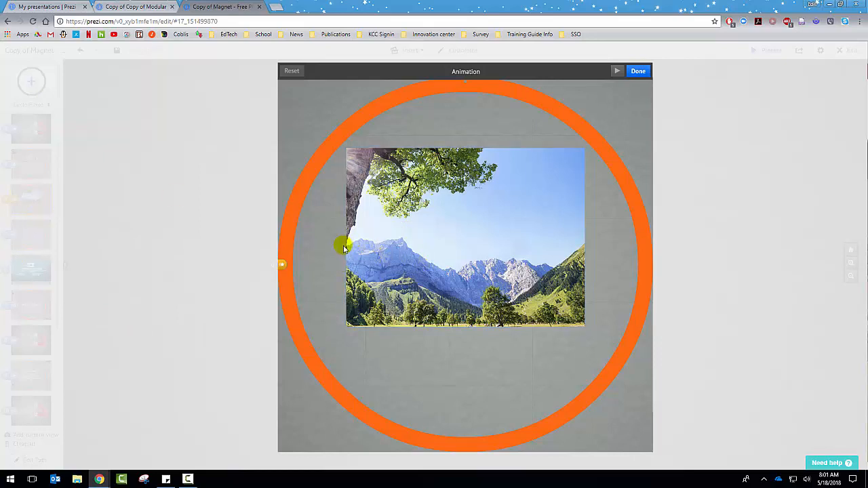
pyautogui.moveTo(432, 146)
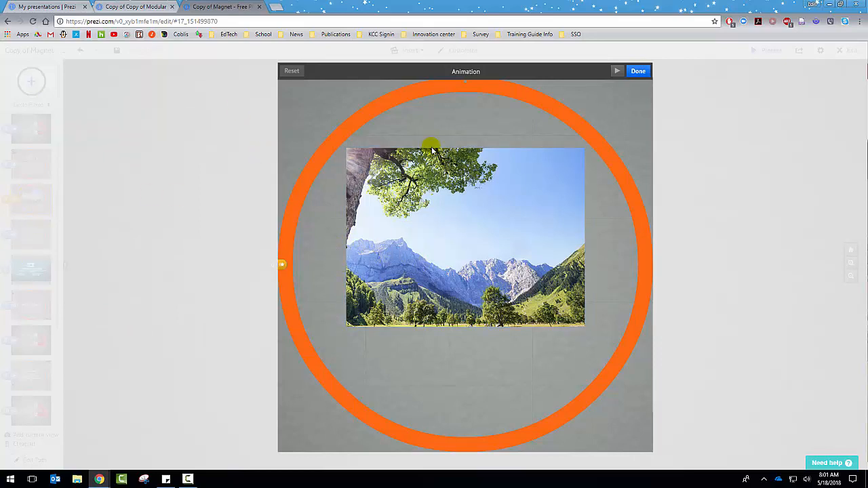
pyautogui.moveTo(367, 238)
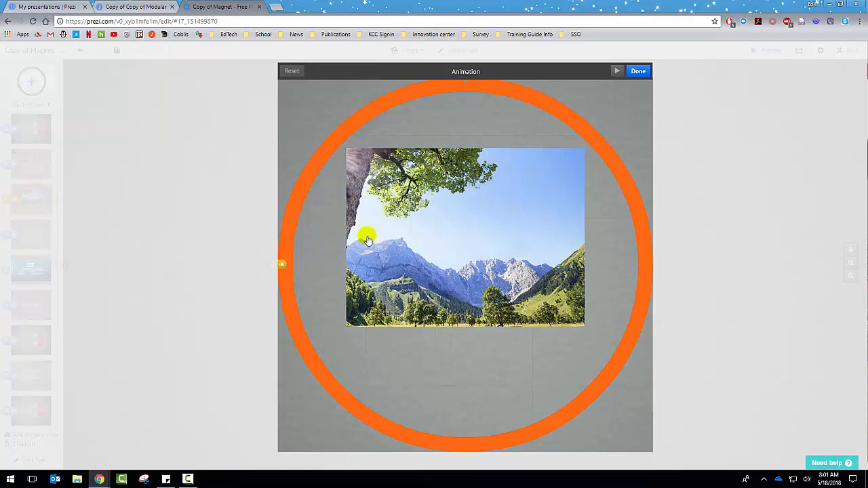
pyautogui.moveTo(346, 244)
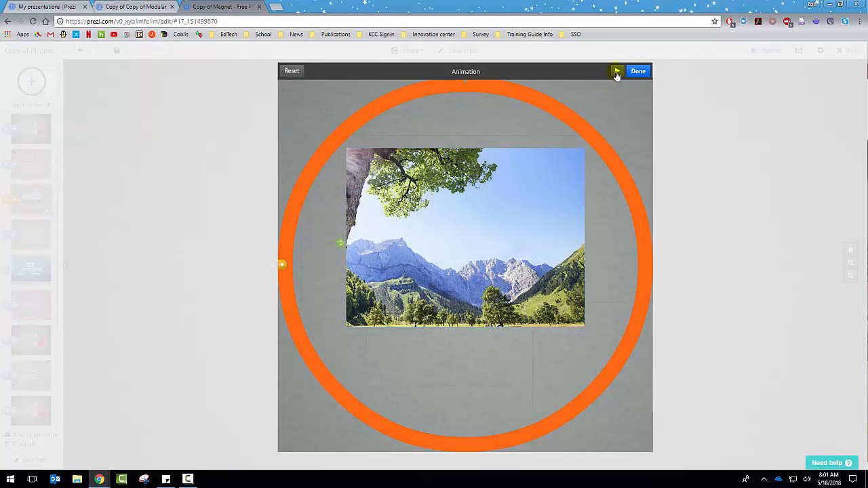
pyautogui.click(618, 71)
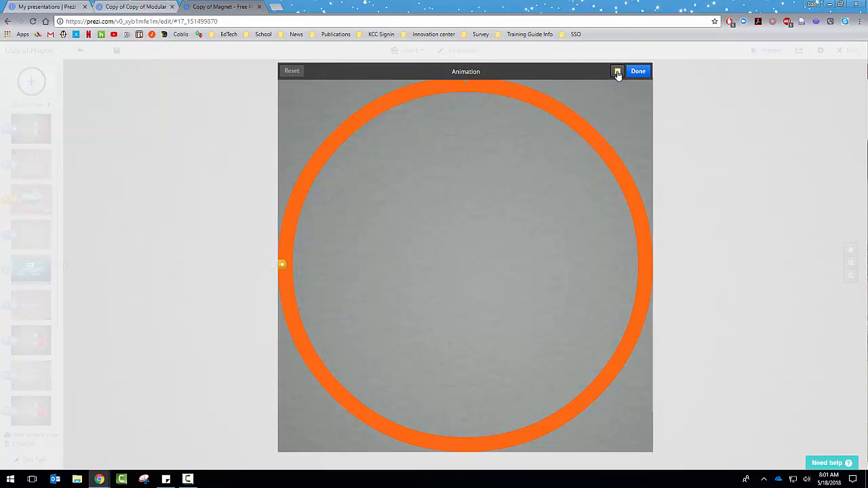
pyautogui.click(617, 71)
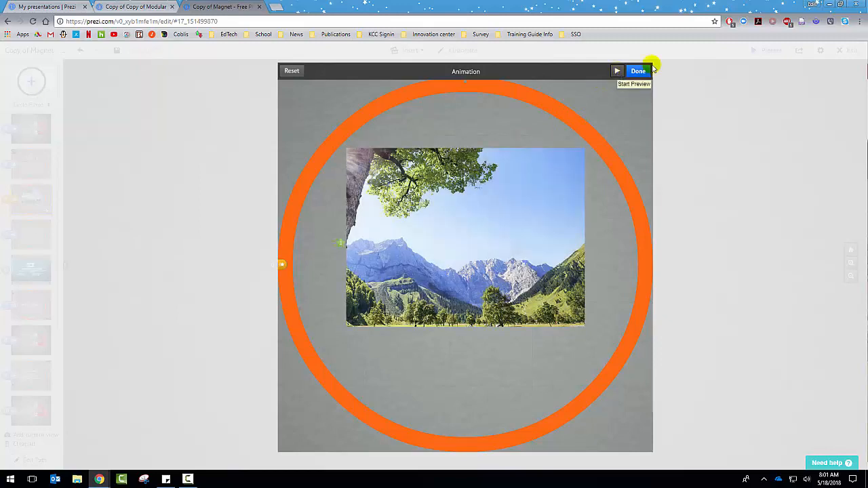
pyautogui.click(638, 71)
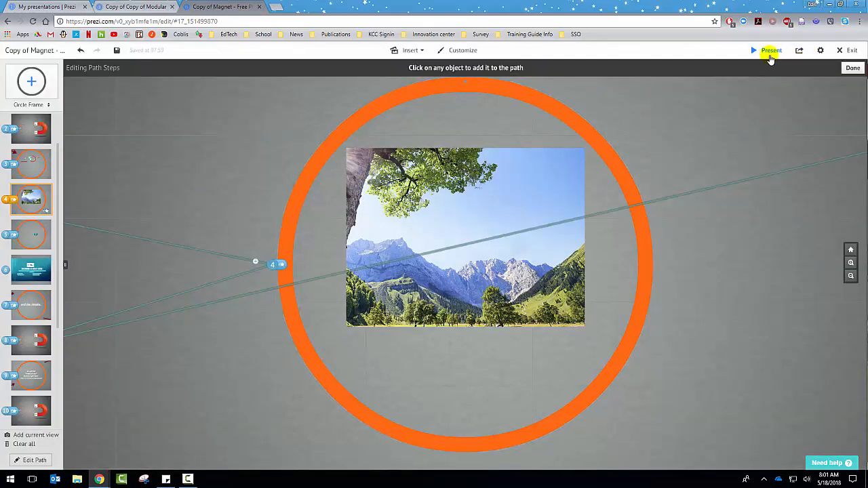
# Present from step 4 and advance once to watch the photo reveal
pyautogui.click(771, 51)
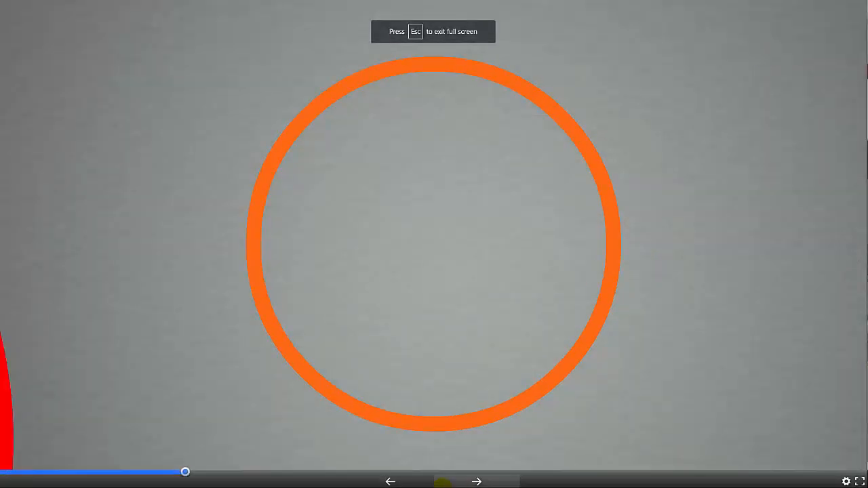
pyautogui.click(477, 482)
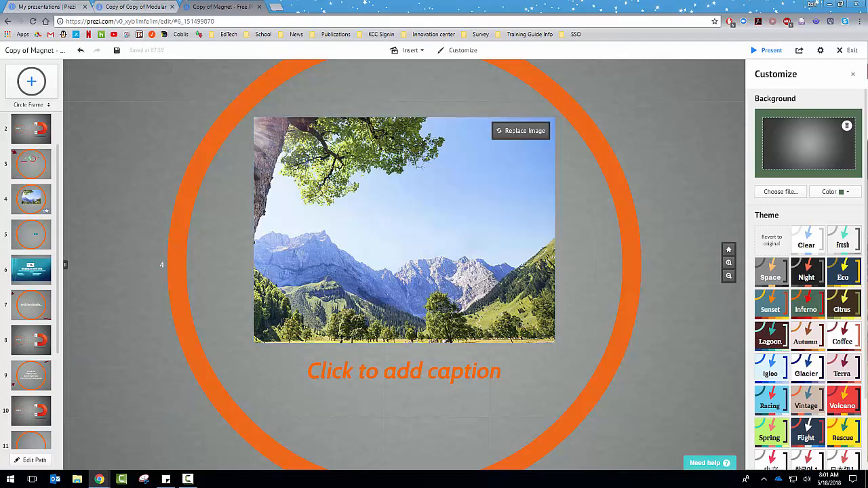
pyautogui.moveTo(852, 51)
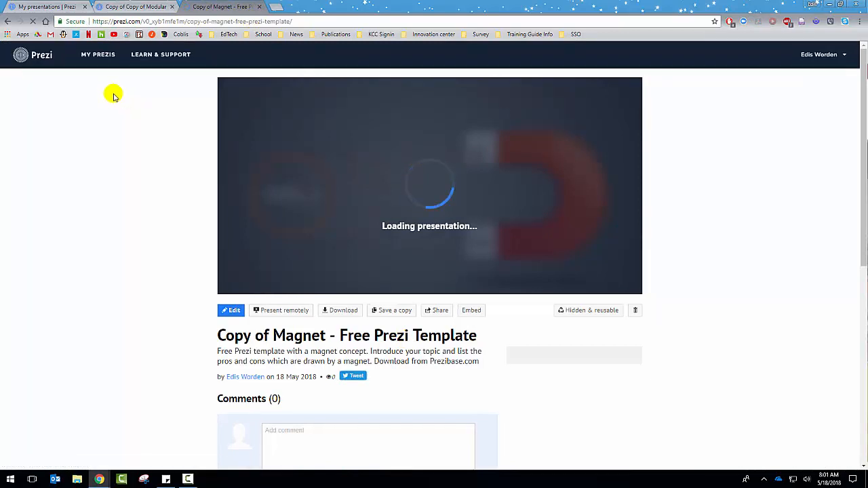
pyautogui.moveTo(307, 265)
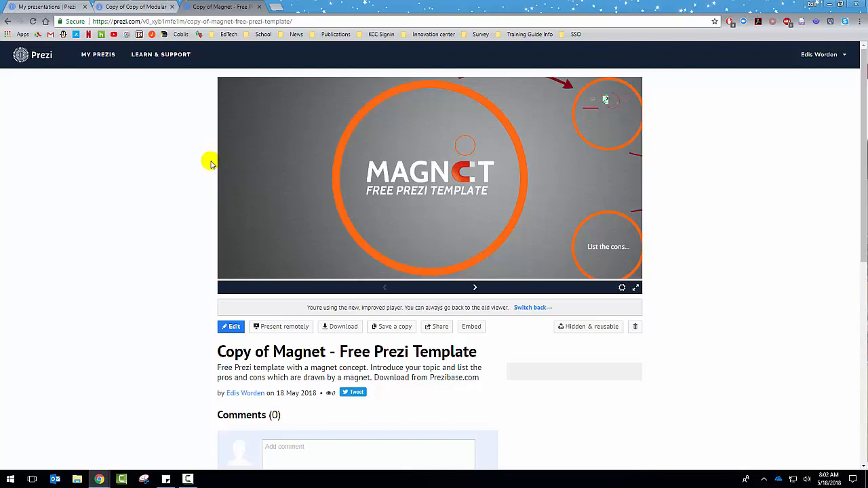
pyautogui.moveTo(199, 171)
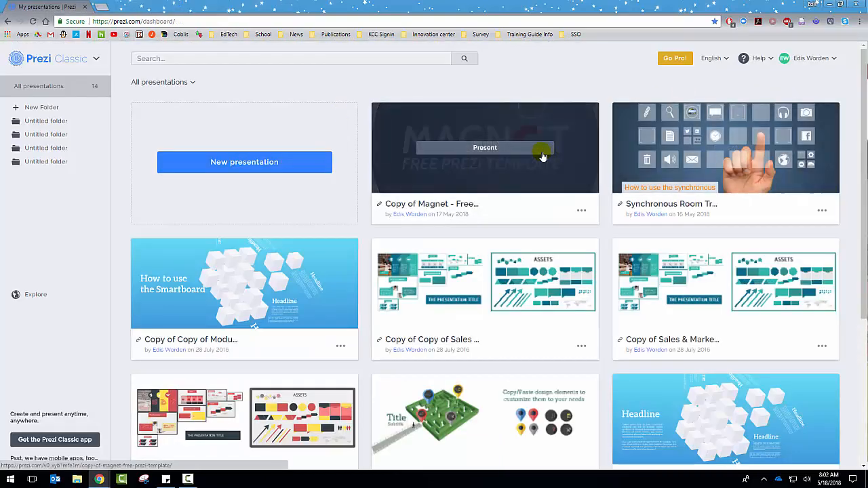
pyautogui.moveTo(455, 95)
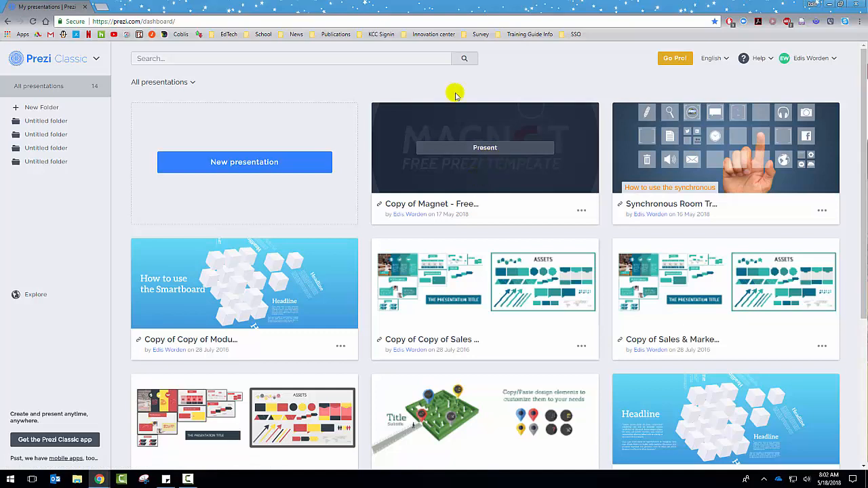
pyautogui.moveTo(581, 210)
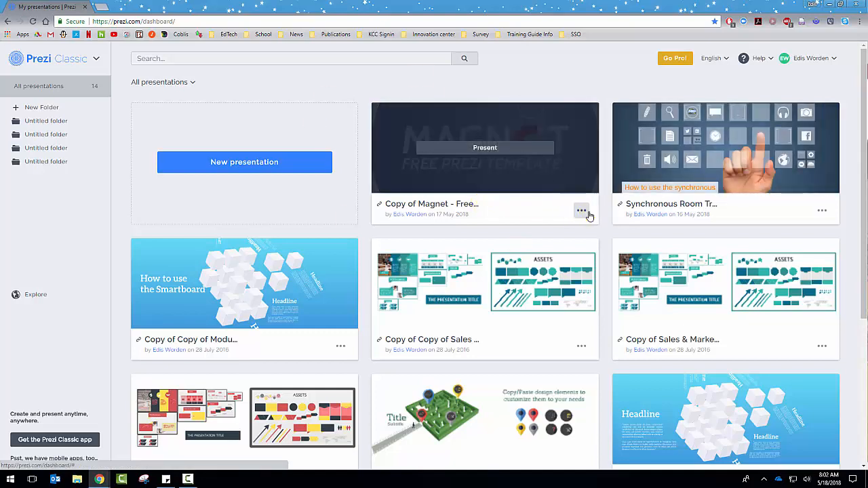
# From the Magnet card's options, open the copied presentation's details page
pyautogui.click(581, 210)
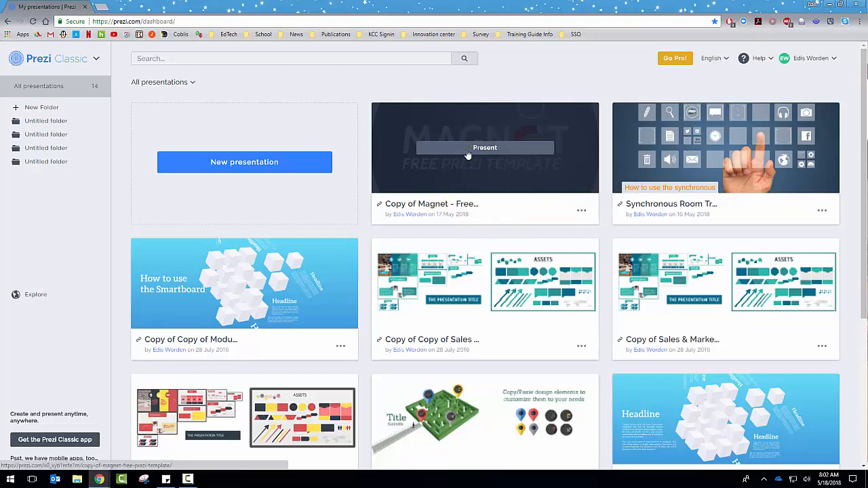
pyautogui.click(485, 147)
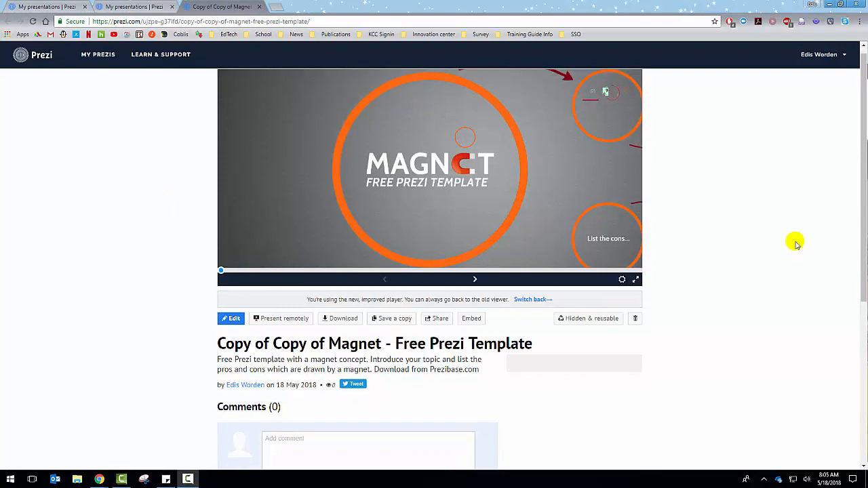
# Retitle the copied presentation as Prezi Presentation and save the new title
pyautogui.scroll(-3)
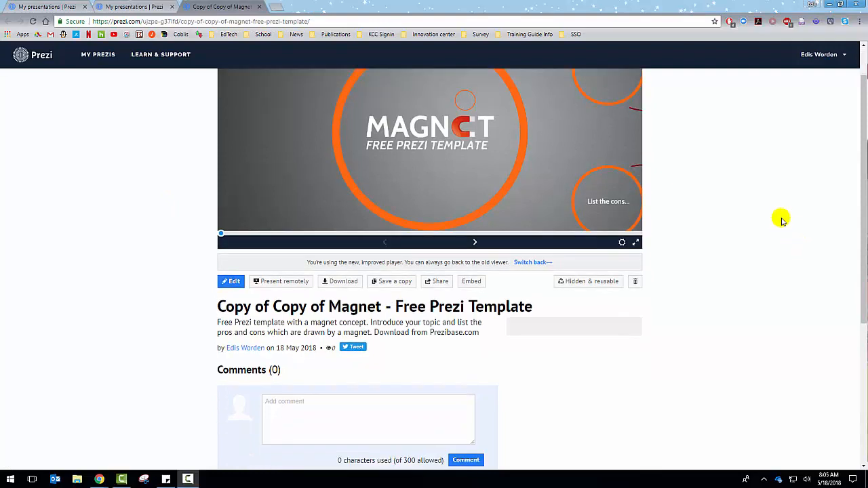
pyautogui.scroll(-3)
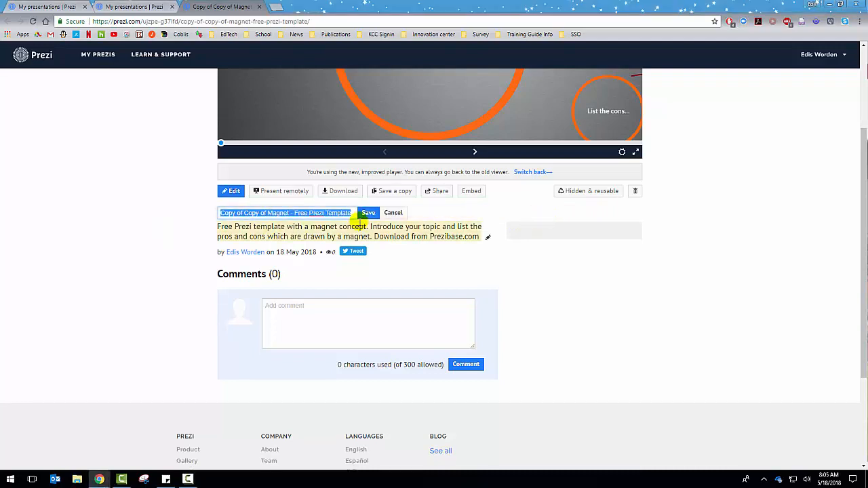
pyautogui.write('Pri')
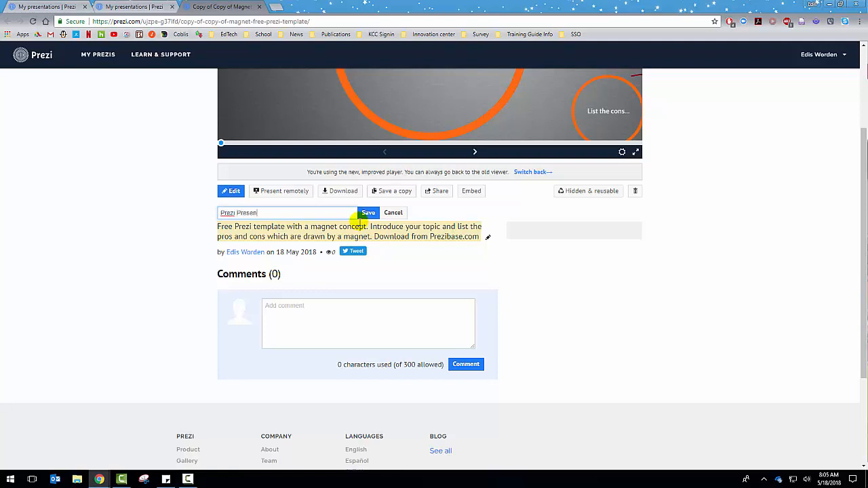
pyautogui.write('tation')
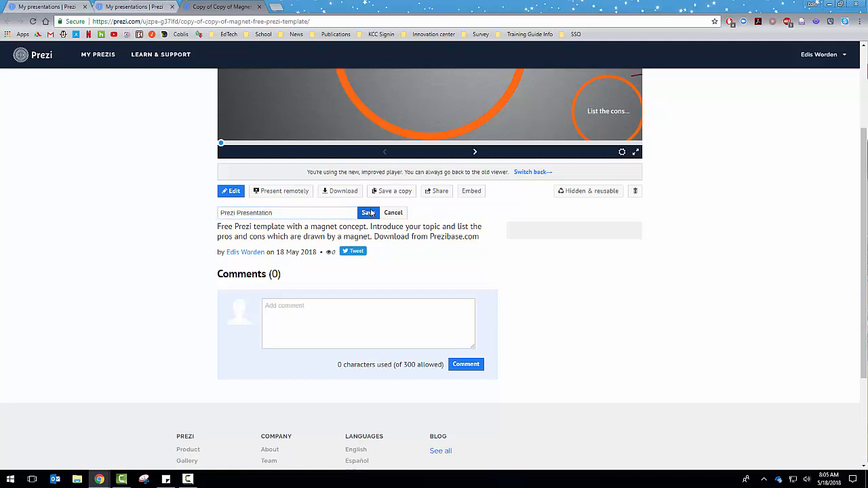
pyautogui.click(369, 212)
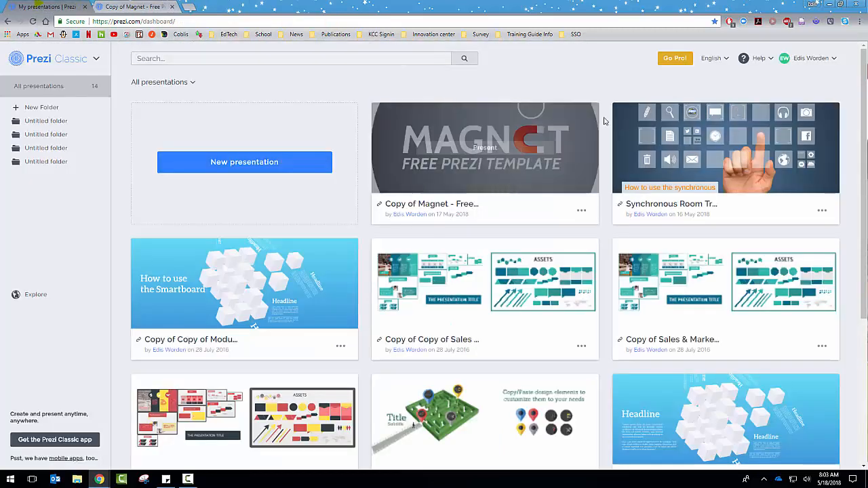
pyautogui.moveTo(396, 234)
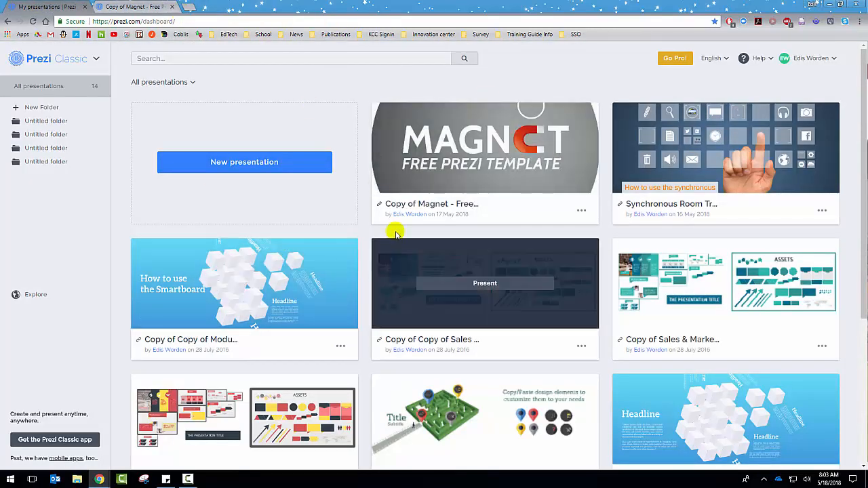
# Duplicate the Magnet presentation so the dashboard shows 16 presentations with new Magnet copies
pyautogui.click(484, 147)
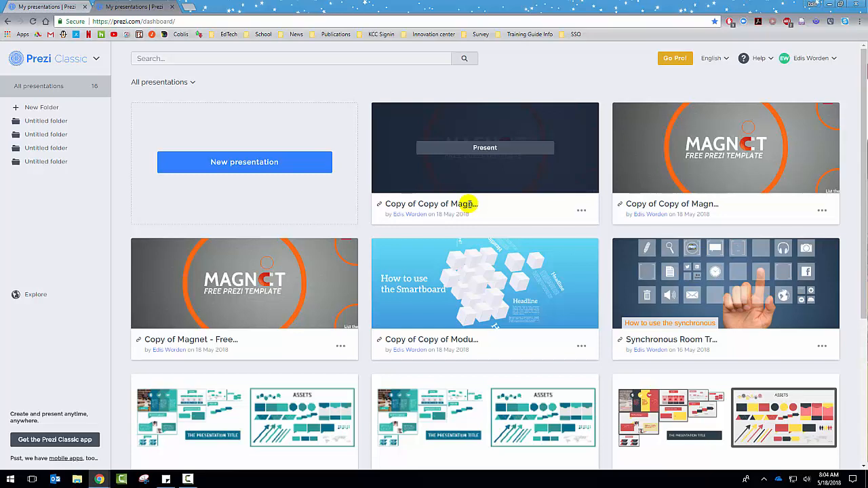
pyautogui.moveTo(593, 113)
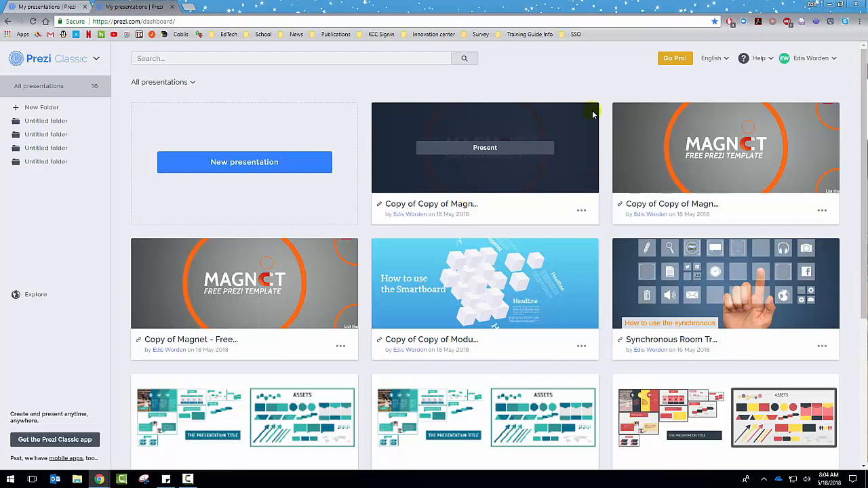